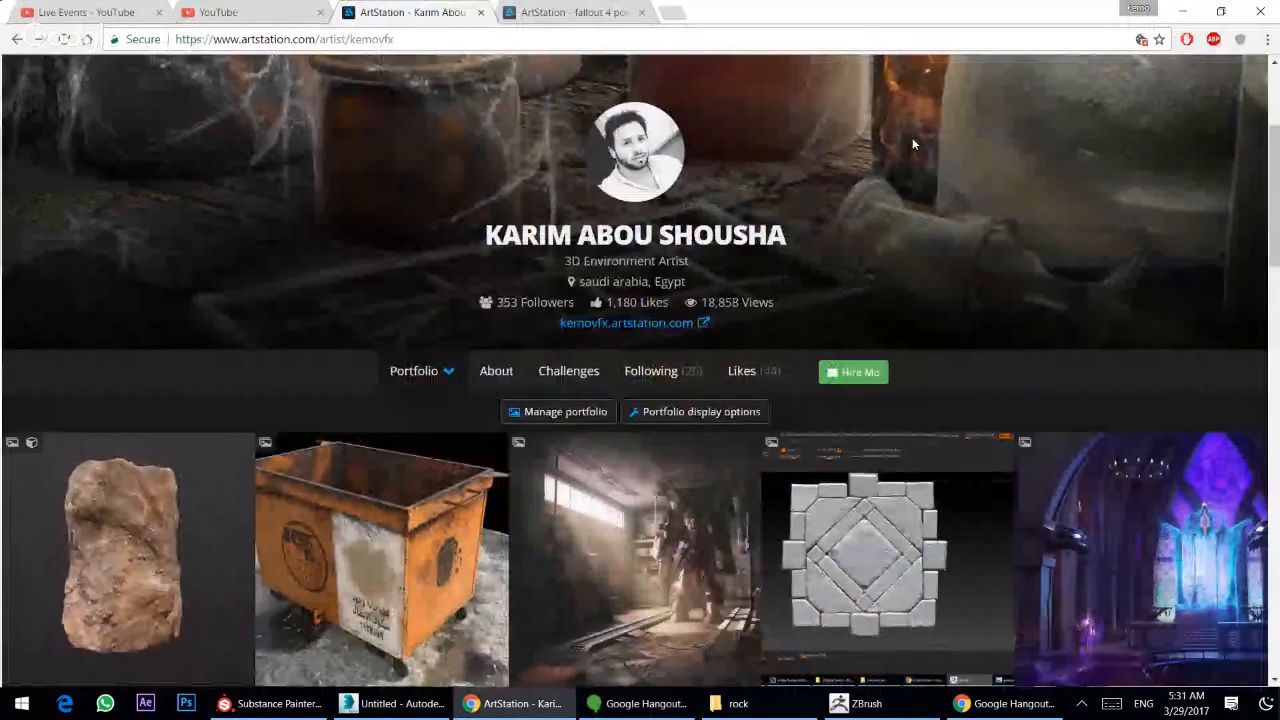
- Browse the ArtStation Low Poly Rock artwork and scroll through its render images for reference
scroll("down", 3)
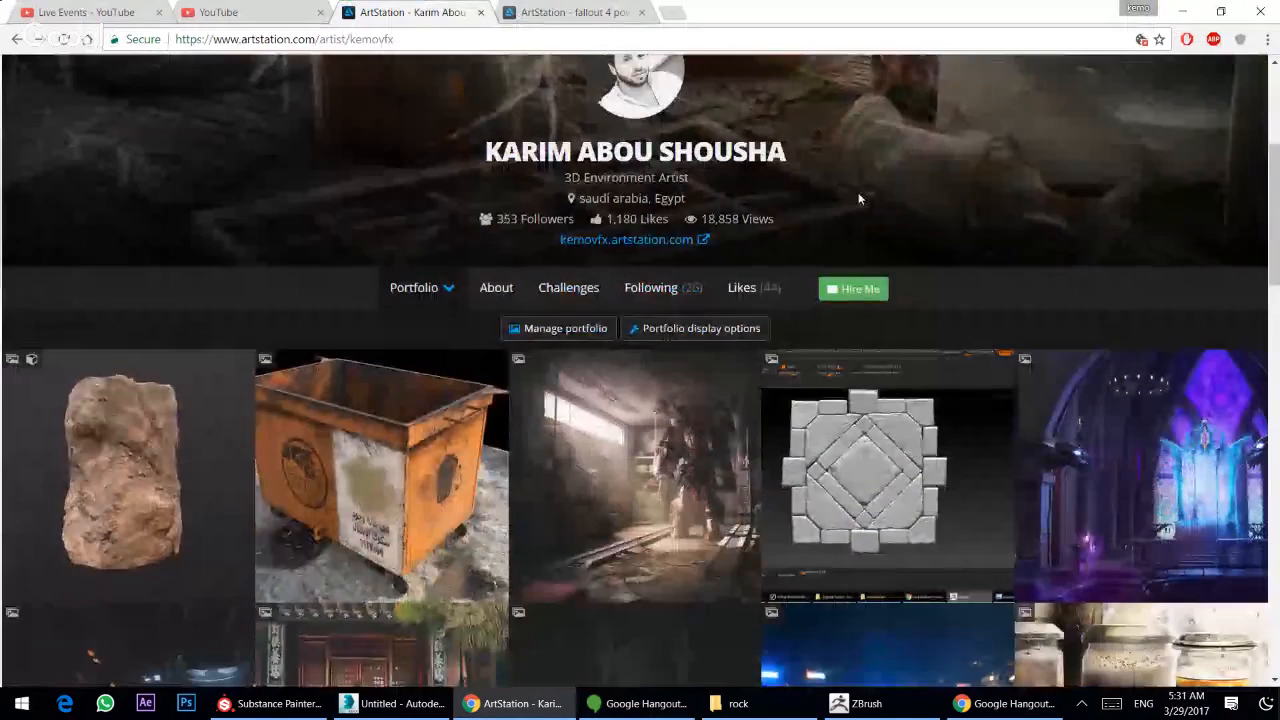
mouse_move(628, 432)
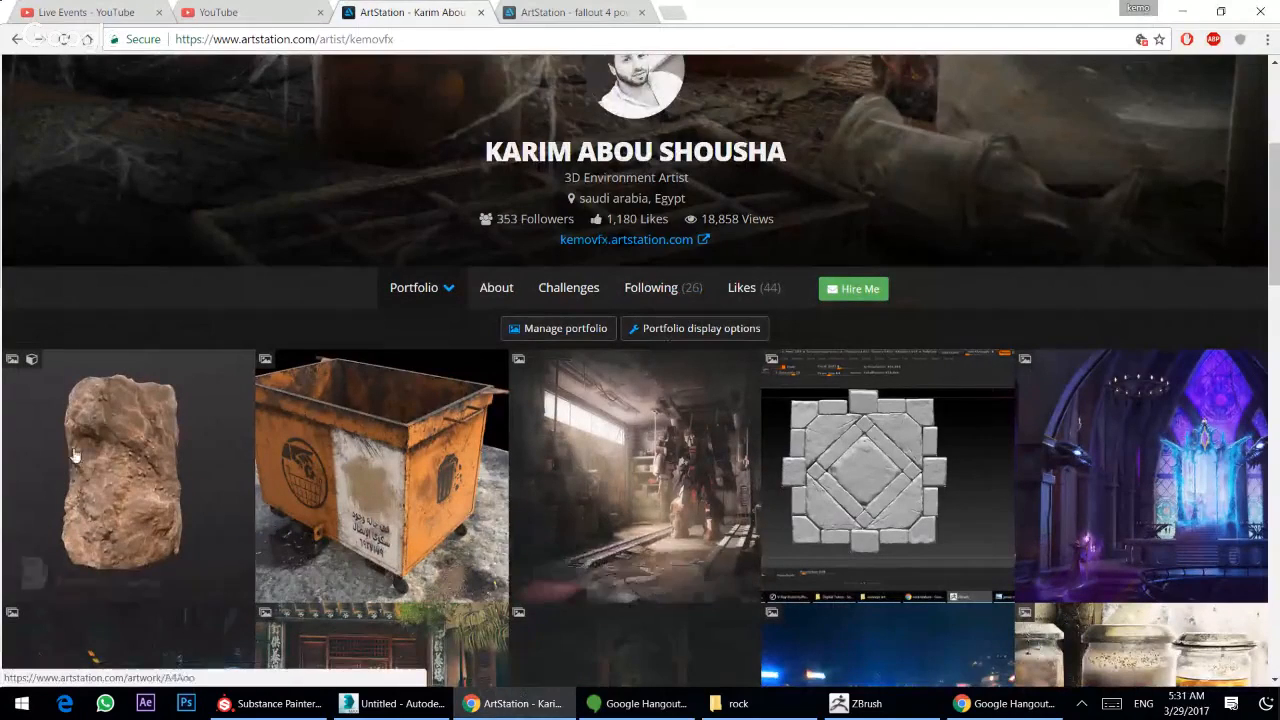
left_click(116, 476)
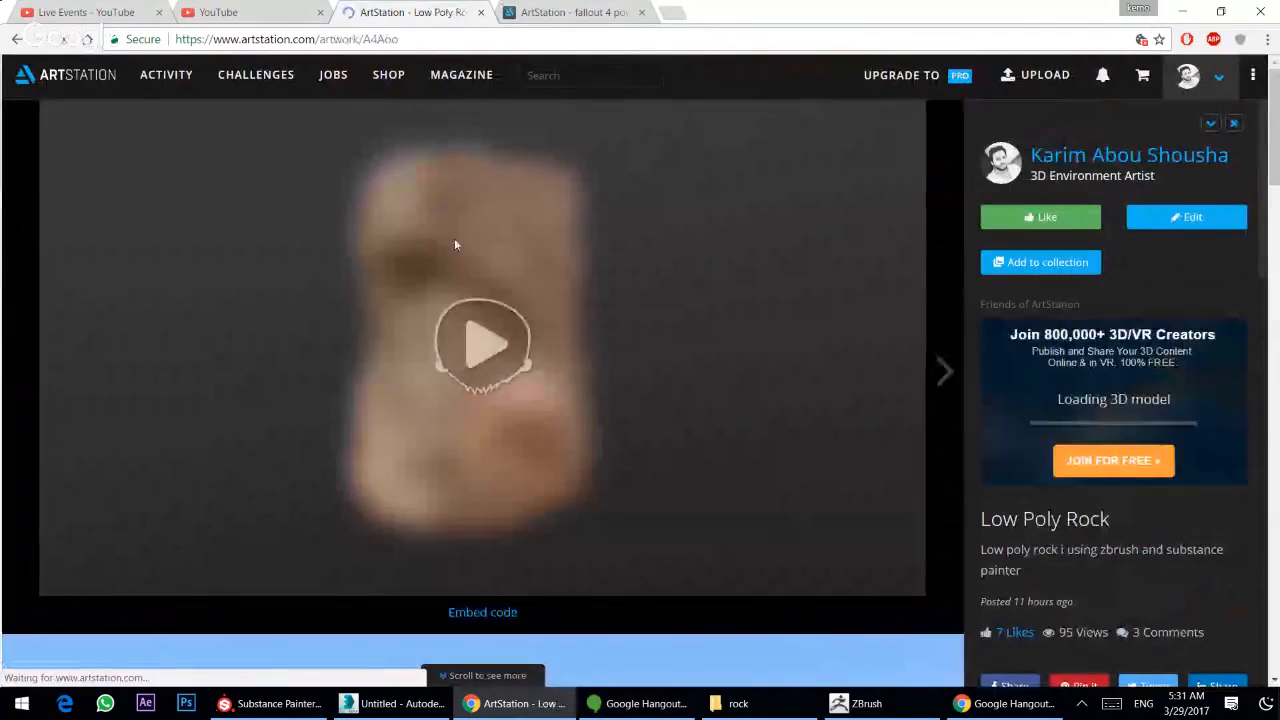
scroll("down", 3)
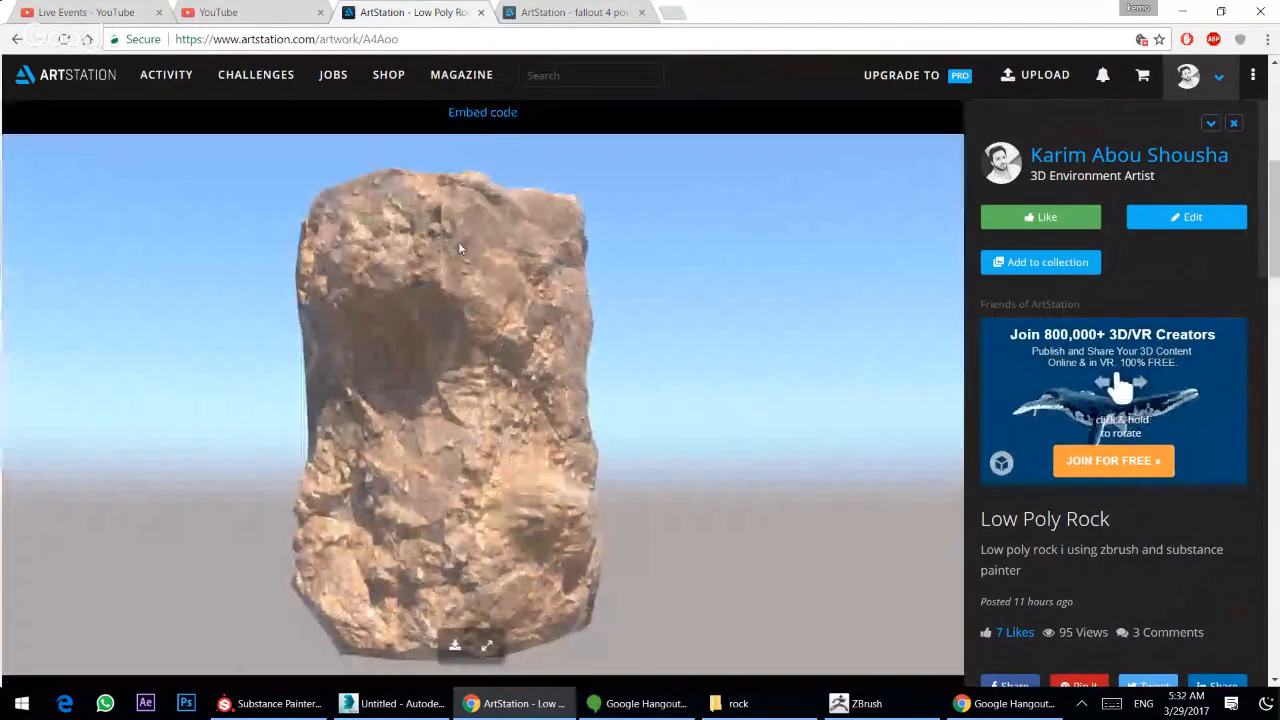
scroll("down", 3)
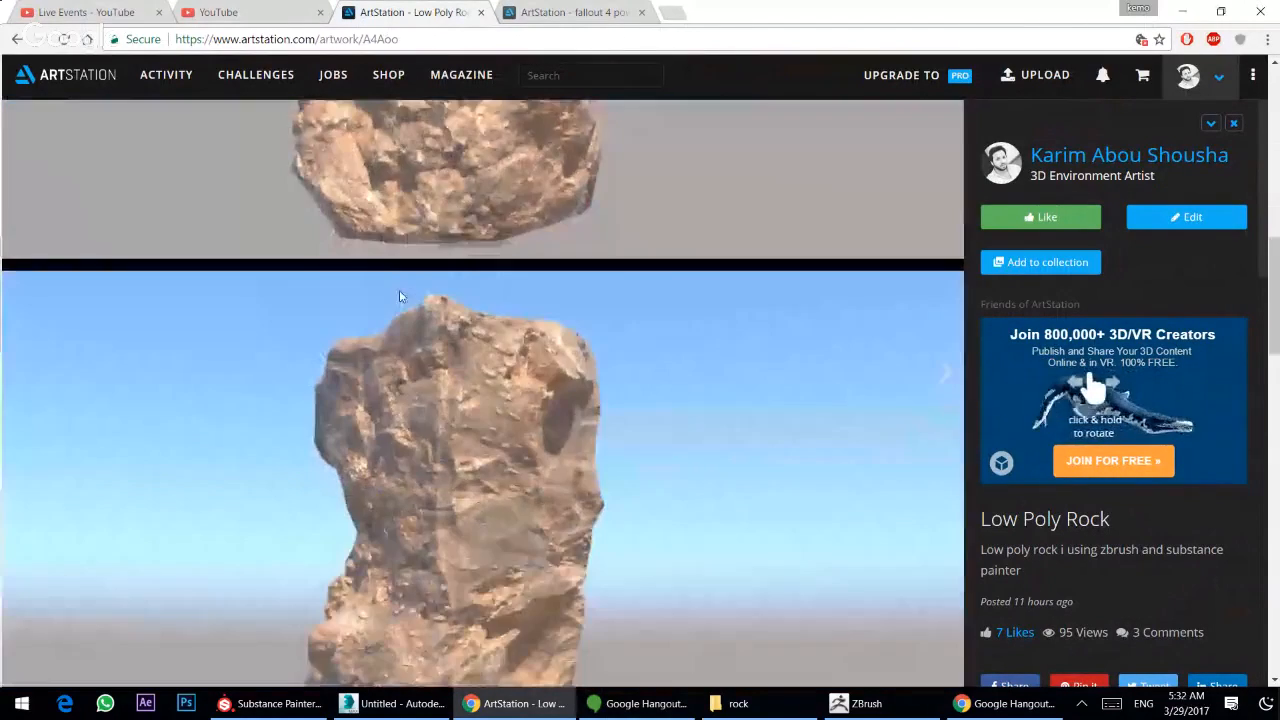
scroll("down", 3)
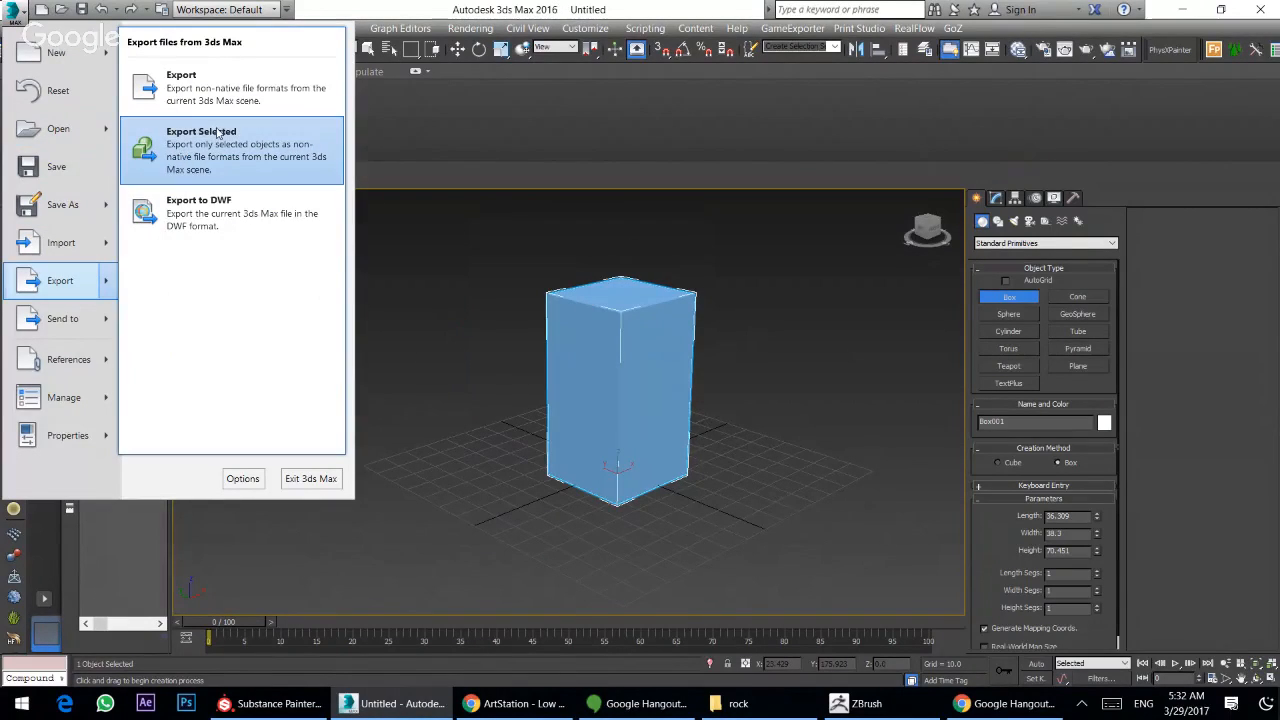
- Export the selected box as rock.obj using the ZBrush export preset
left_click(218, 132)
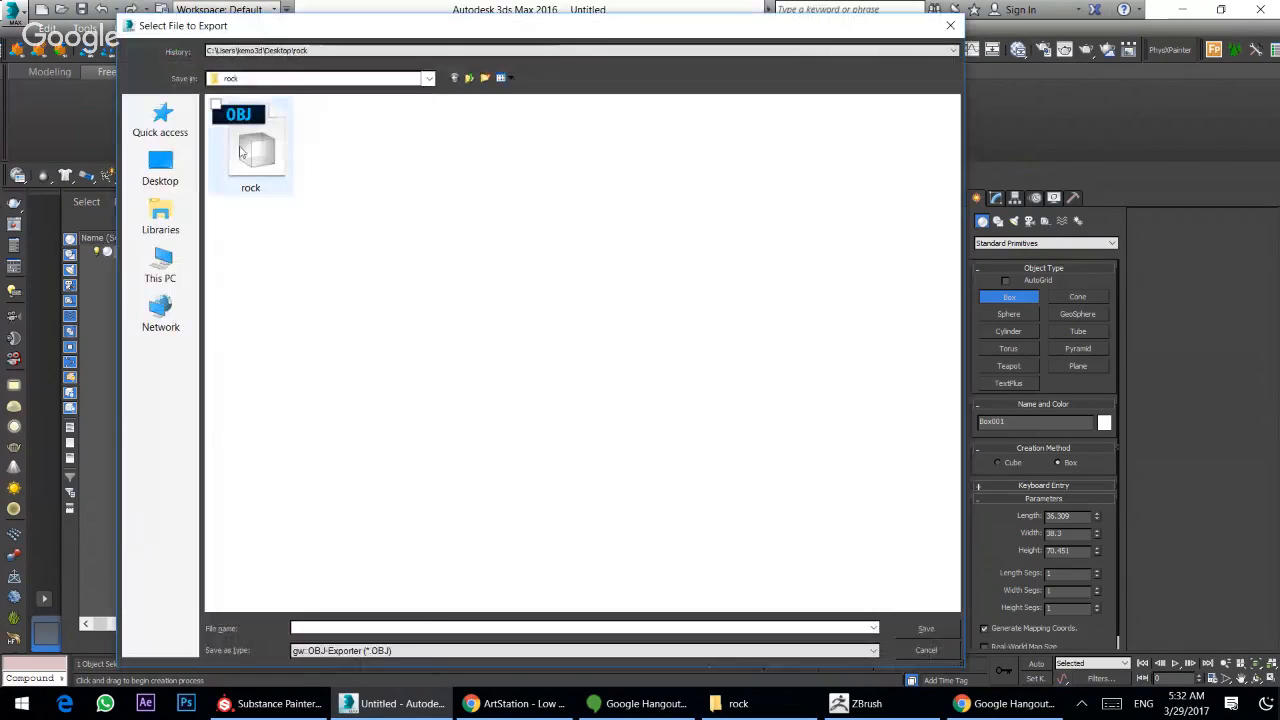
left_click(250, 144)
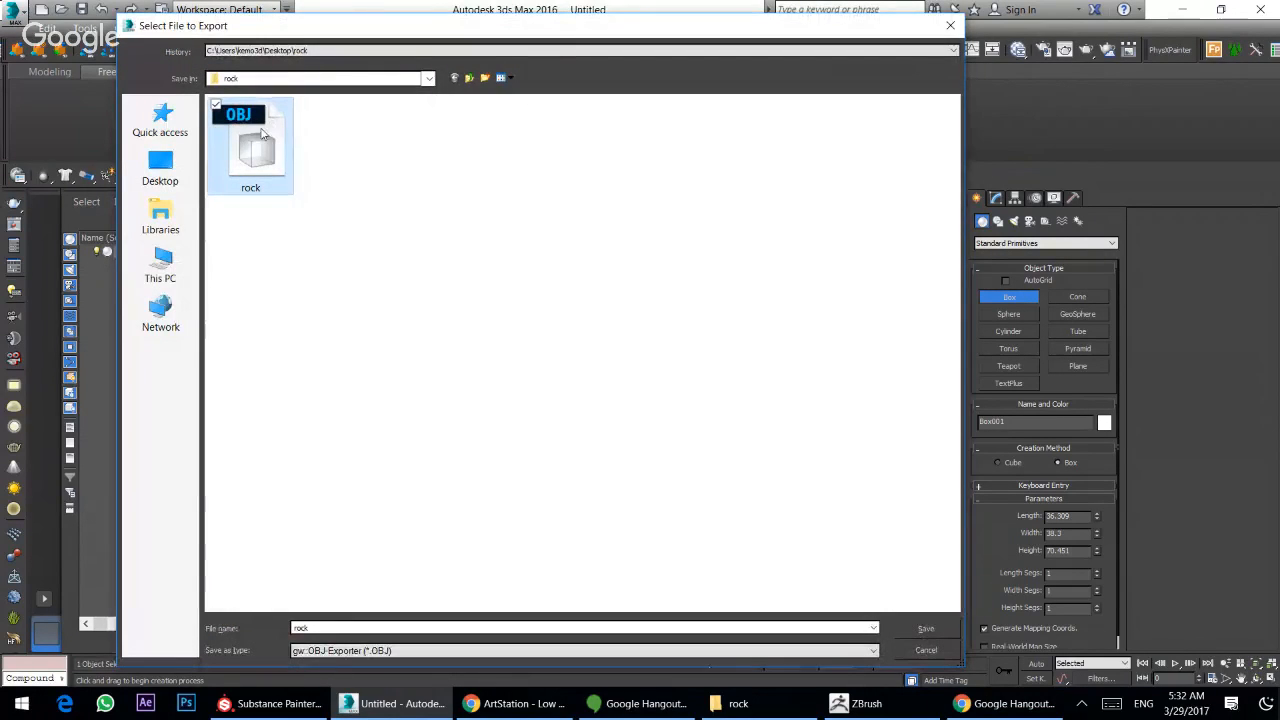
left_click(924, 628)
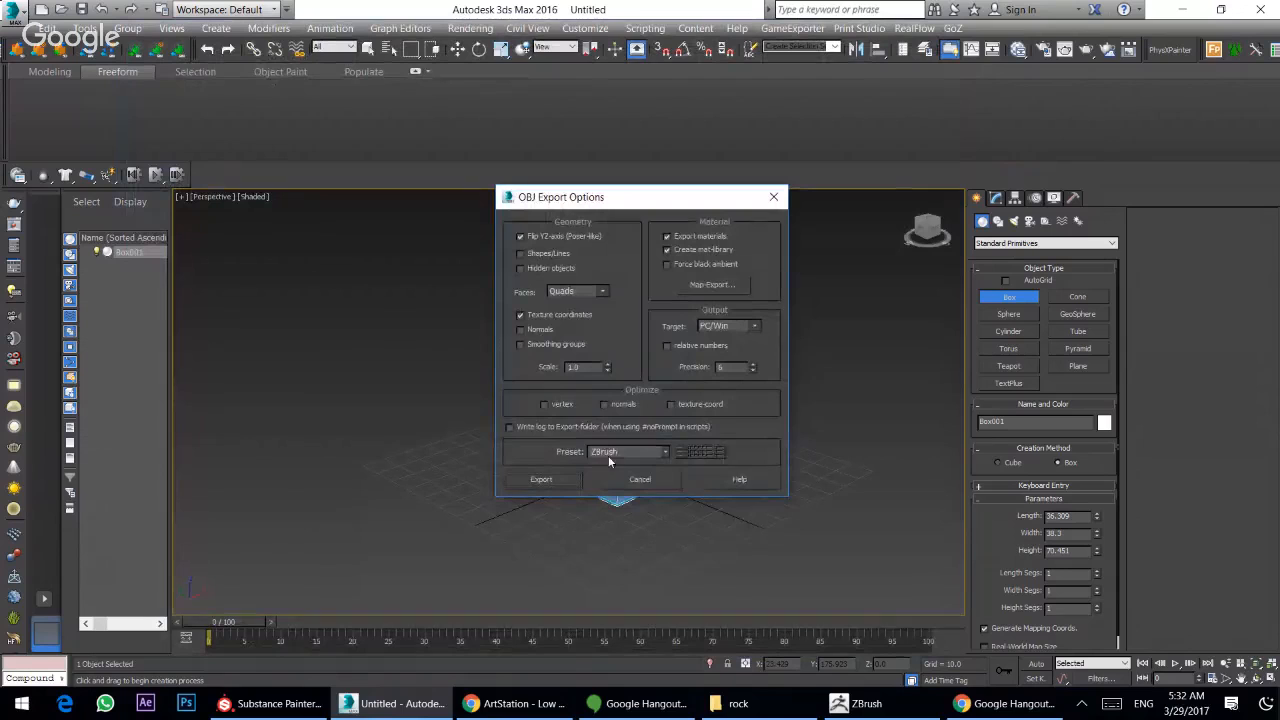
left_click(656, 452)
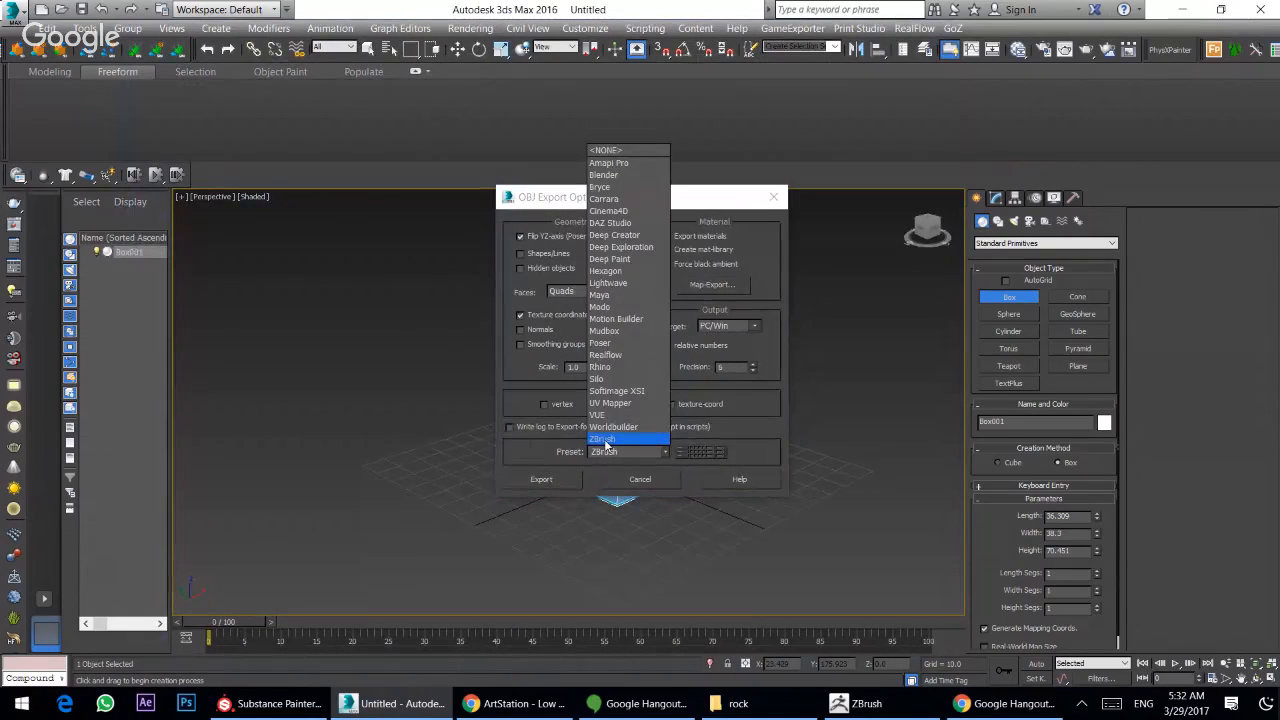
left_click(620, 438)
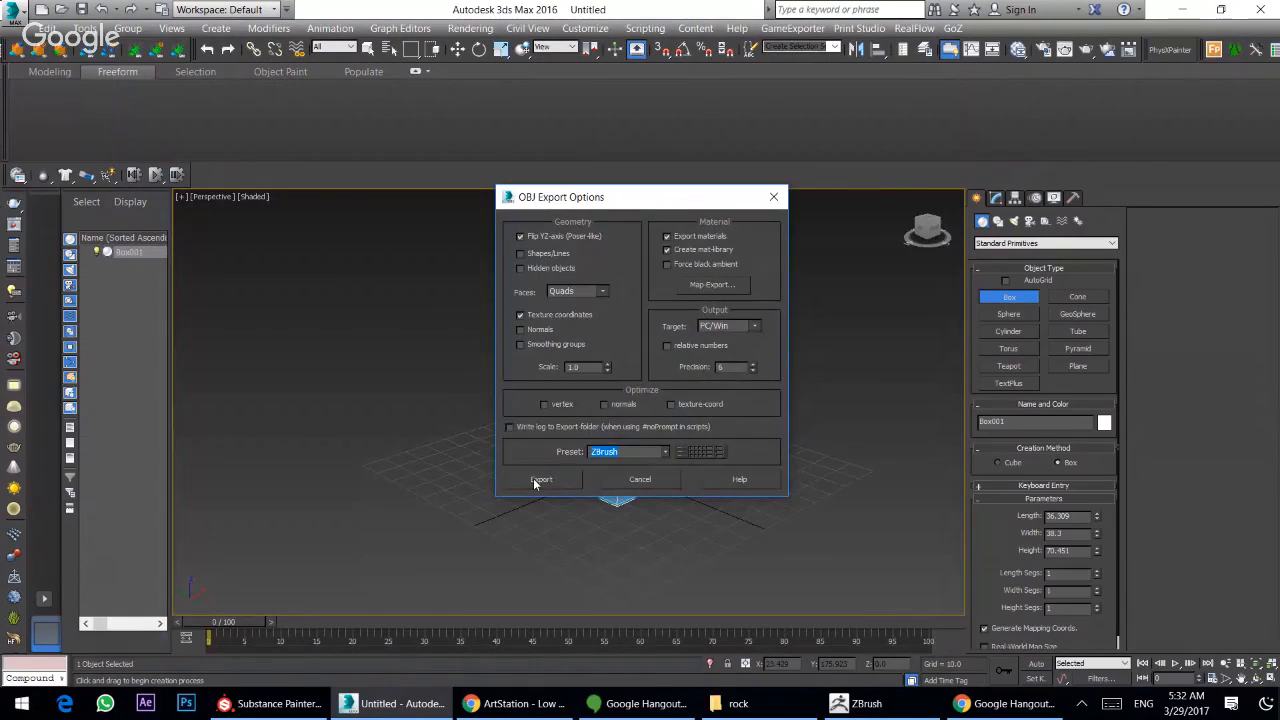
left_click(540, 480)
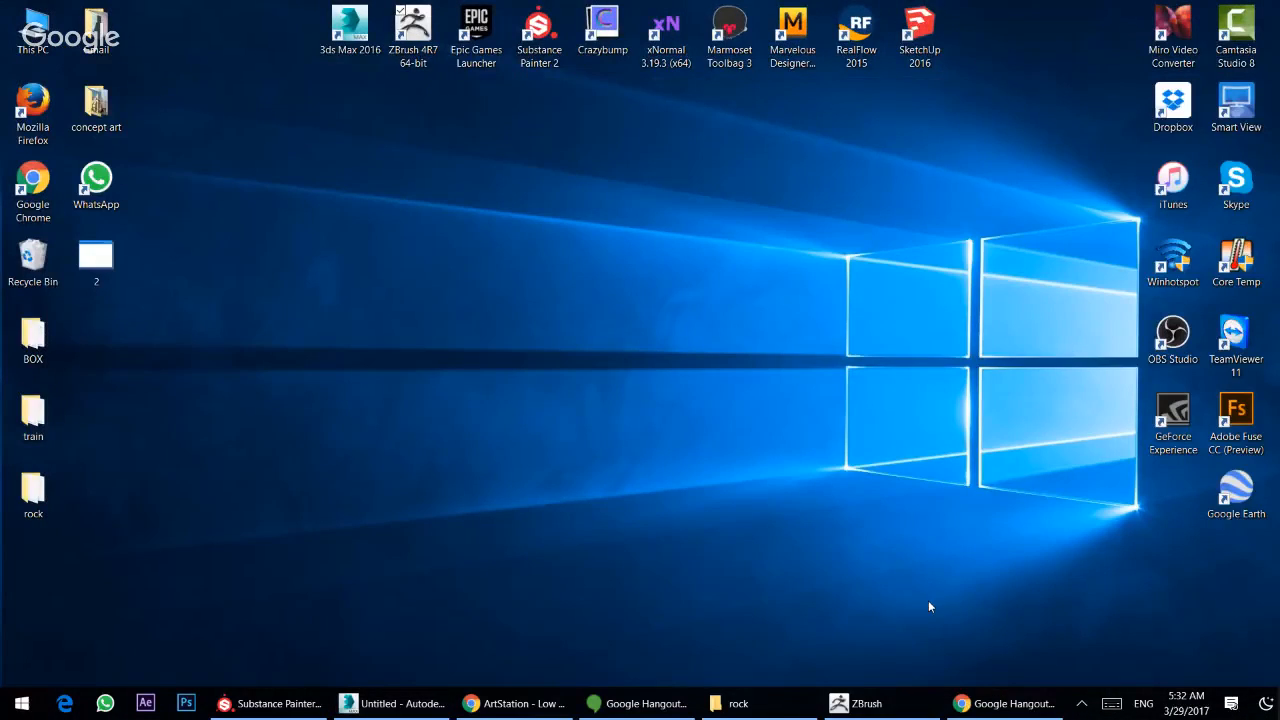
- Import rock.obj into ZBrush, replacing the current mesh and accepting the non-undoable warning
left_click(852, 704)
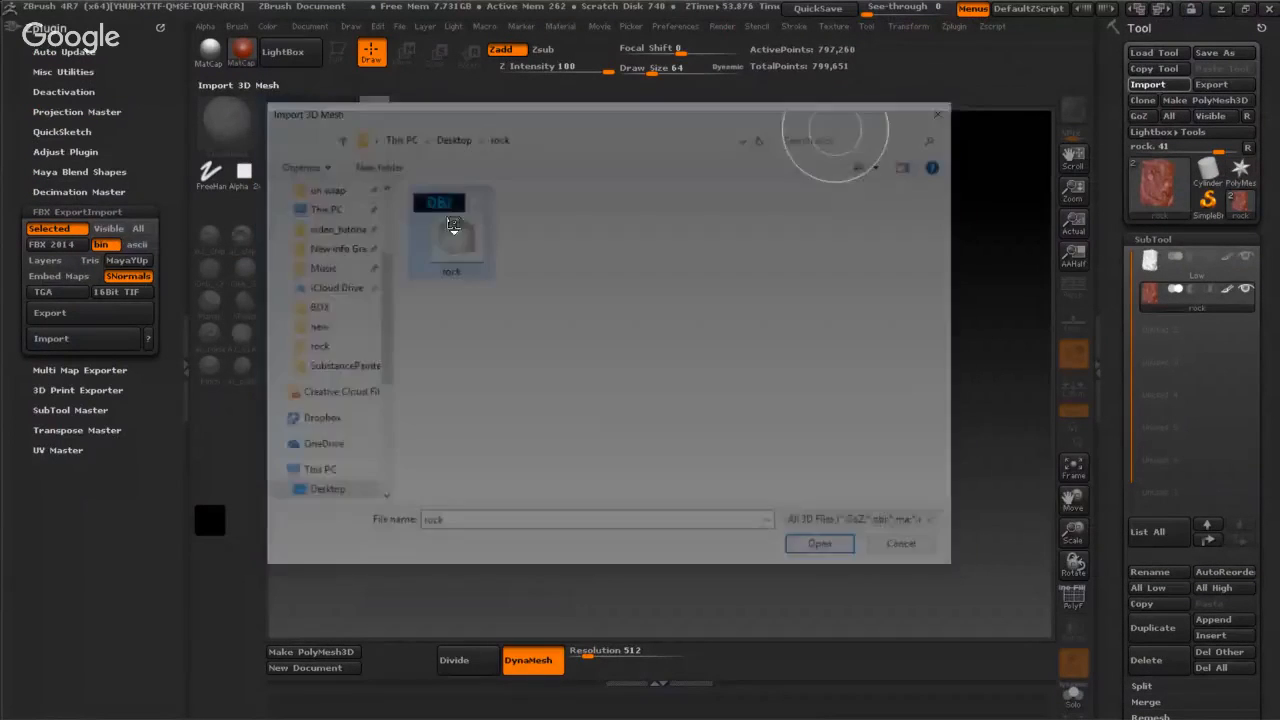
left_click(820, 544)
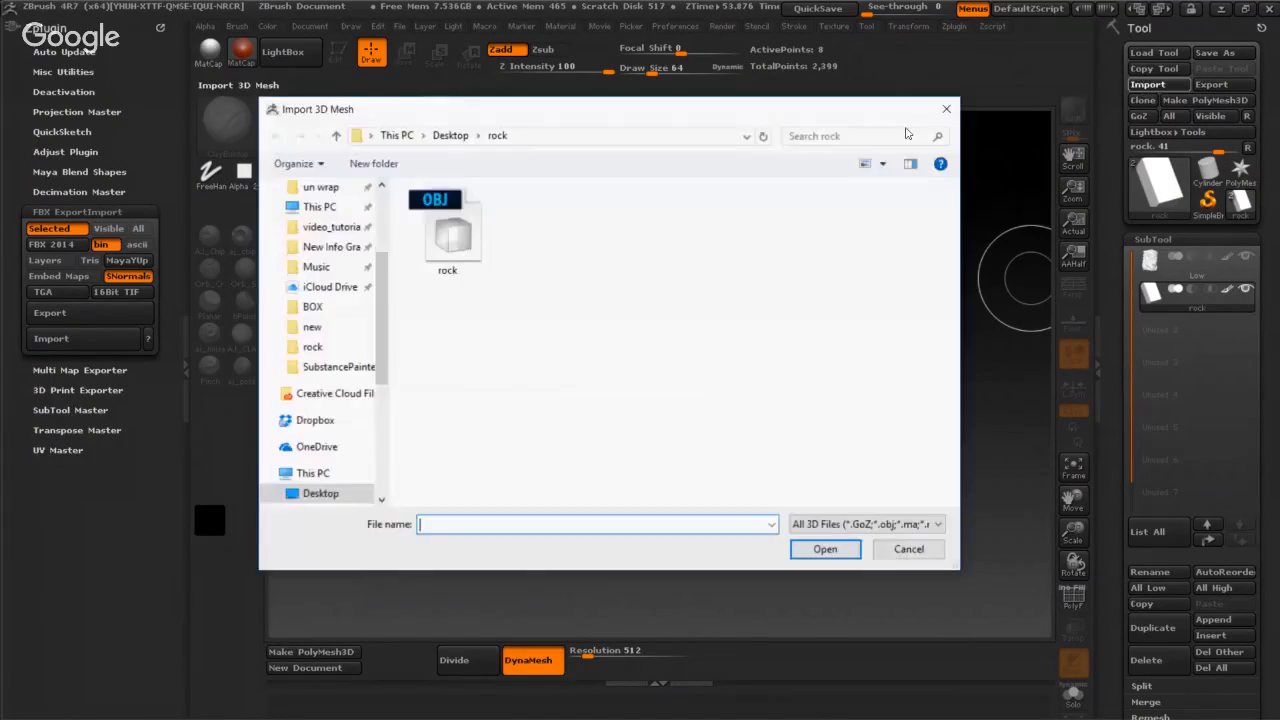
left_click(824, 548)
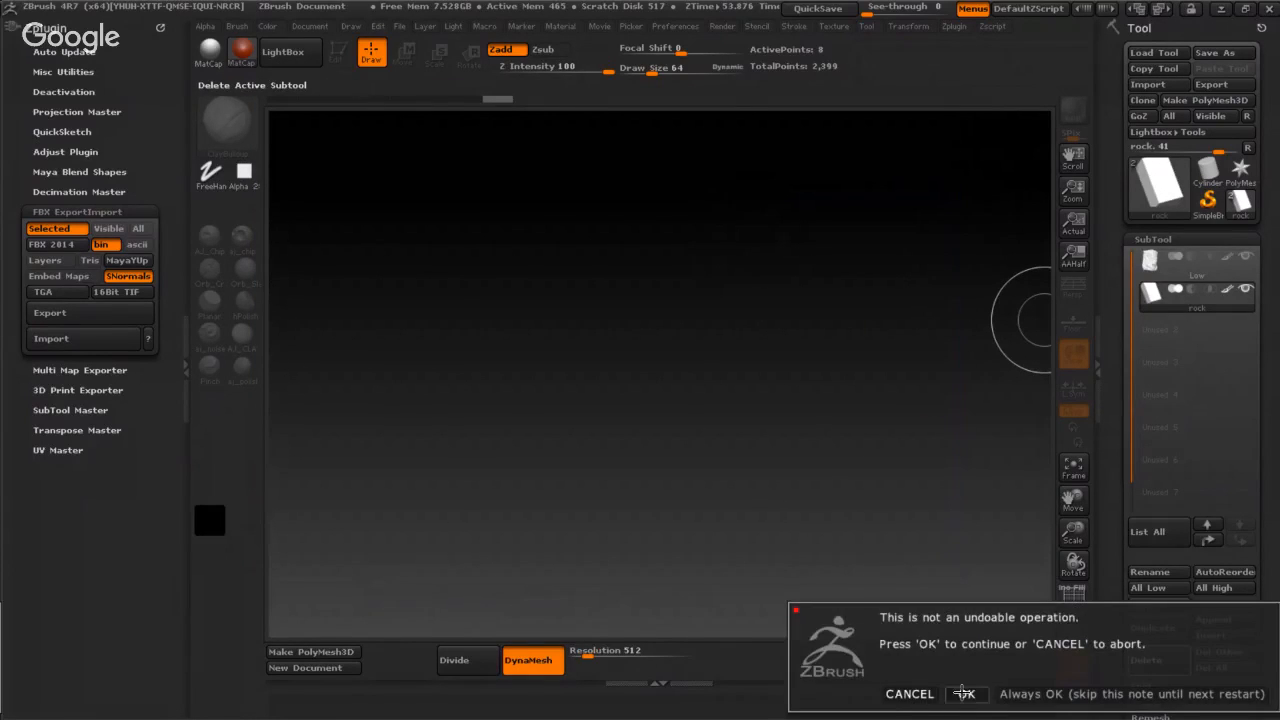
left_click(964, 692)
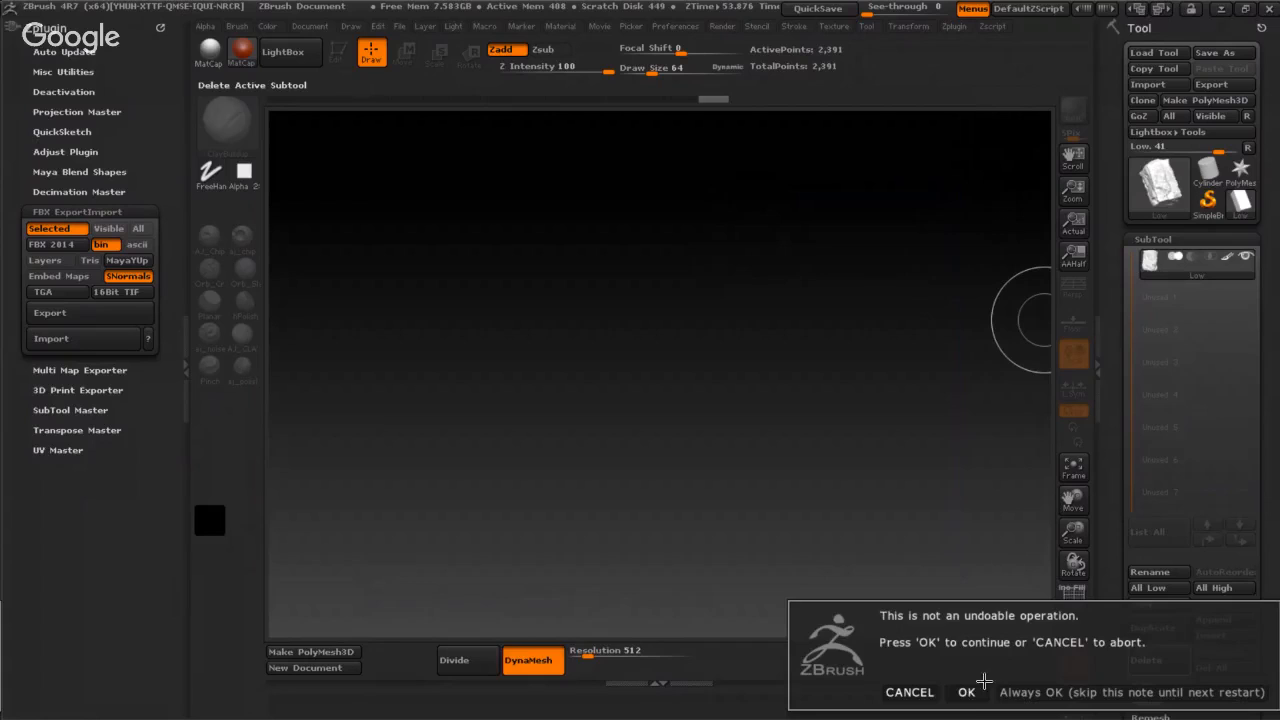
left_click(964, 692)
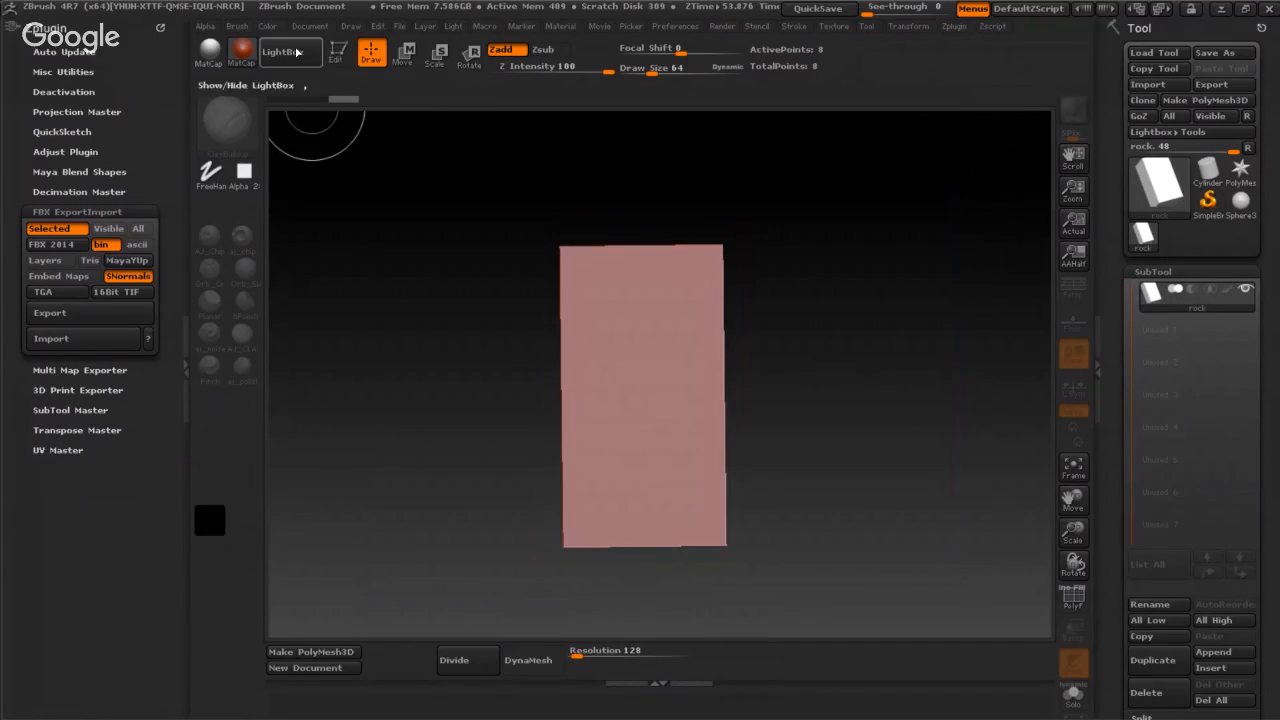
- Make the imported box editable and remesh it with DynaMesh at resolution 128
left_click(338, 52)
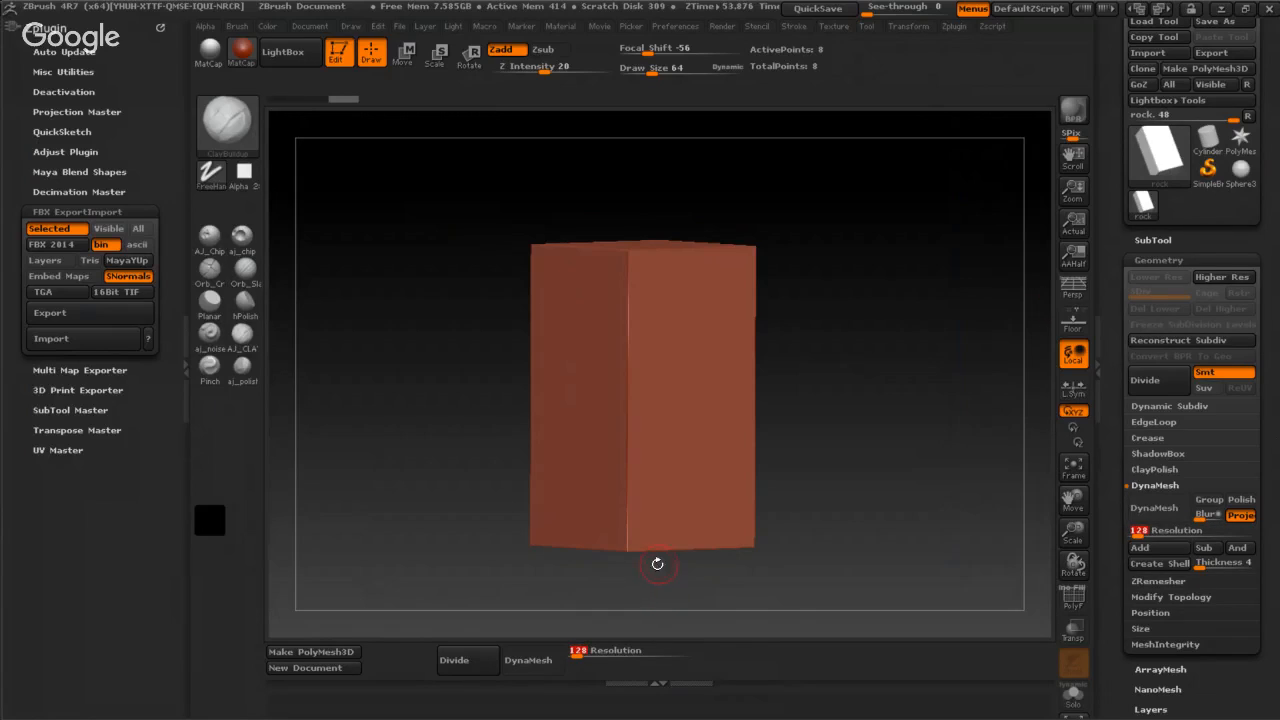
left_click(532, 660)
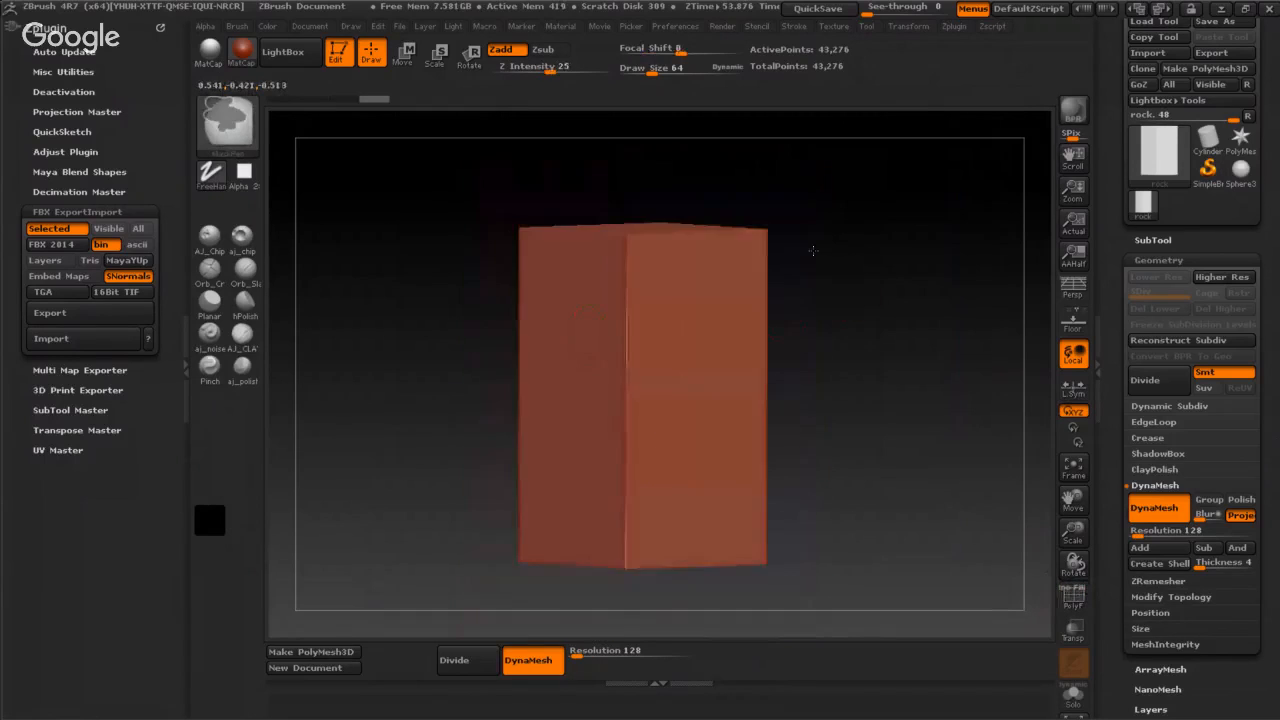
- Pick a stone-detail brush from the brush library for sculpting the box faces
left_click(226, 124)
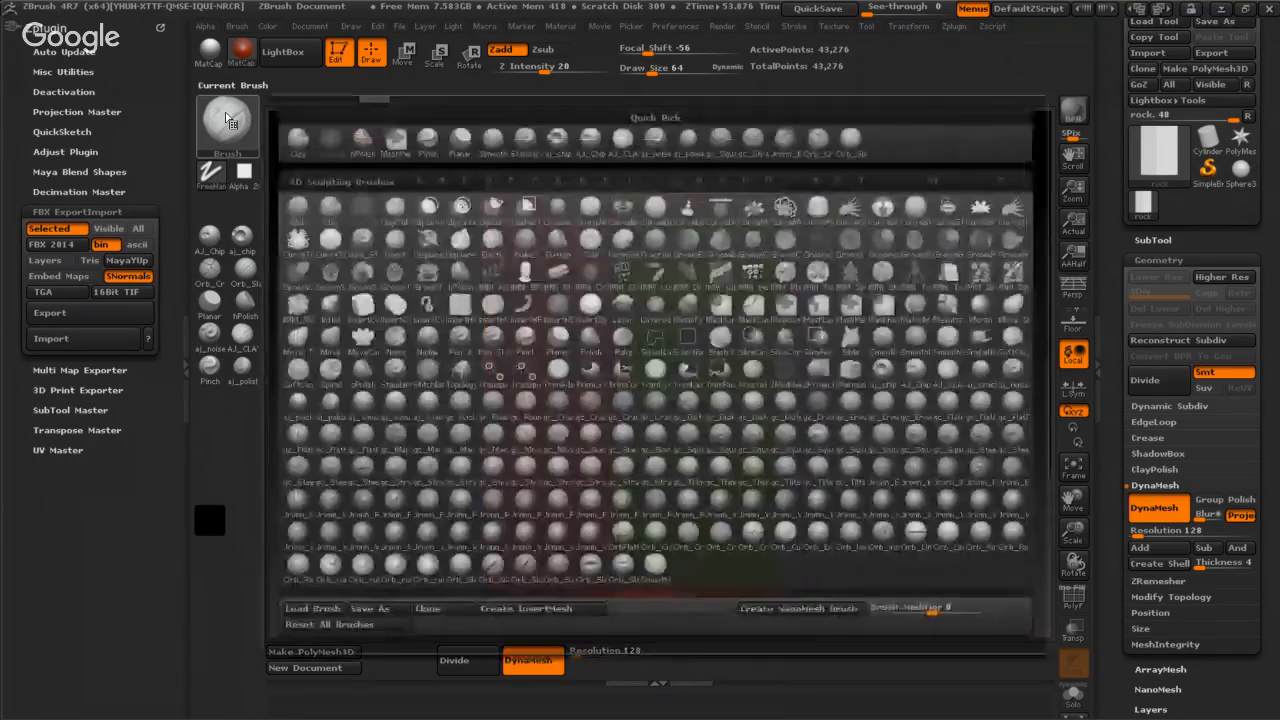
left_click(856, 472)
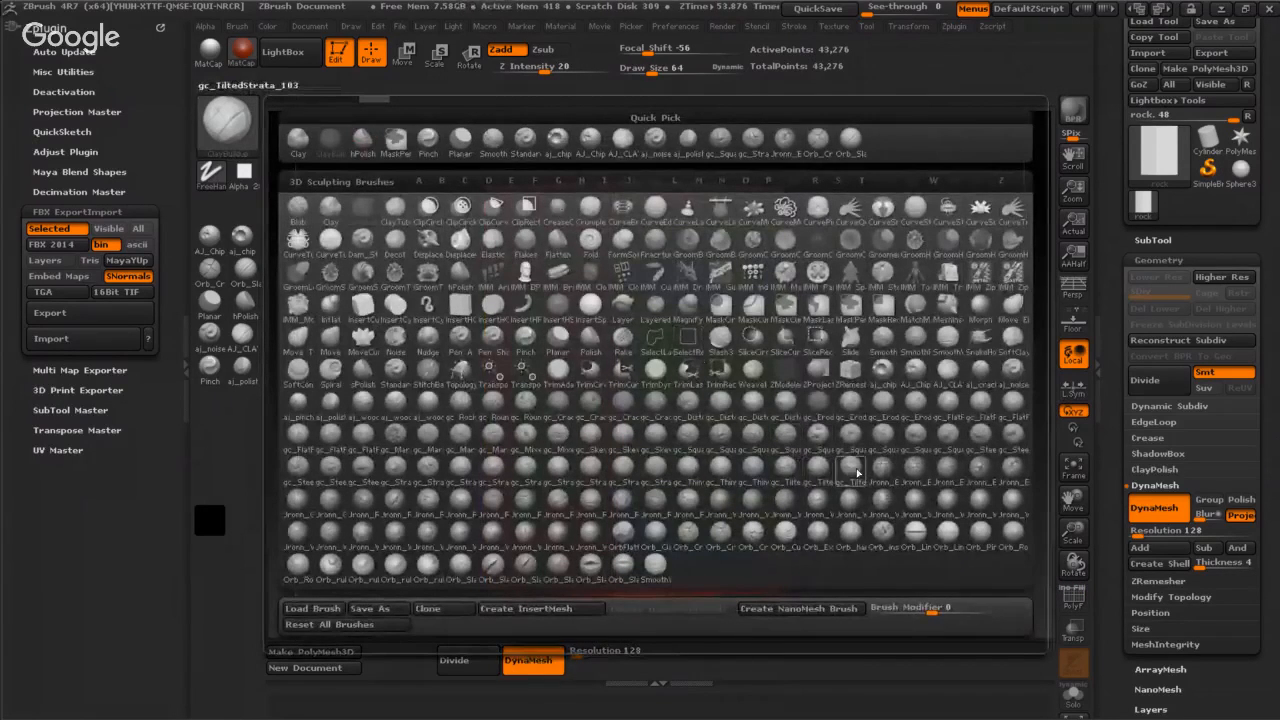
mouse_move(836, 456)
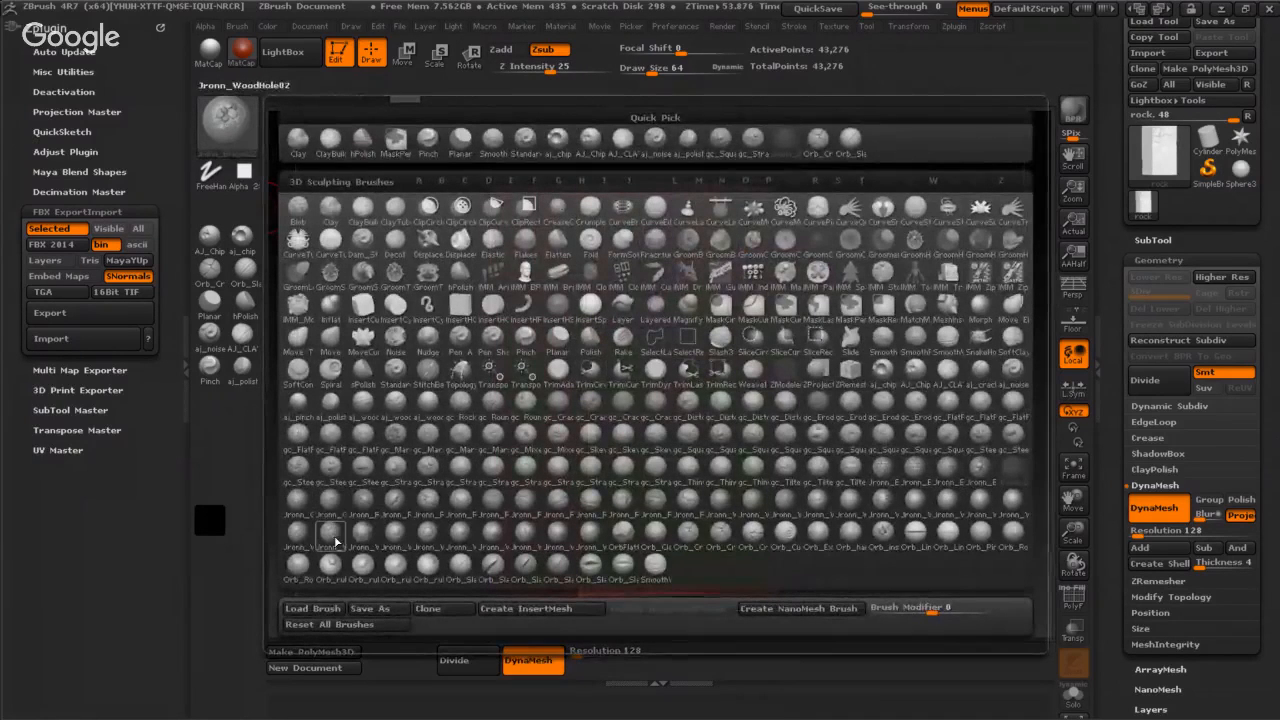
mouse_move(332, 536)
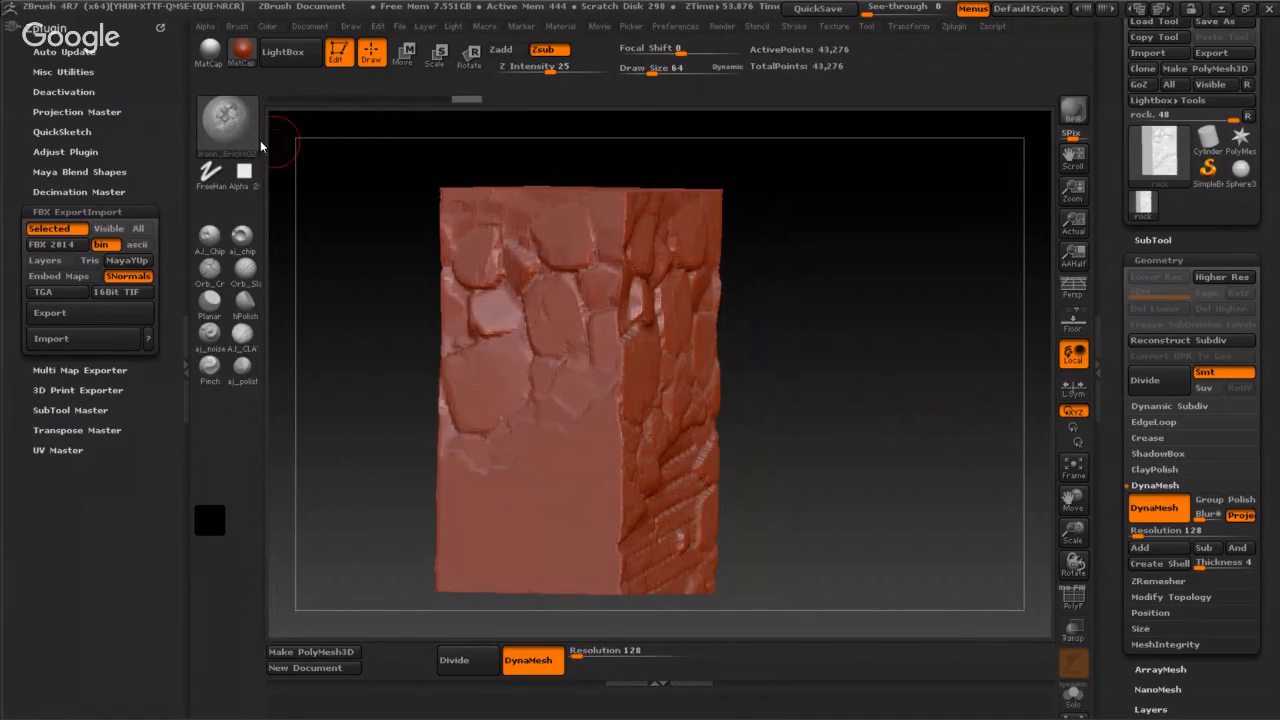
left_click(226, 120)
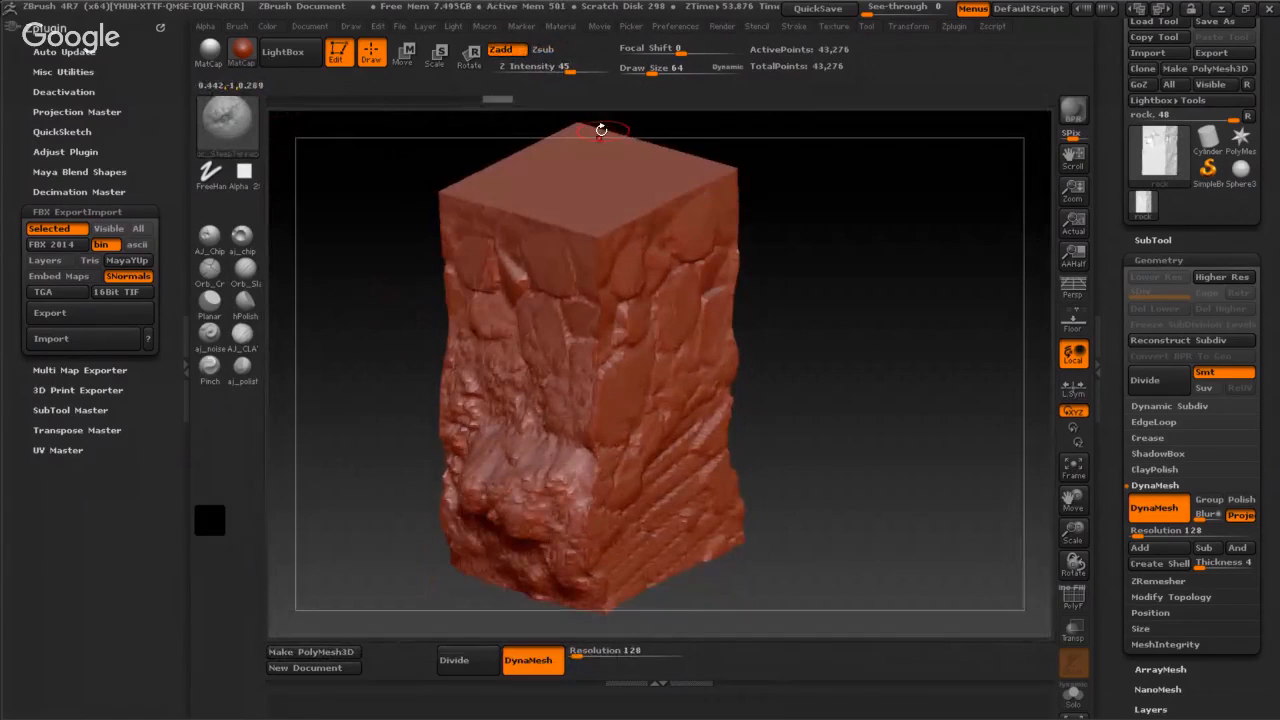
left_click_drag(600, 130, 832, 290)
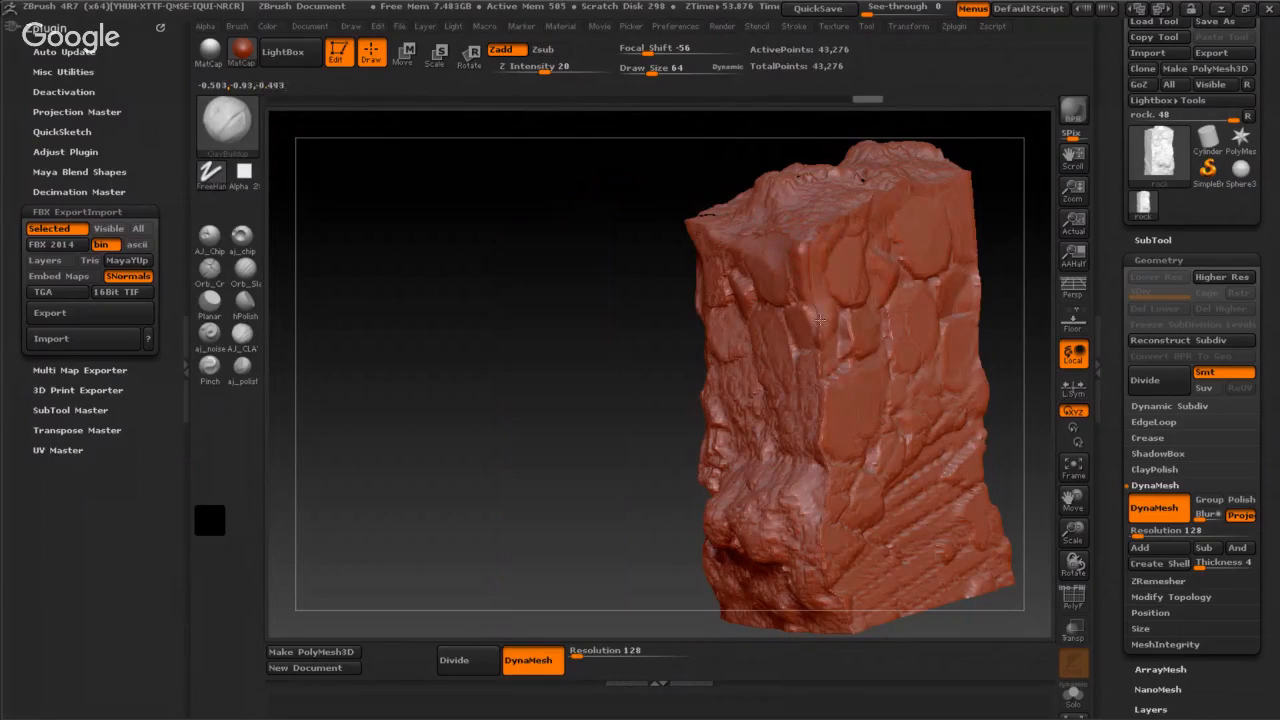
left_click_drag(820, 320, 830, 424)
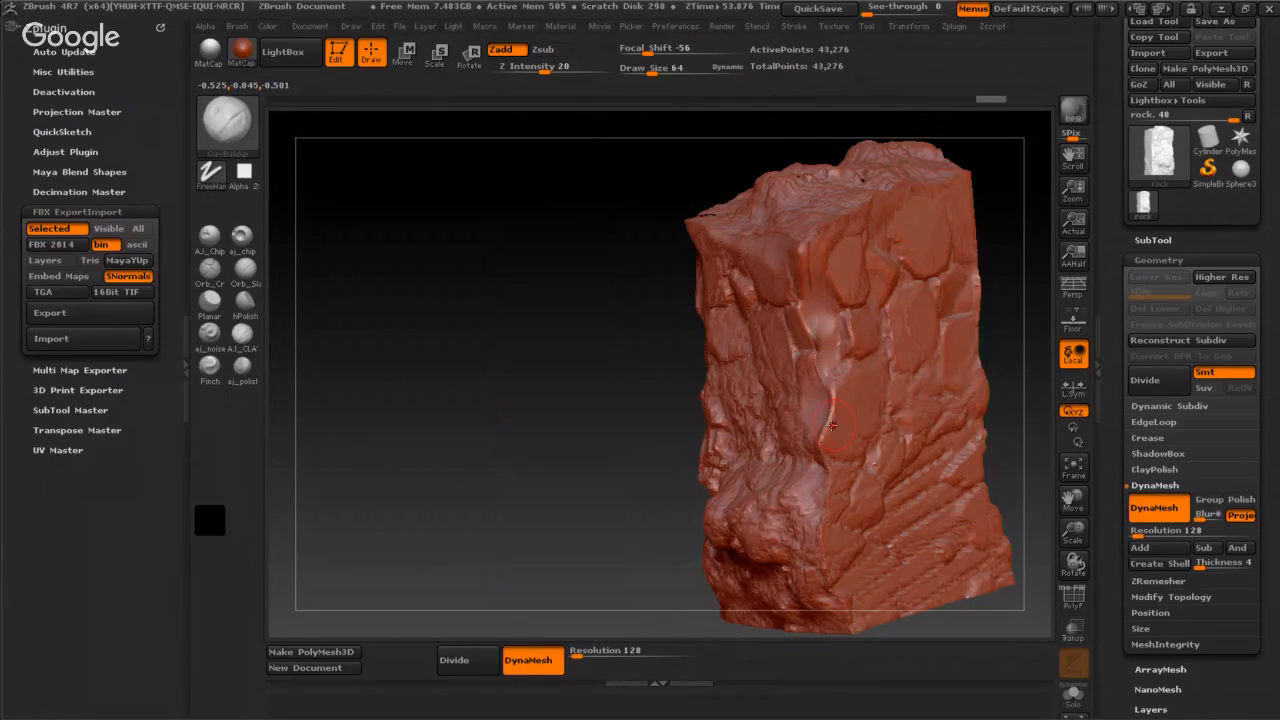
left_click_drag(832, 428, 840, 412)
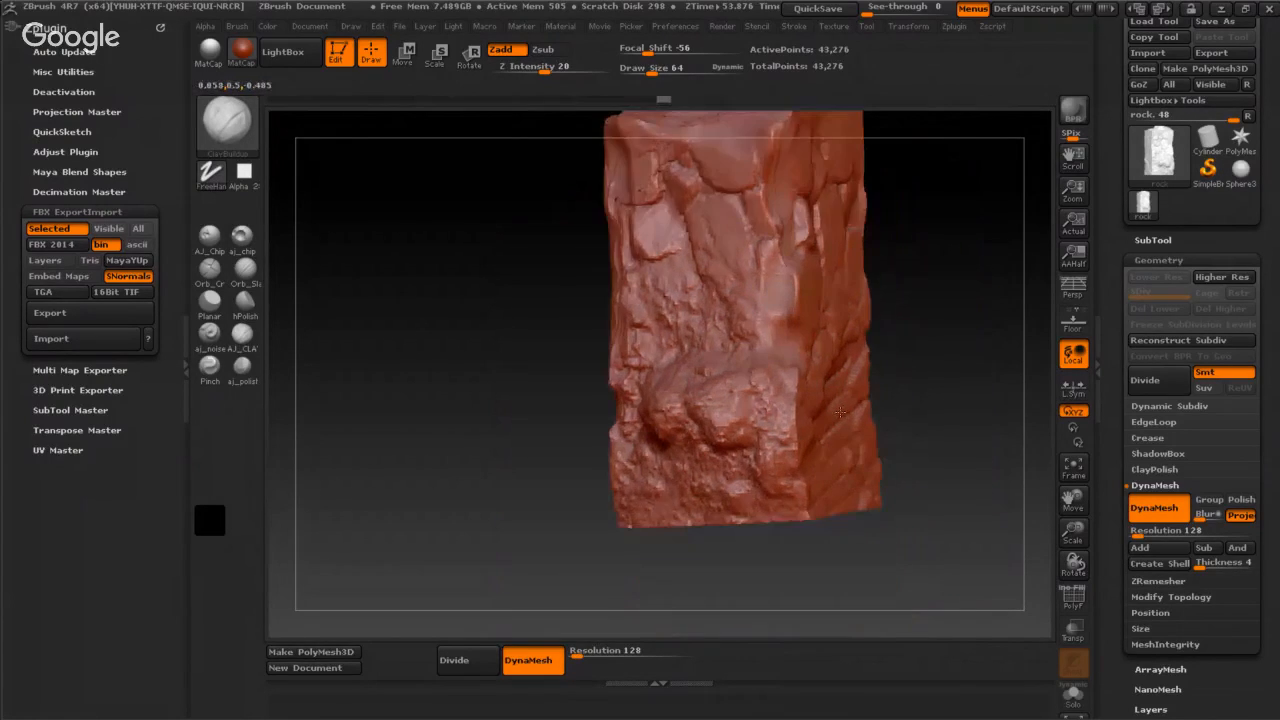
left_click_drag(840, 410, 796, 420)
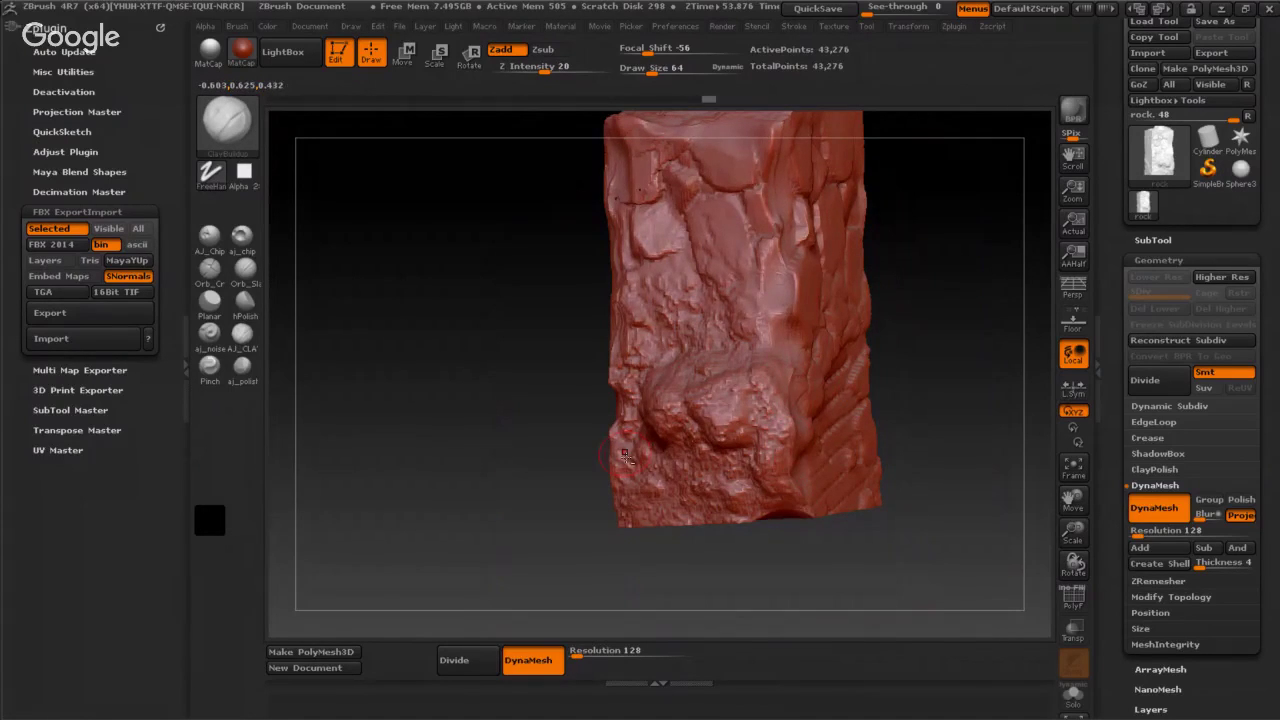
left_click_drag(624, 456, 584, 222)
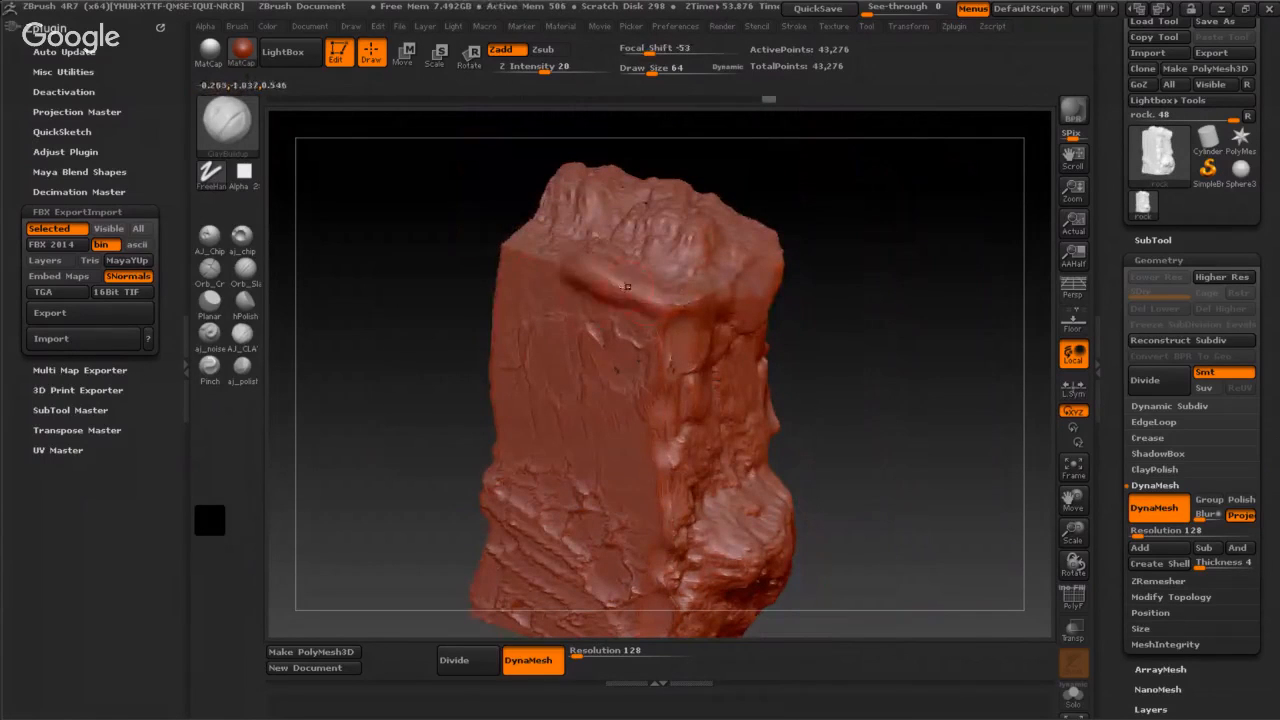
left_click_drag(624, 288, 678, 304)
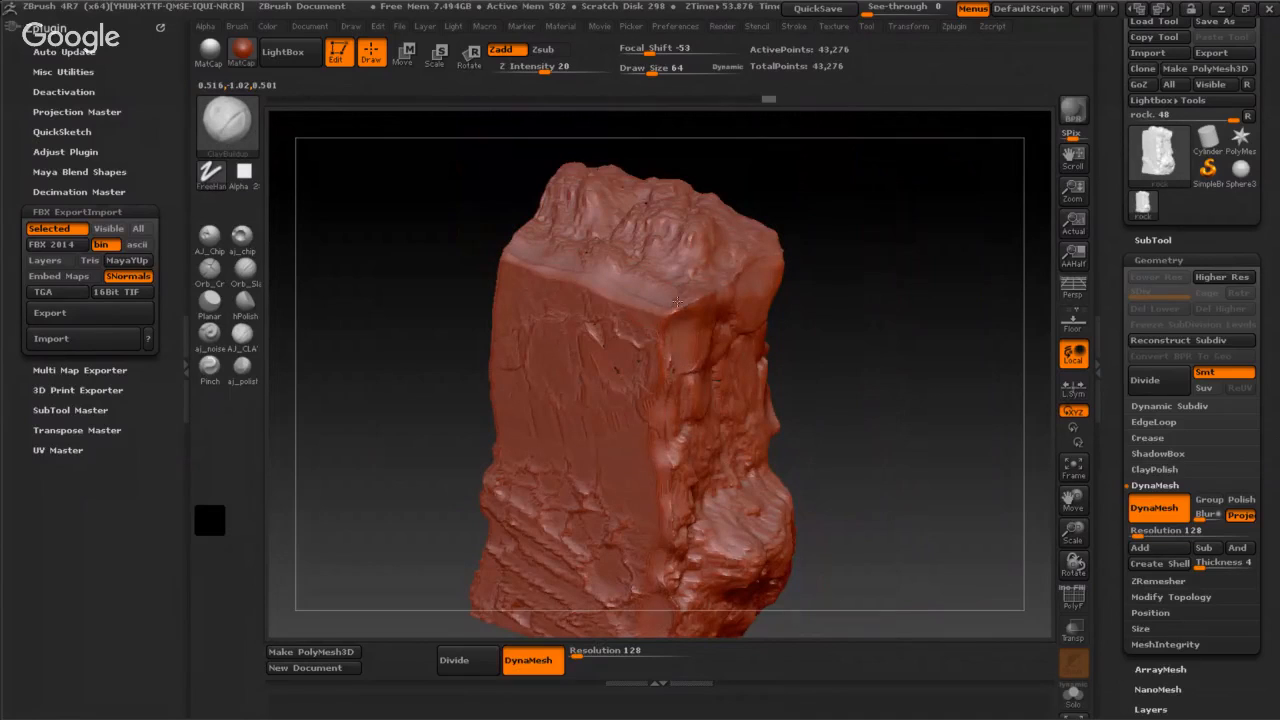
left_click_drag(670, 300, 696, 310)
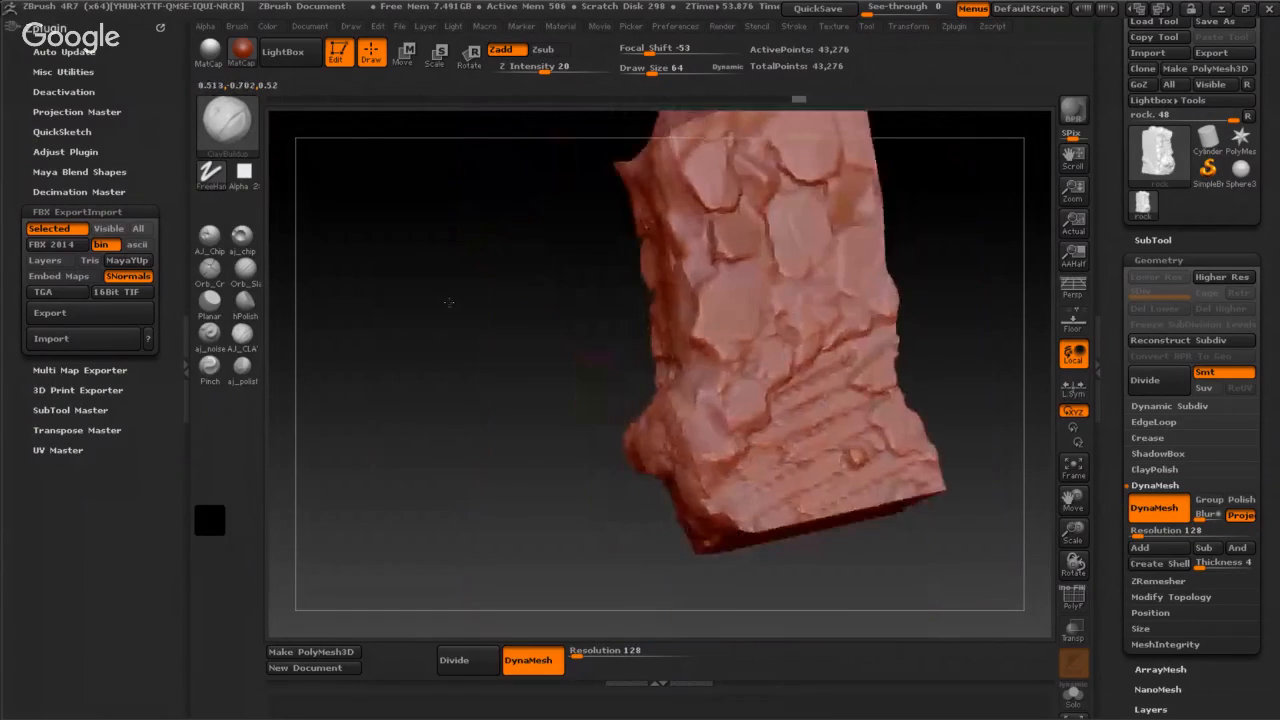
left_click_drag(448, 302, 784, 318)
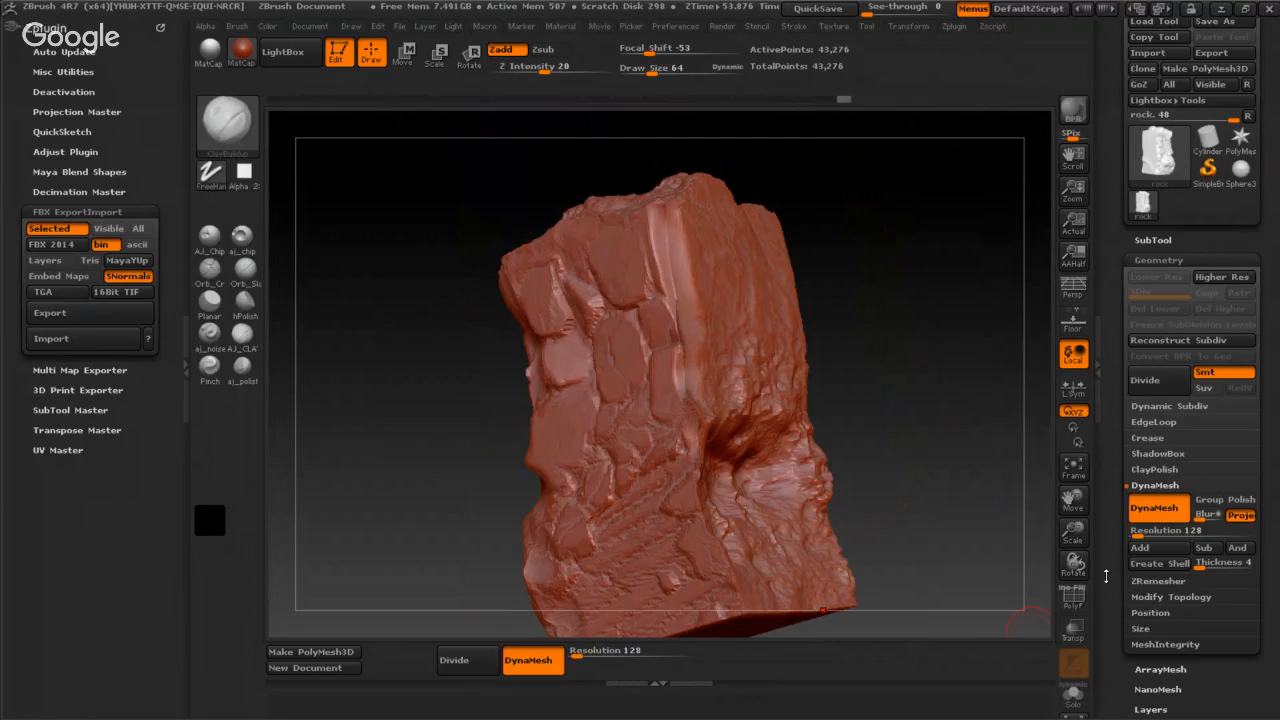
left_click(1072, 596)
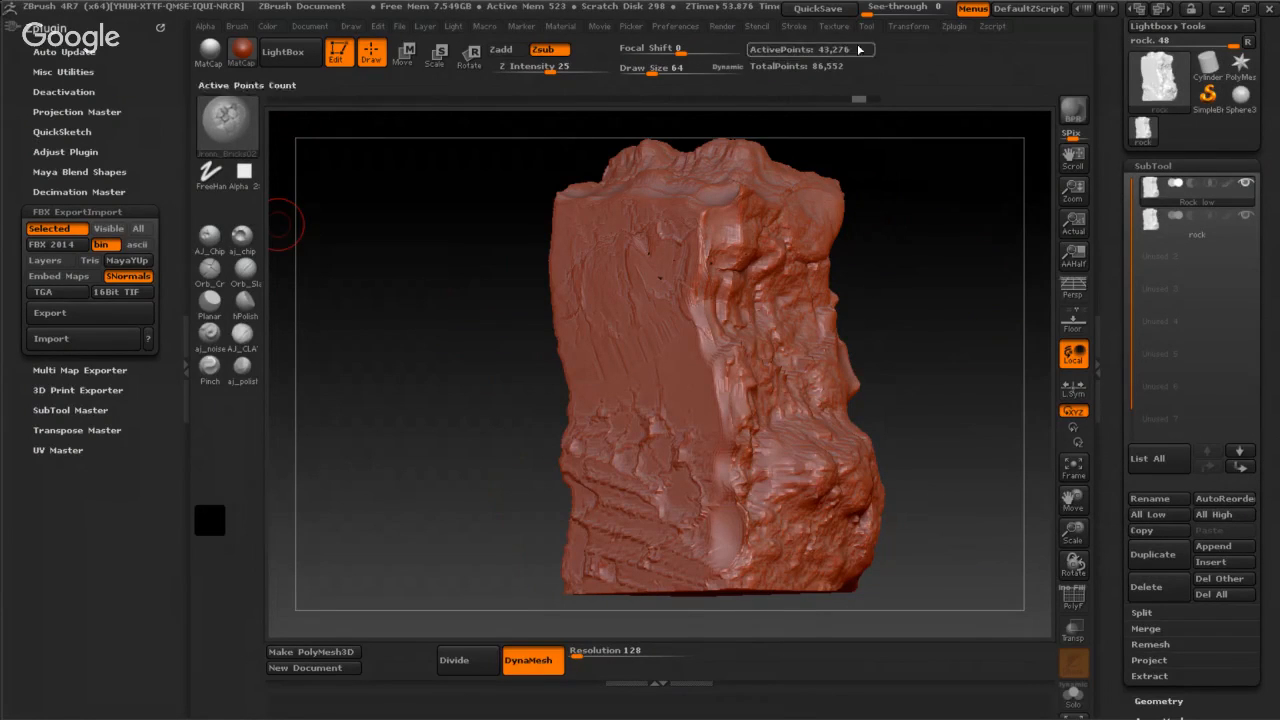
- Expand Decimation Master in the ZPlugin palette with the Rock low subtool listed
left_click(948, 28)
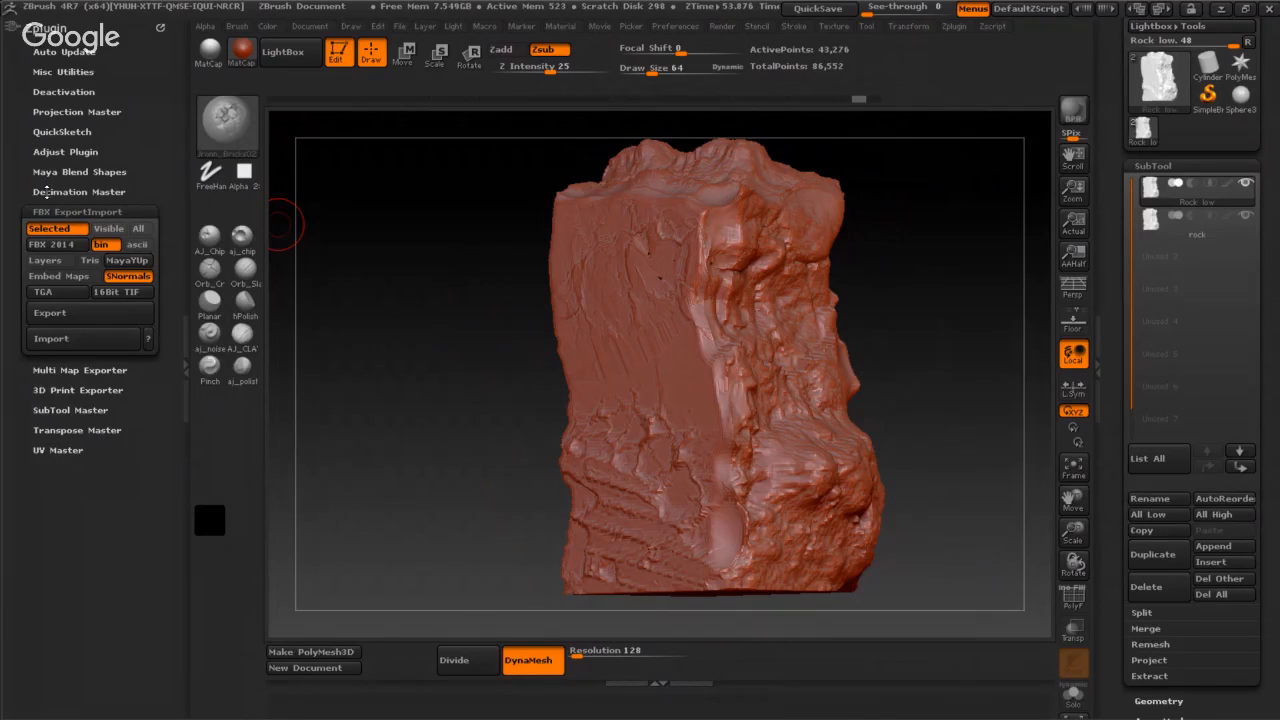
left_click(78, 192)
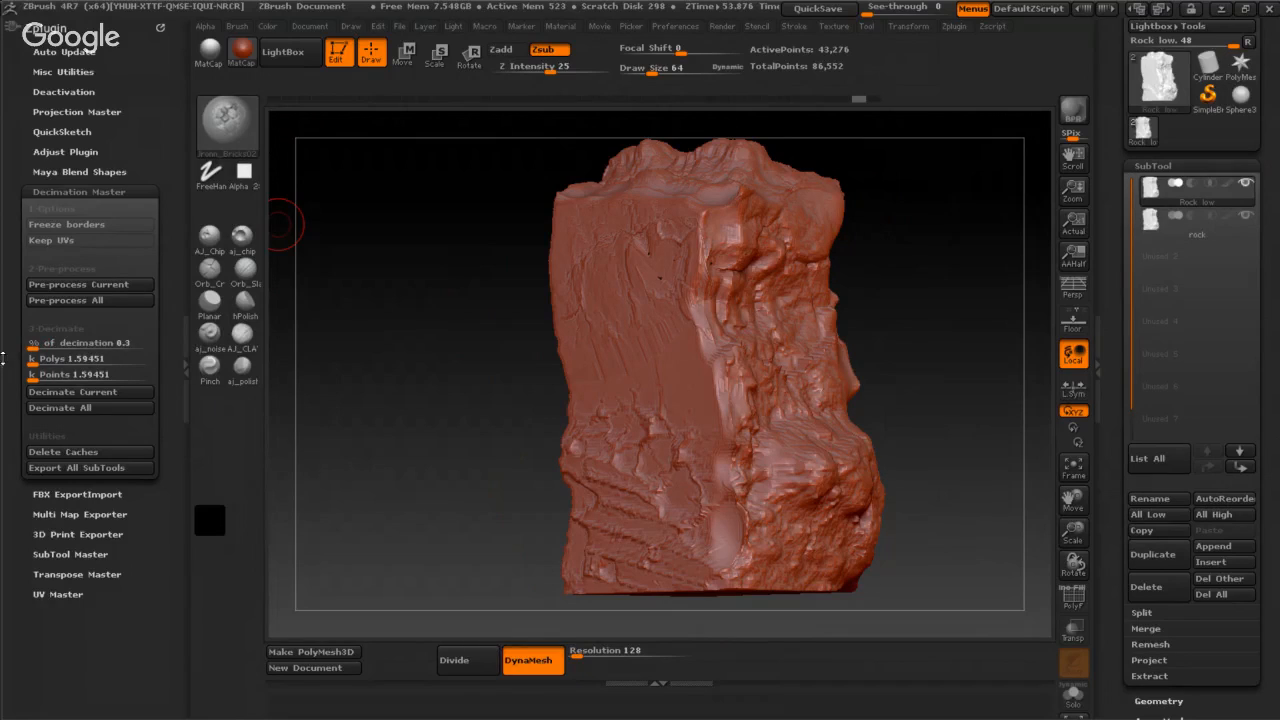
- Pre-process and decimate the Rock low subtool into a faceted low-poly mesh of about 129 points
left_click(78, 284)
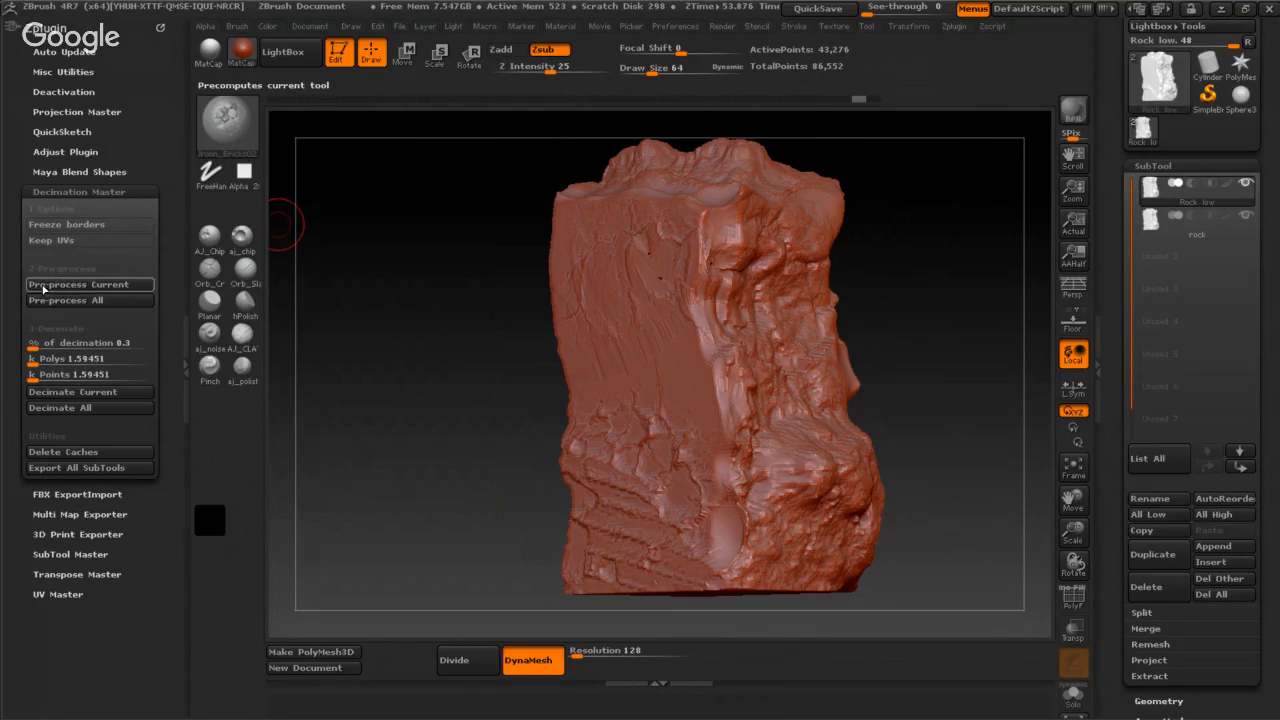
mouse_move(88, 284)
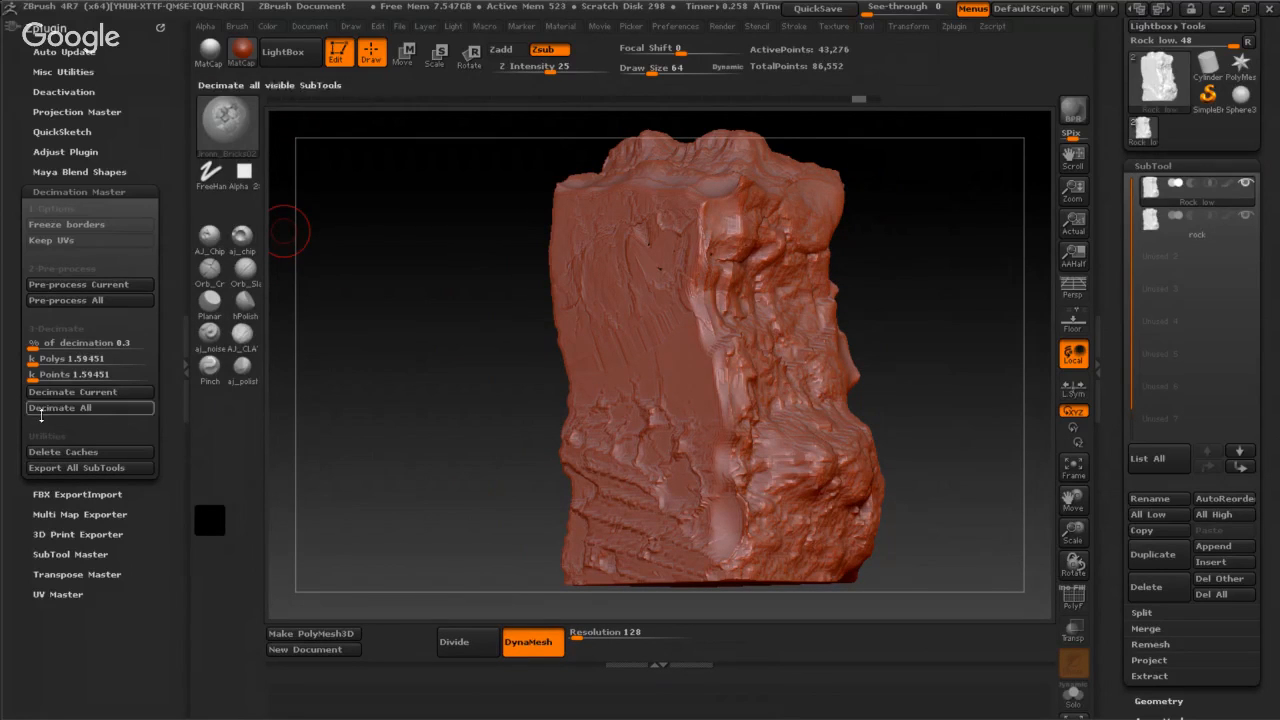
left_click(70, 392)
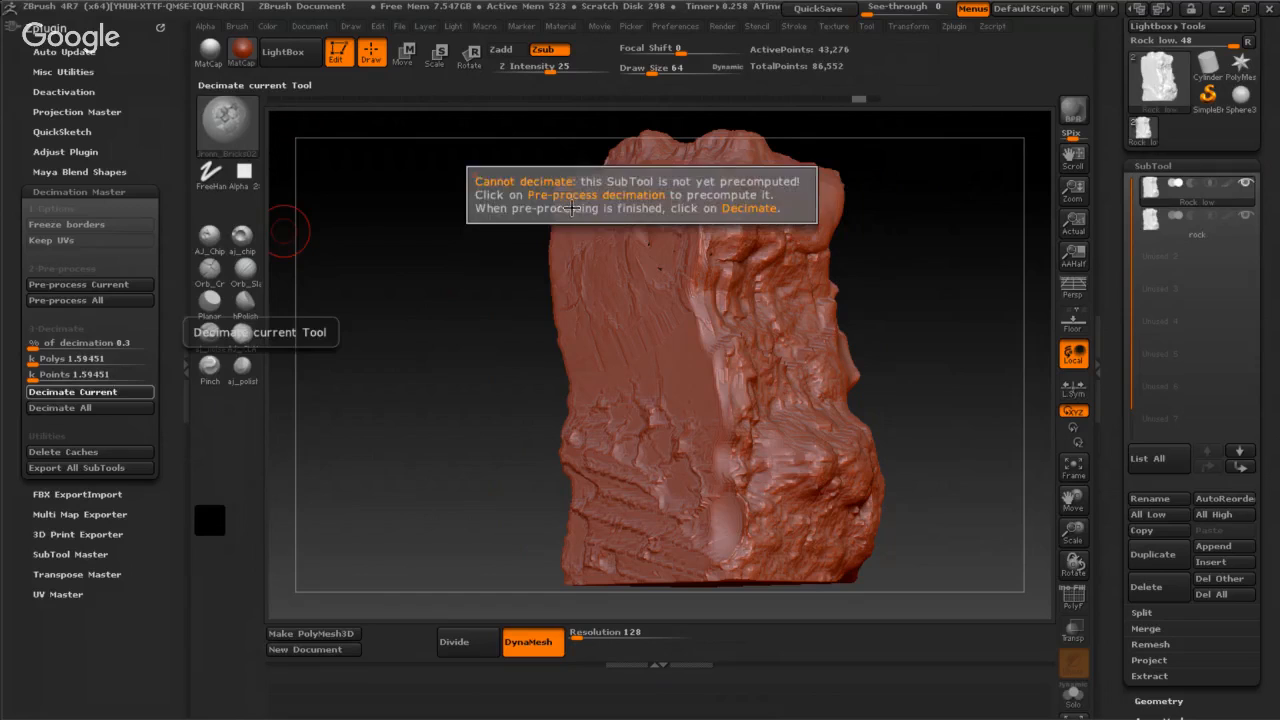
left_click(1196, 204)
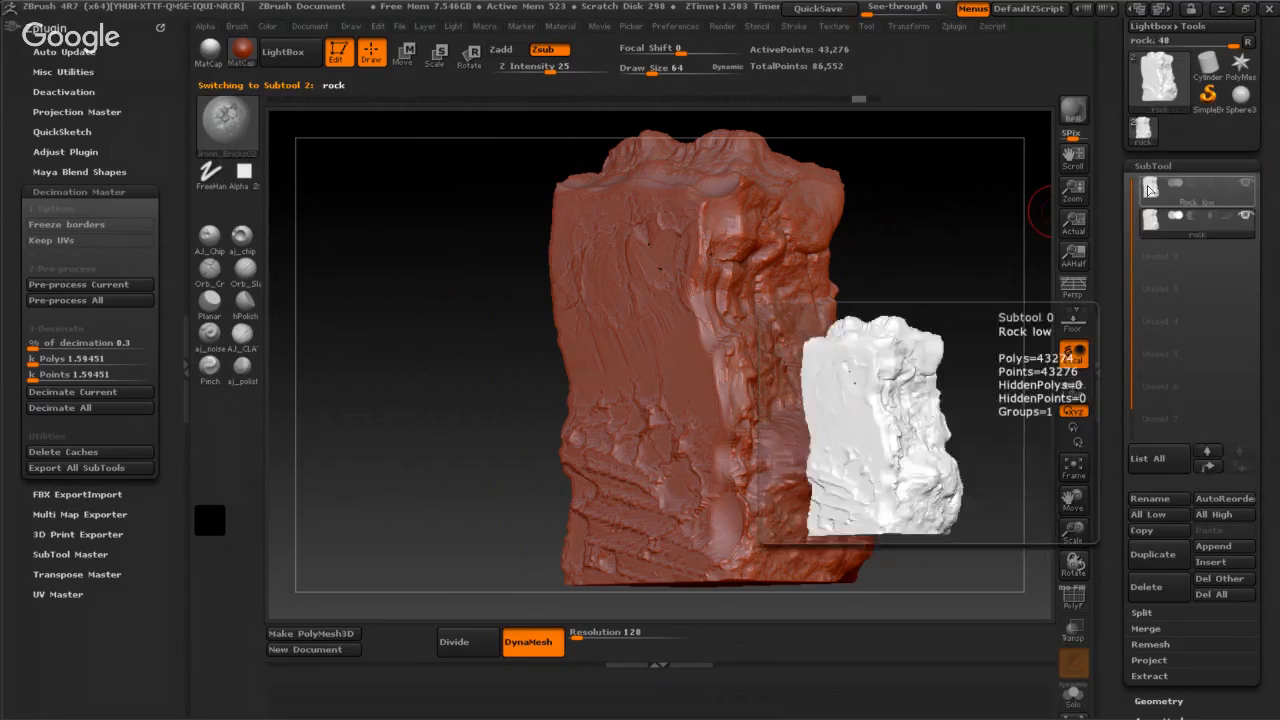
left_click(1196, 188)
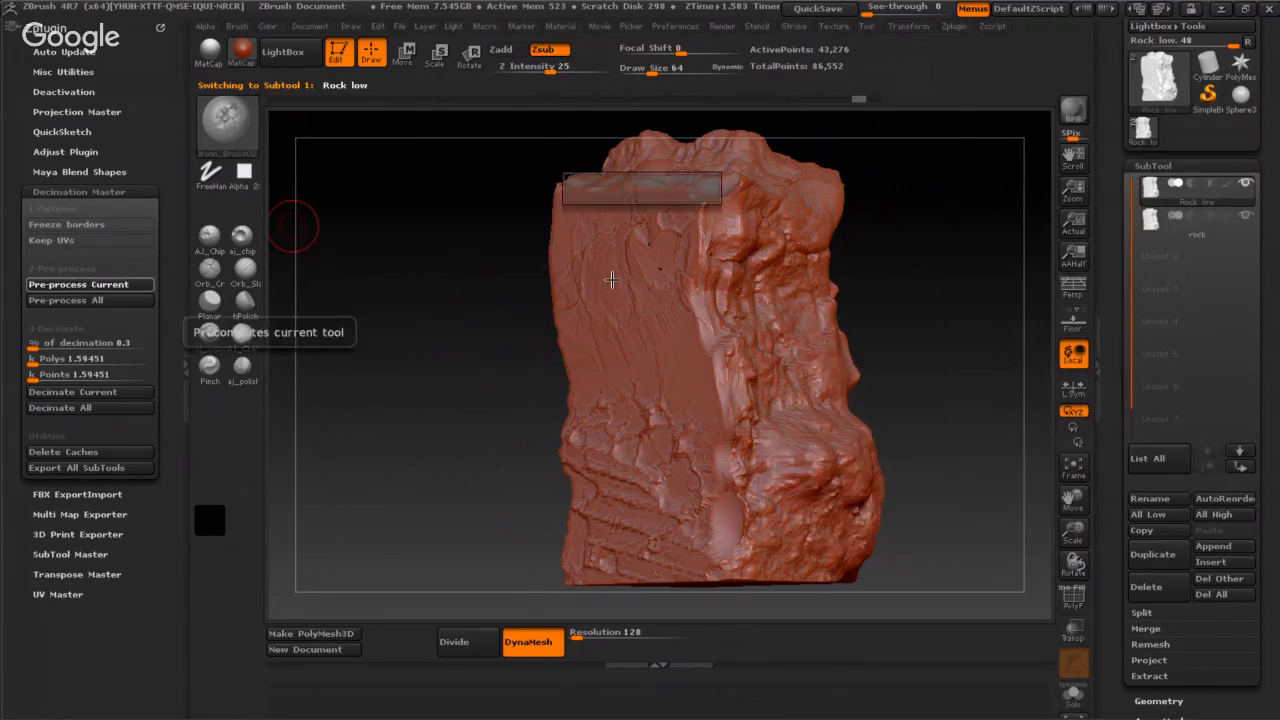
left_click(72, 392)
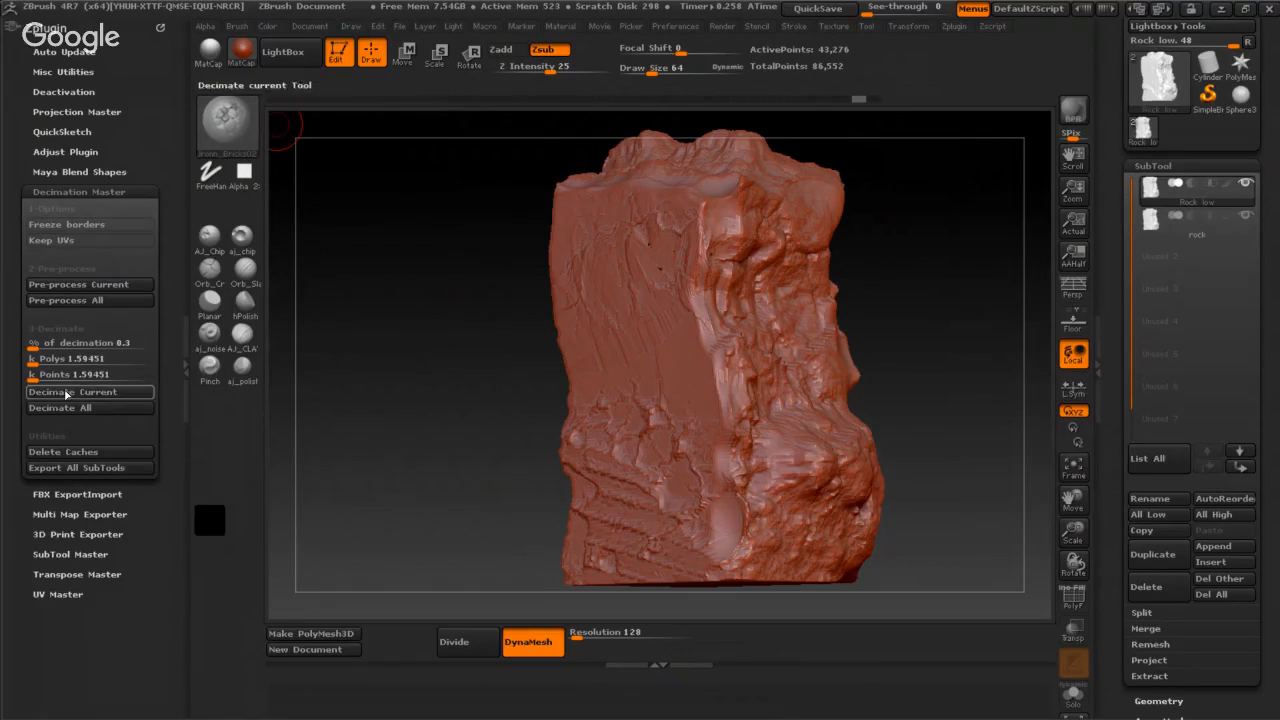
left_click(76, 392)
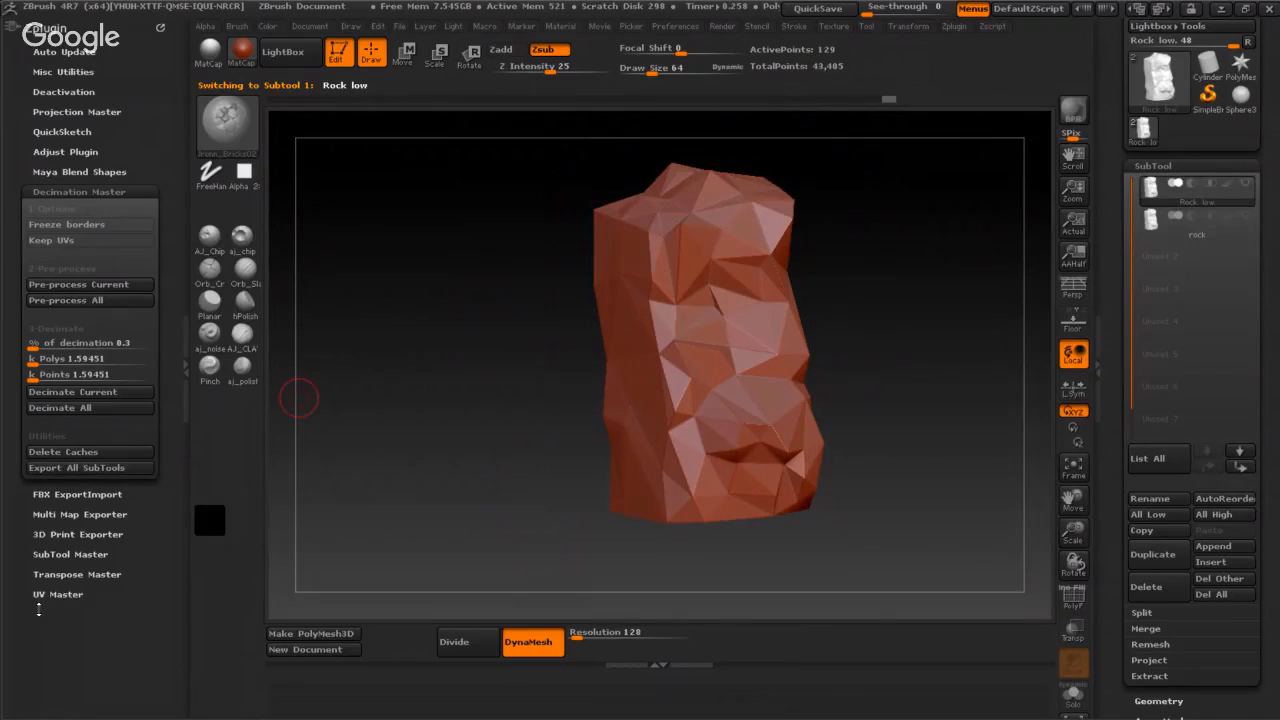
left_click(60, 594)
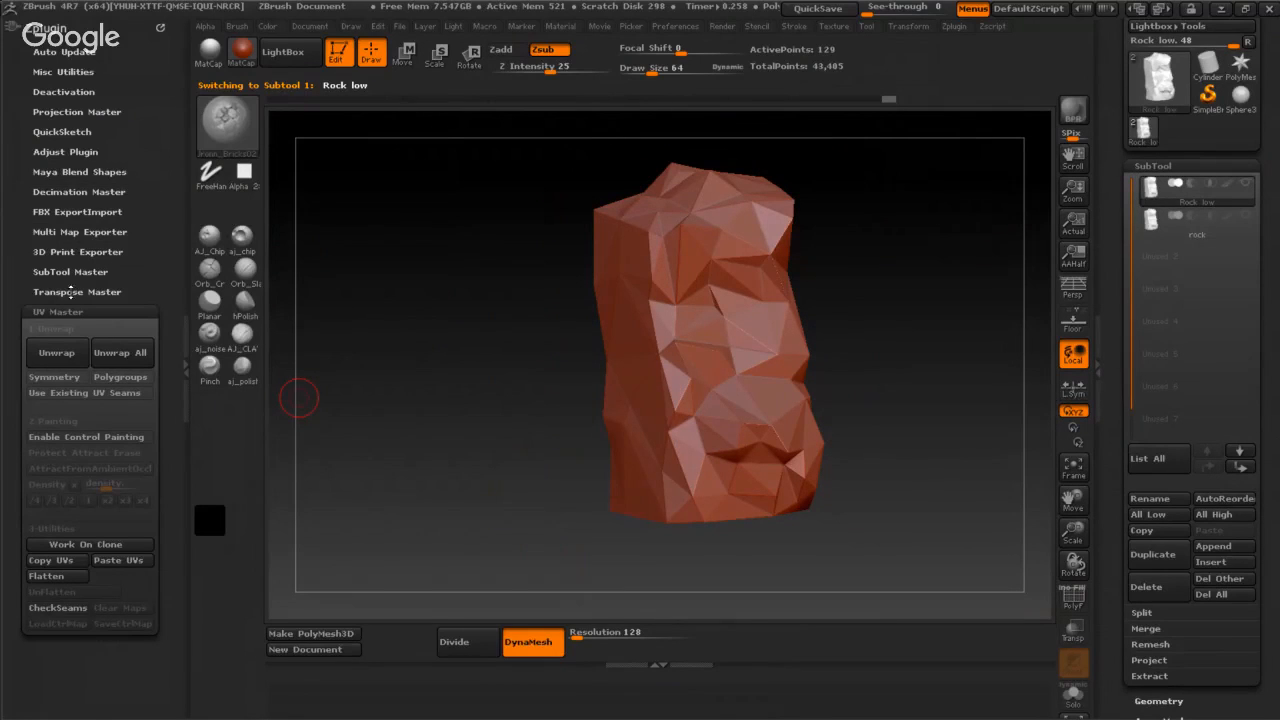
mouse_move(296, 278)
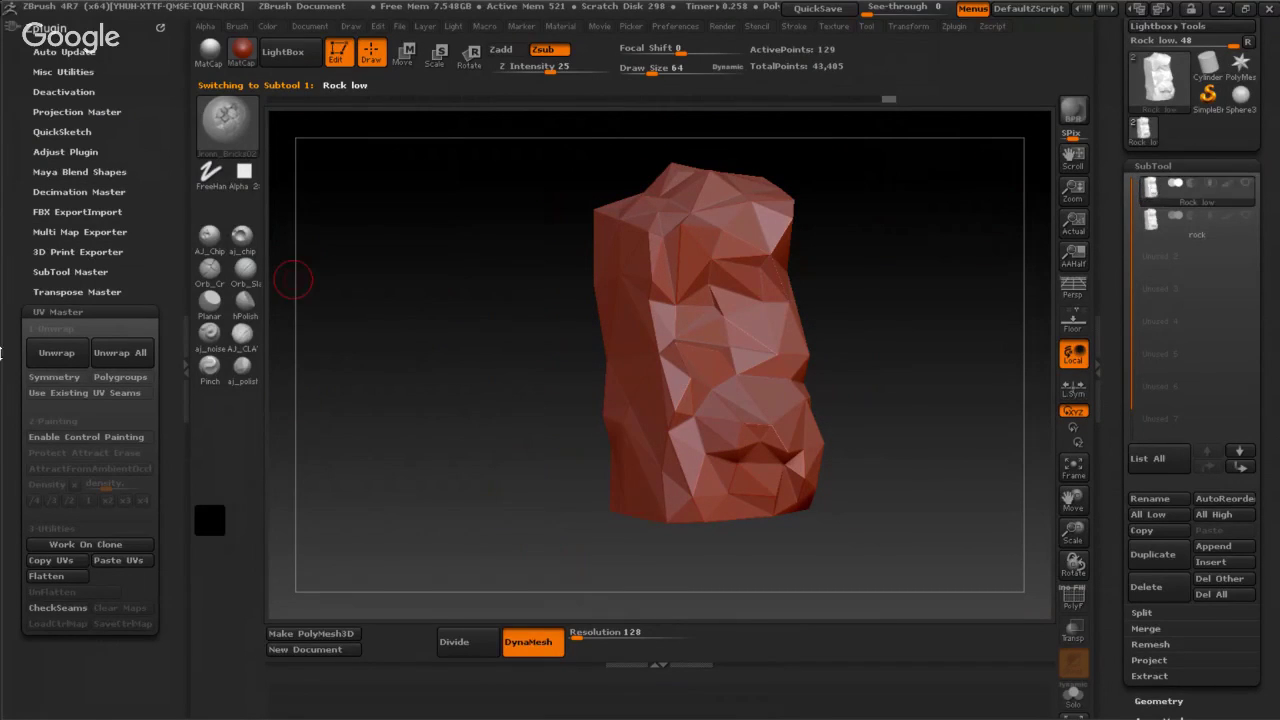
- Unwrap UVs for the Rock low subtool with UV Master and reselect it
left_click(54, 376)
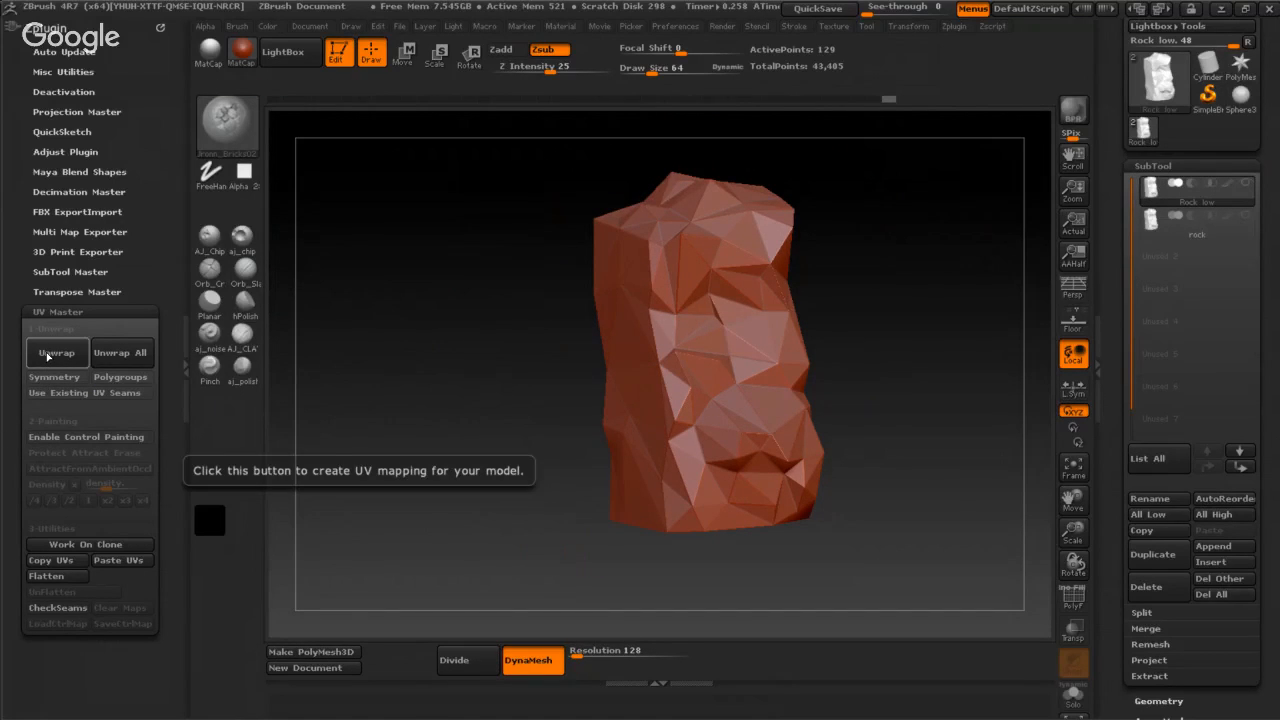
left_click(56, 352)
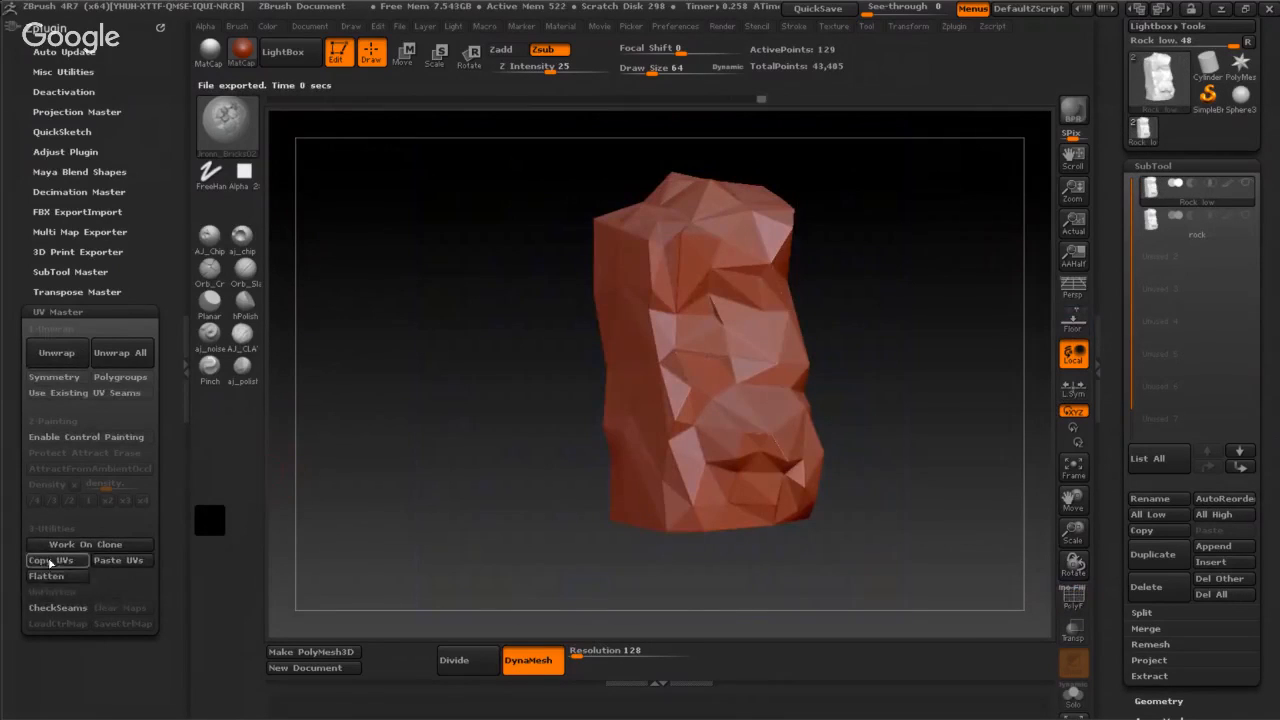
mouse_move(56, 560)
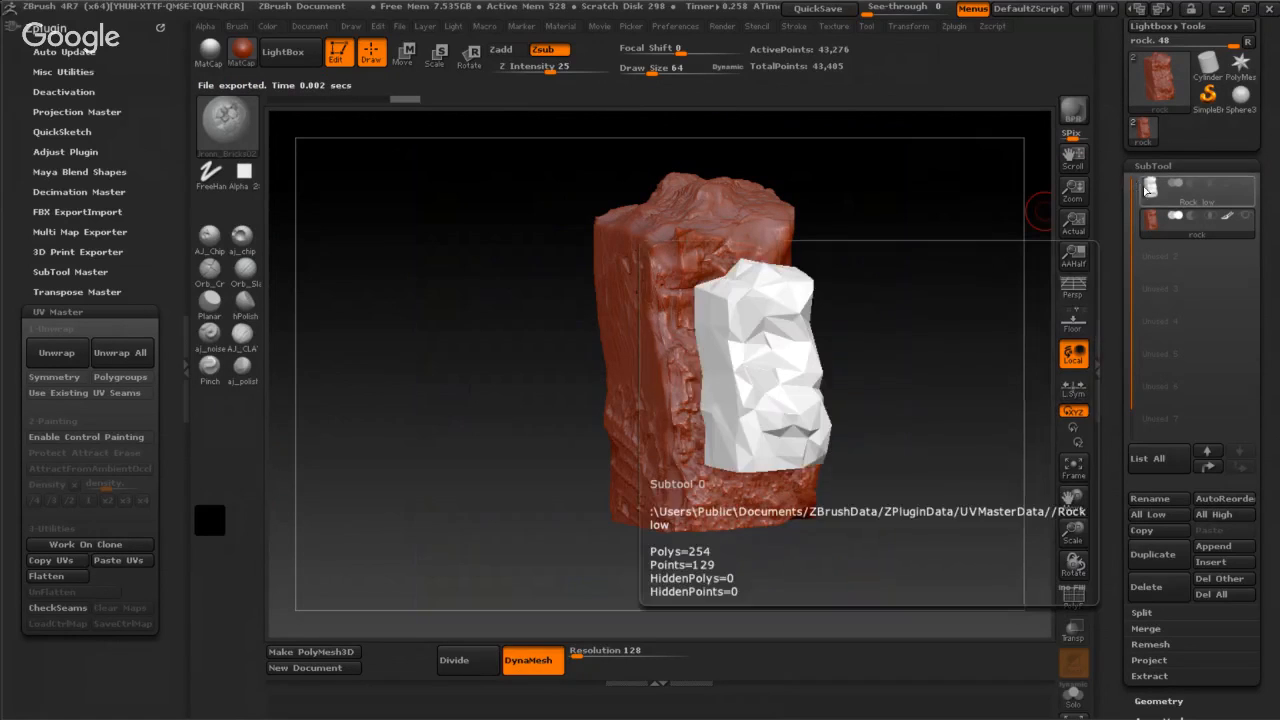
left_click(1190, 200)
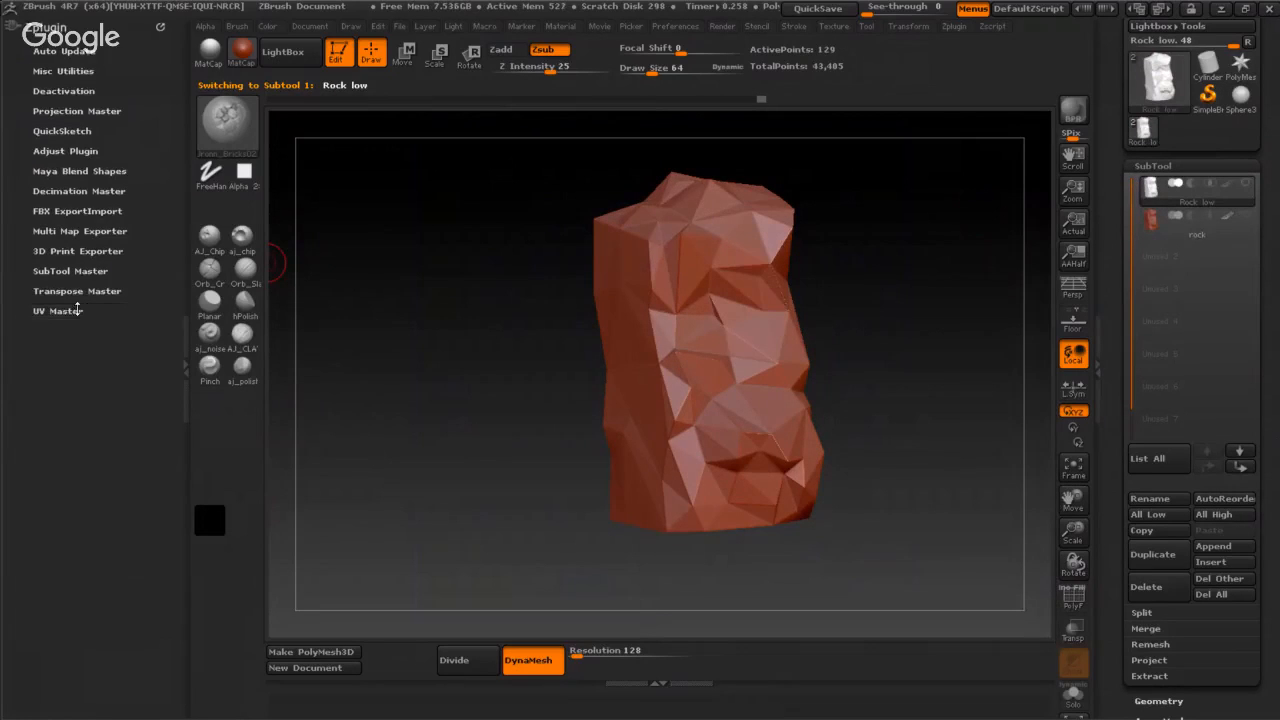
- Export the Rock low subtool as an FBX into the rock folder
left_click(76, 210)
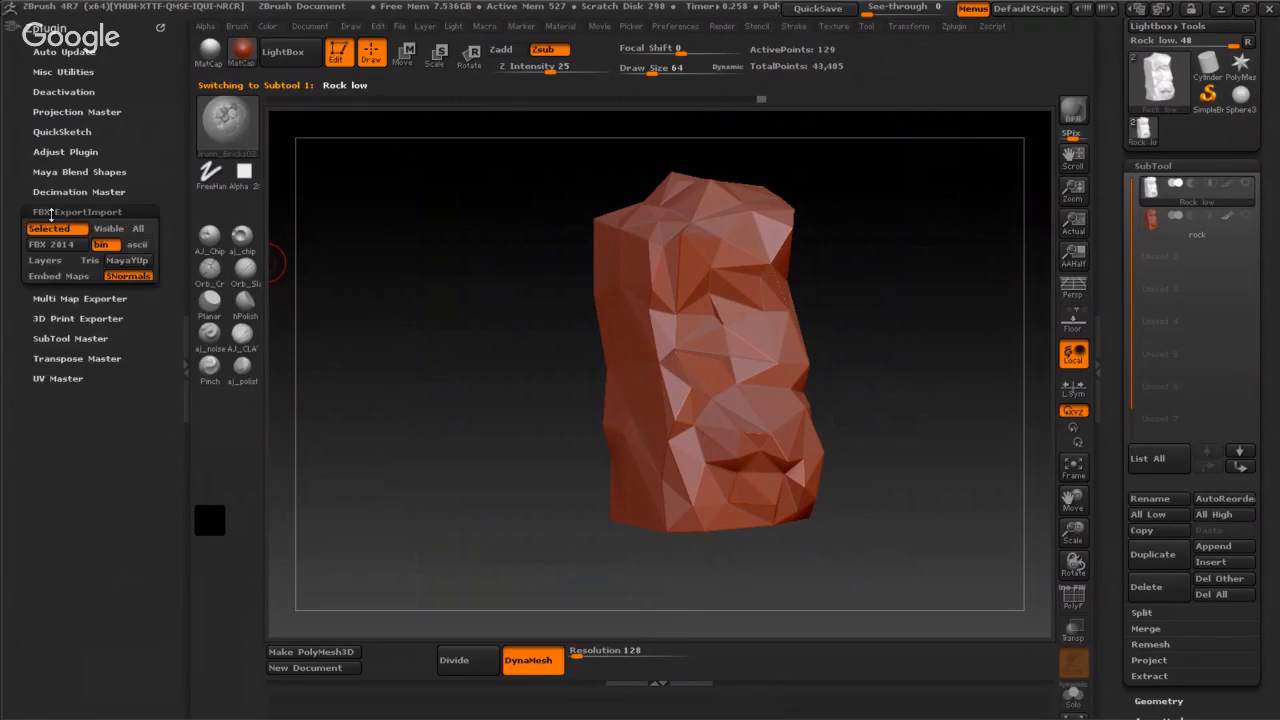
left_click(48, 312)
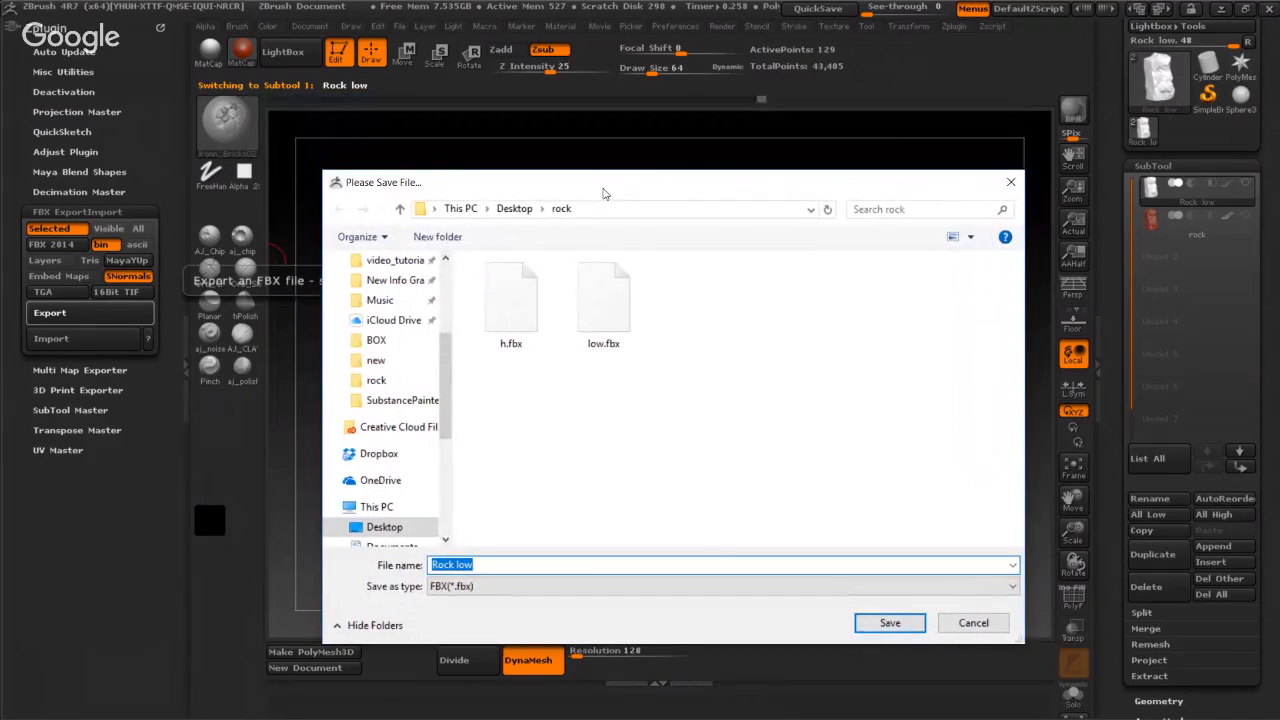
mouse_move(690, 308)
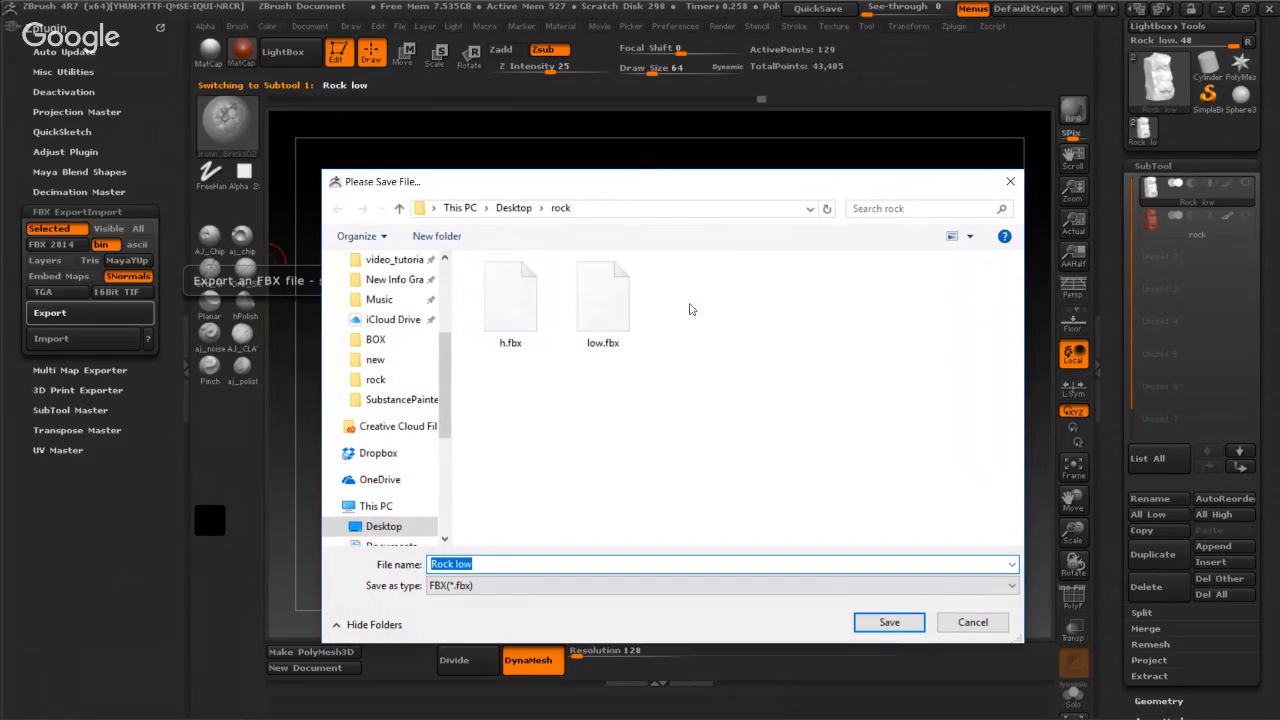
left_click(888, 622)
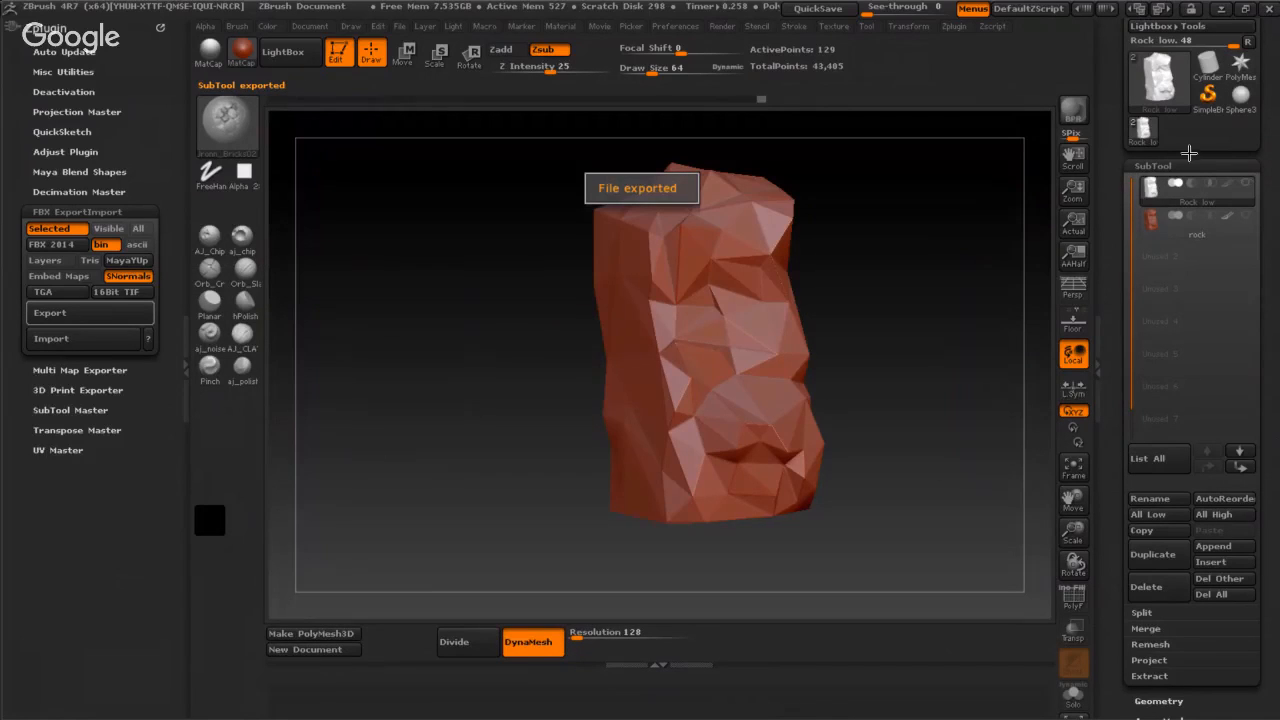
- Export the high-poly rock subtool as a separate FBX into the rock folder
left_click(1196, 236)
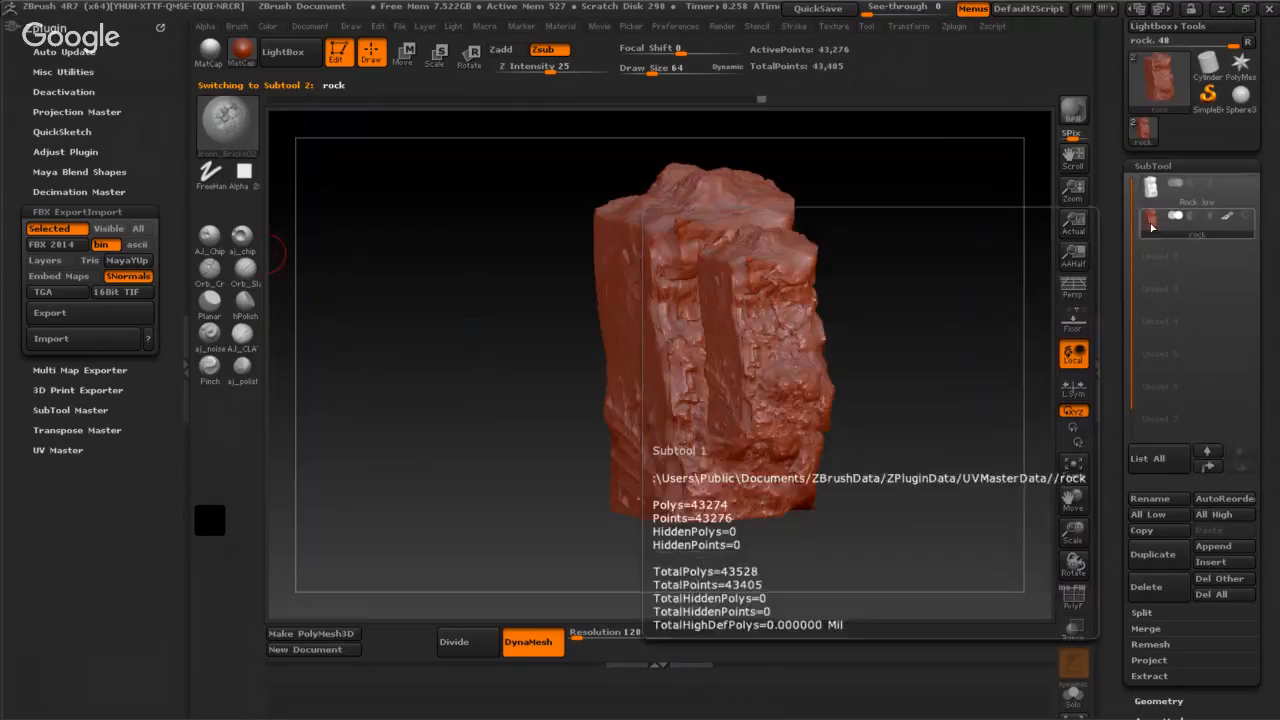
left_click(48, 312)
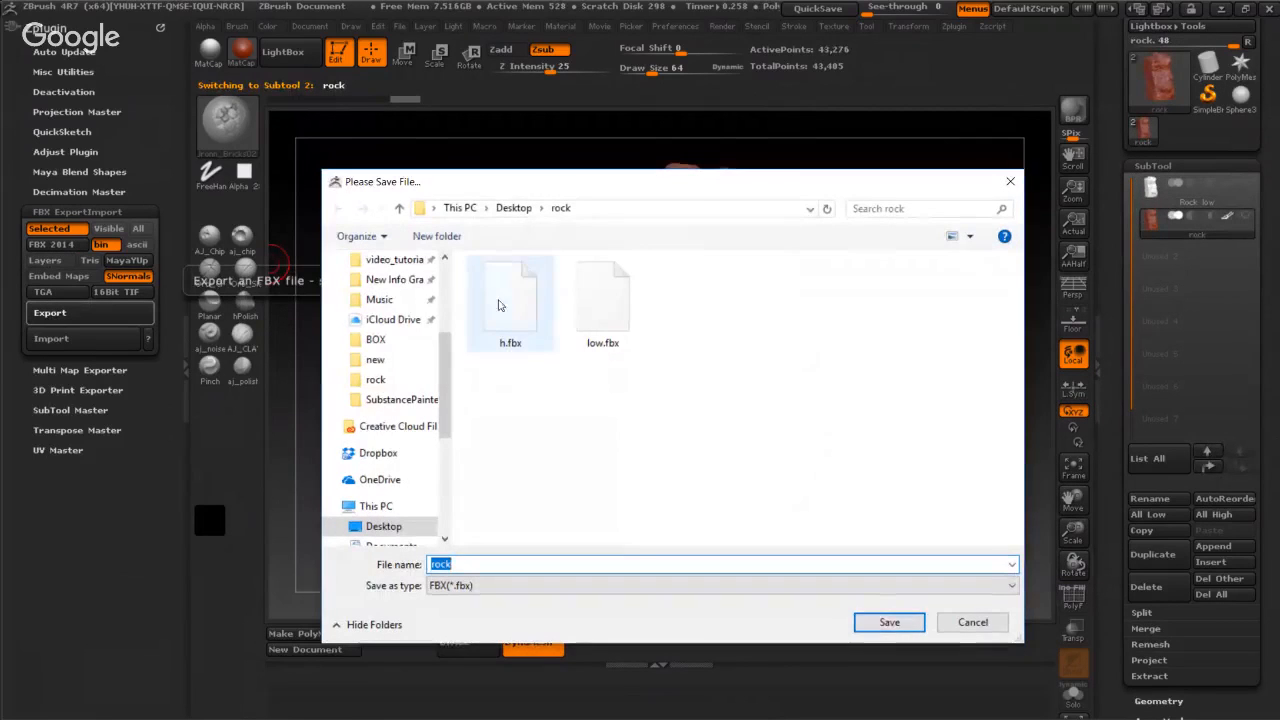
left_click(888, 622)
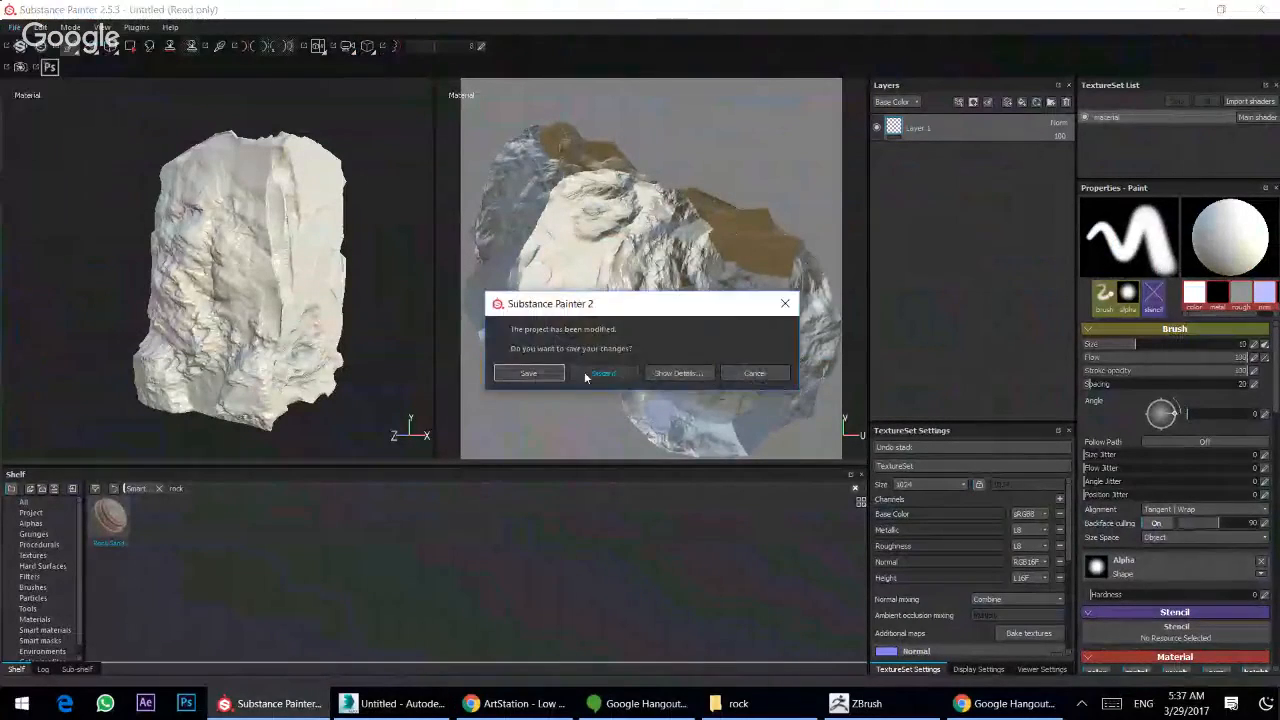
- Start a new project without saving, using low.fbx from the rock folder as the mesh
left_click(604, 374)
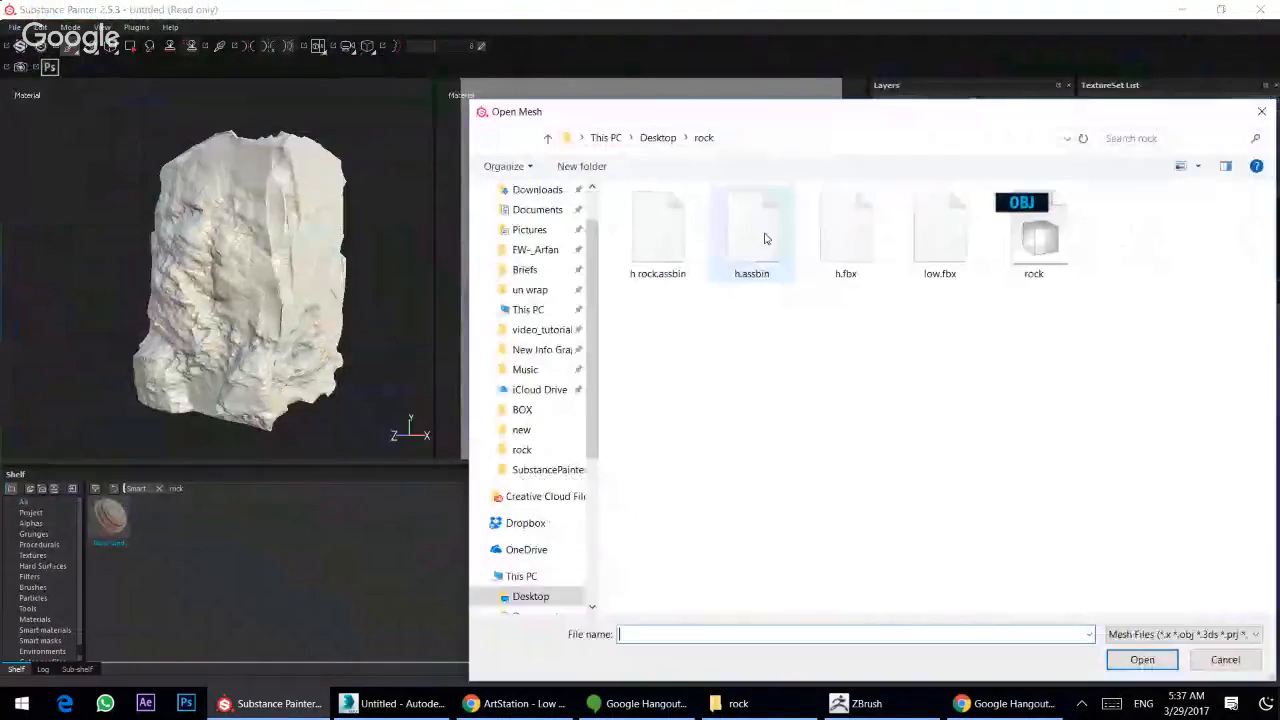
left_click(940, 230)
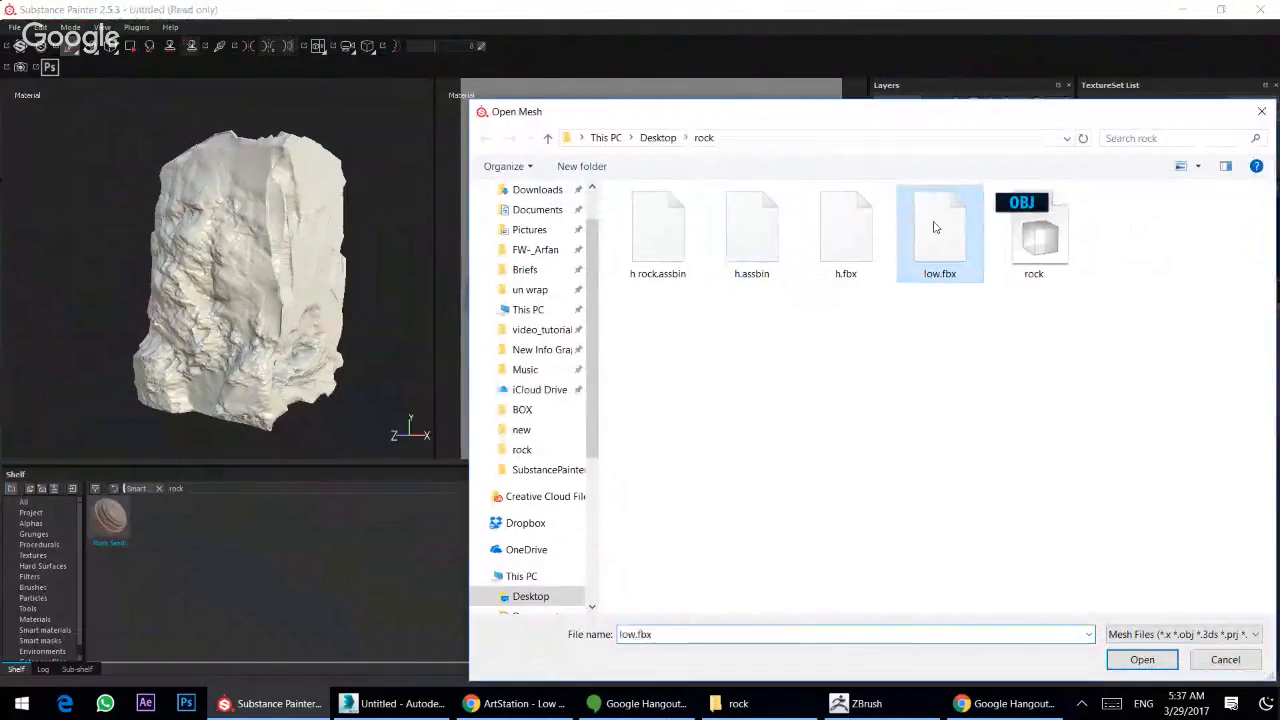
left_click(1142, 660)
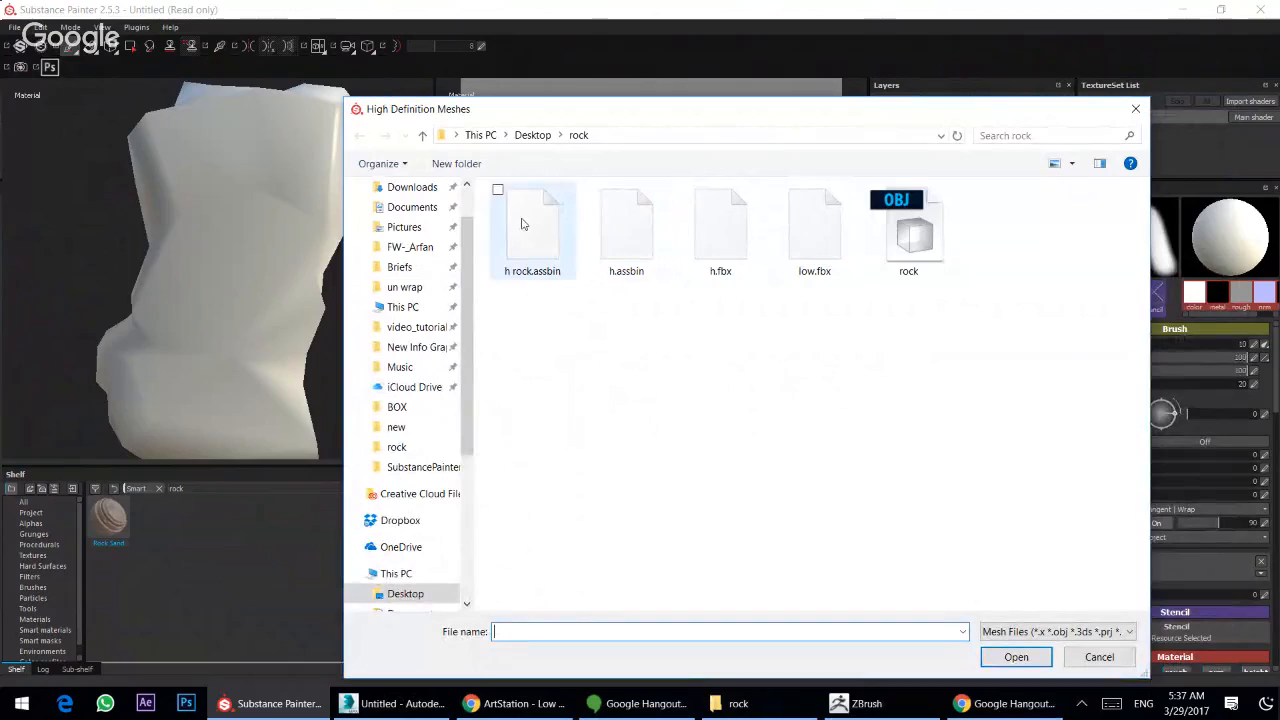
- Bake the h.assbin high-poly mesh onto the low-poly rock at 1024 output size
left_click(626, 224)
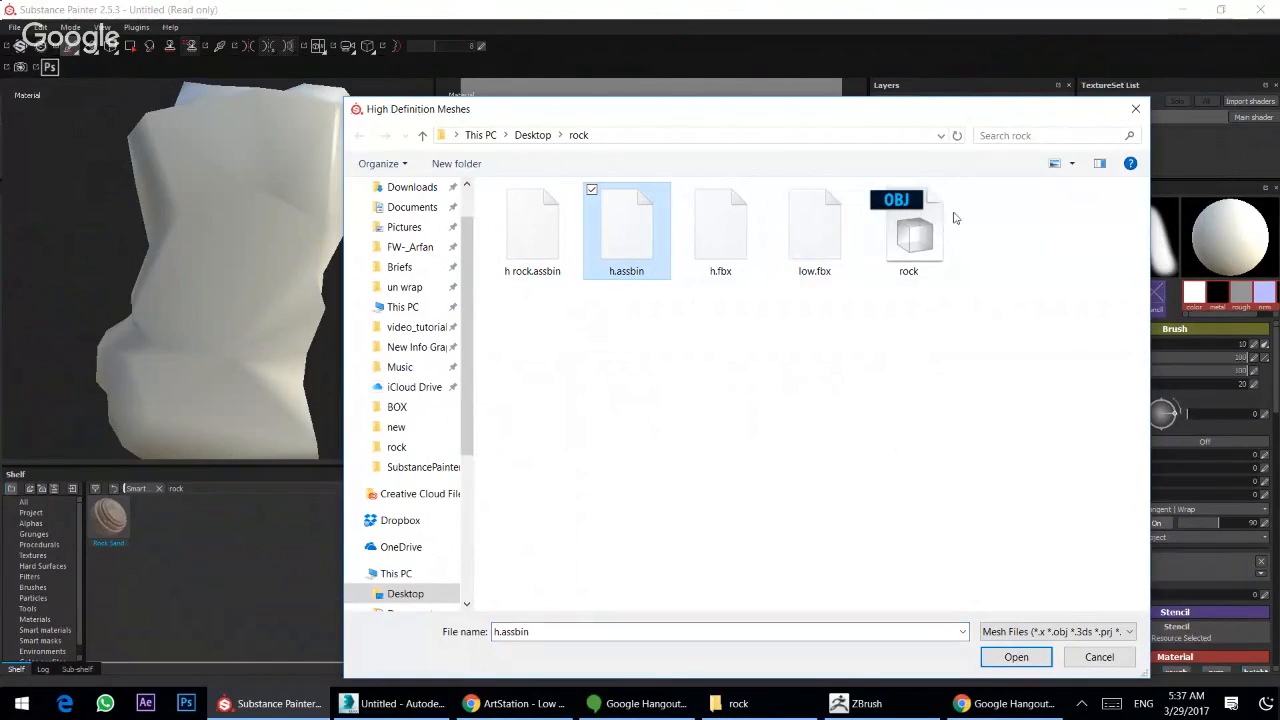
left_click(1016, 656)
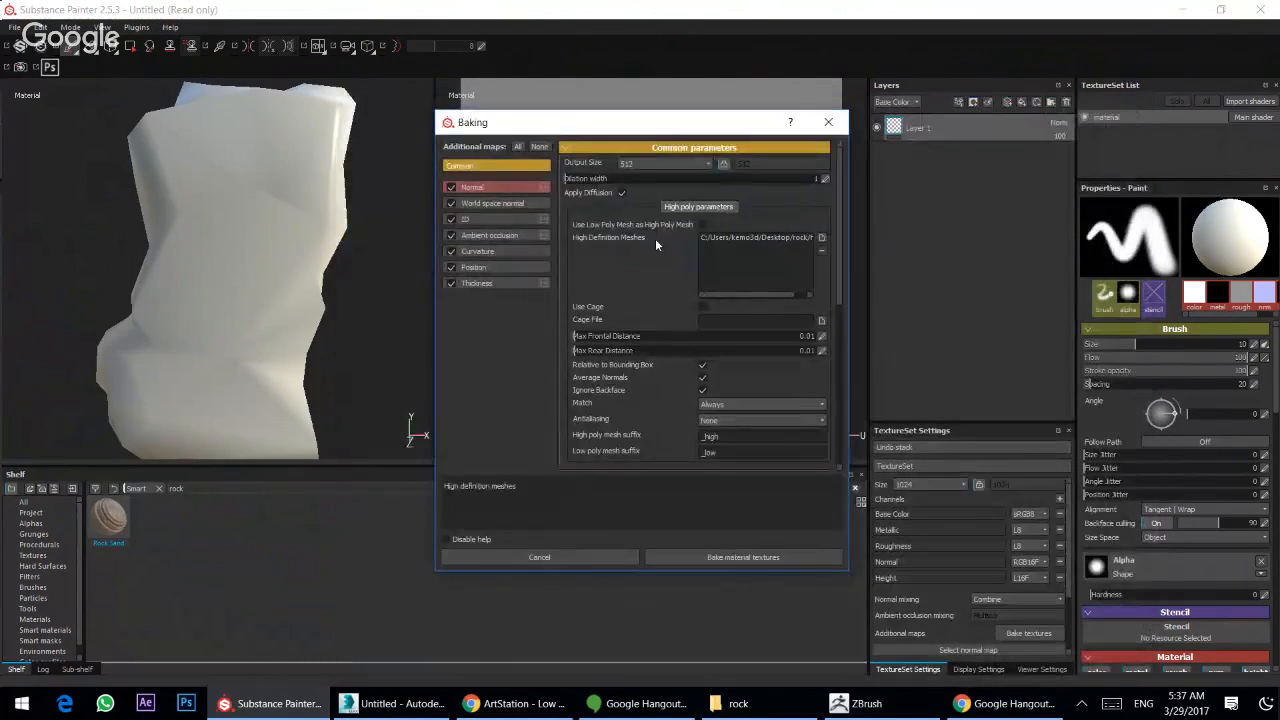
left_click(664, 164)
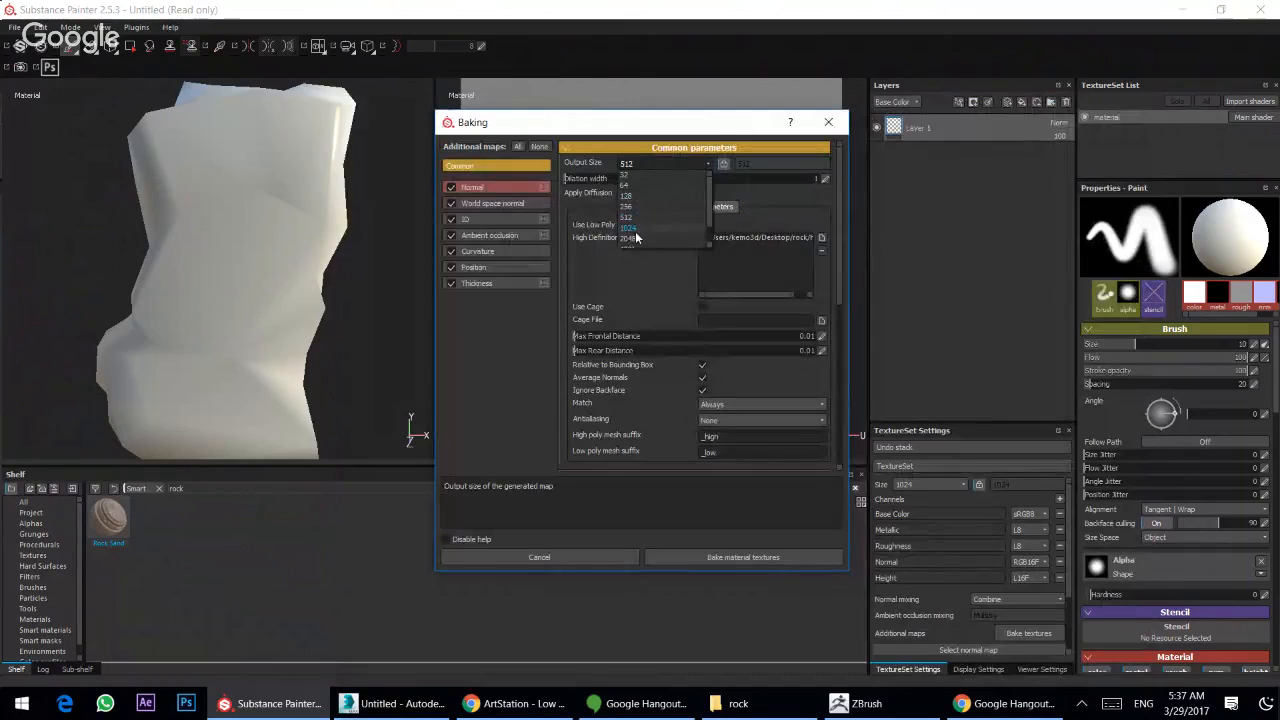
left_click(628, 226)
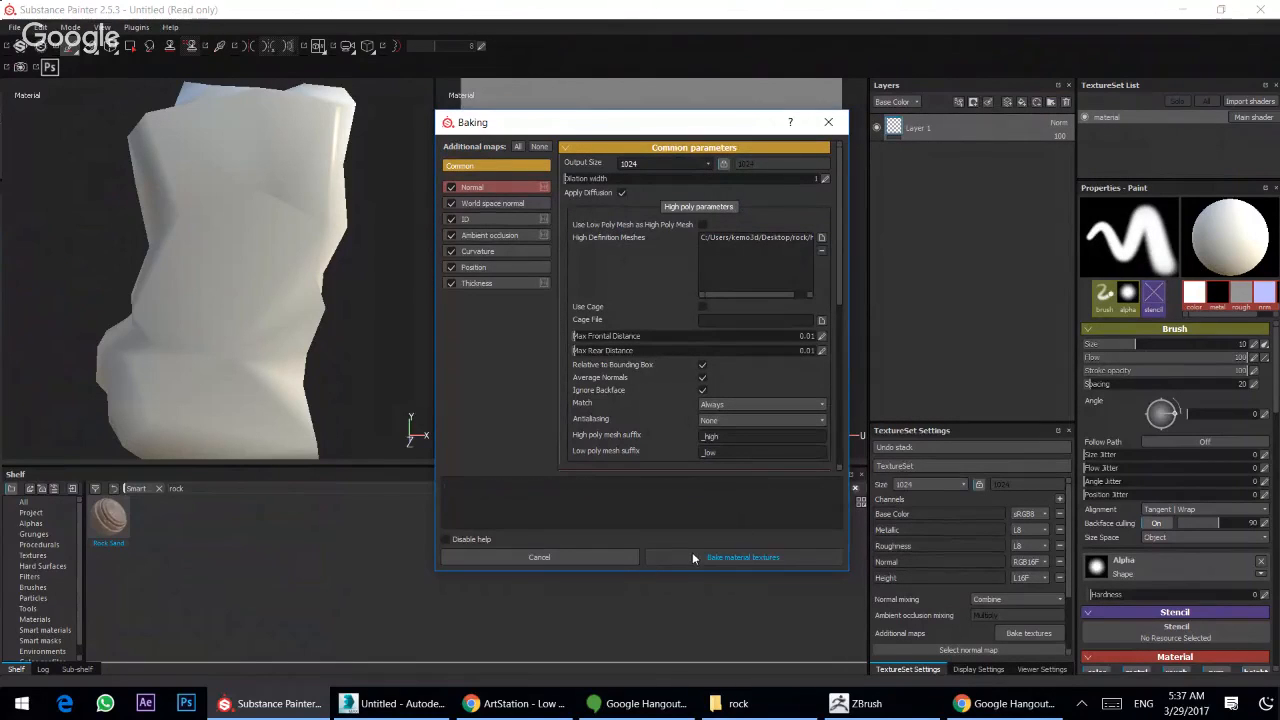
left_click(744, 556)
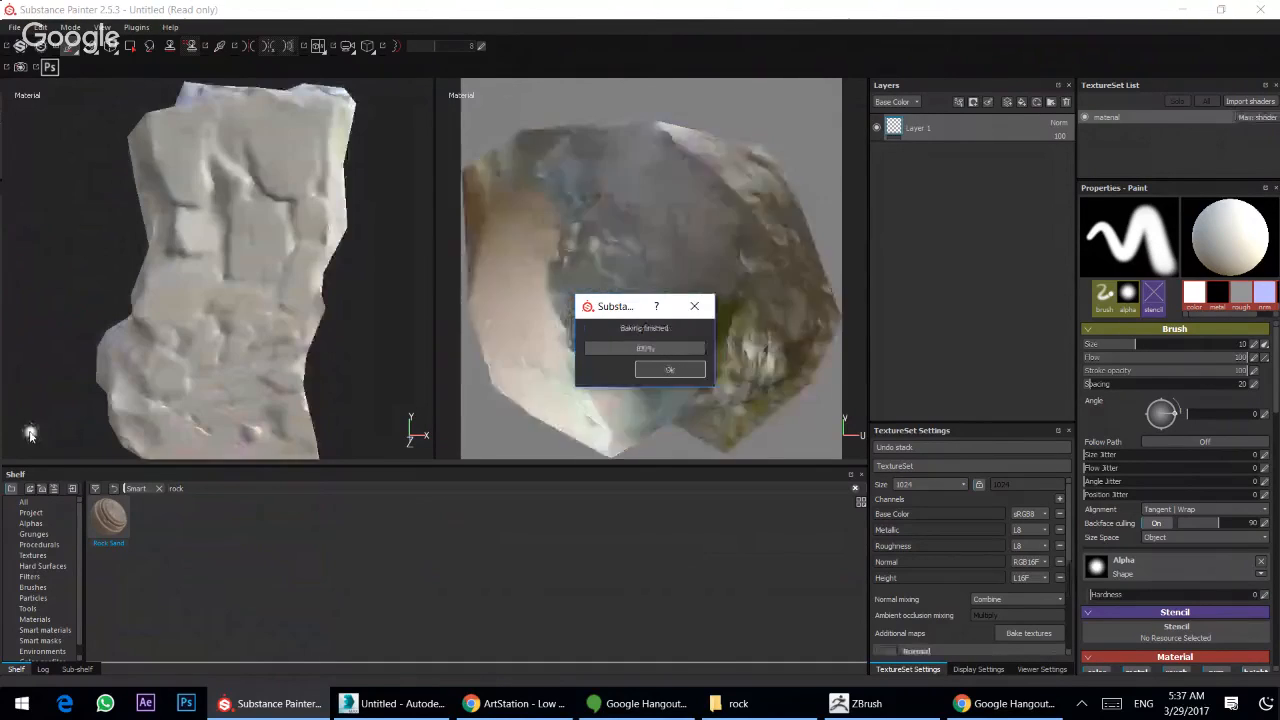
left_click(670, 368)
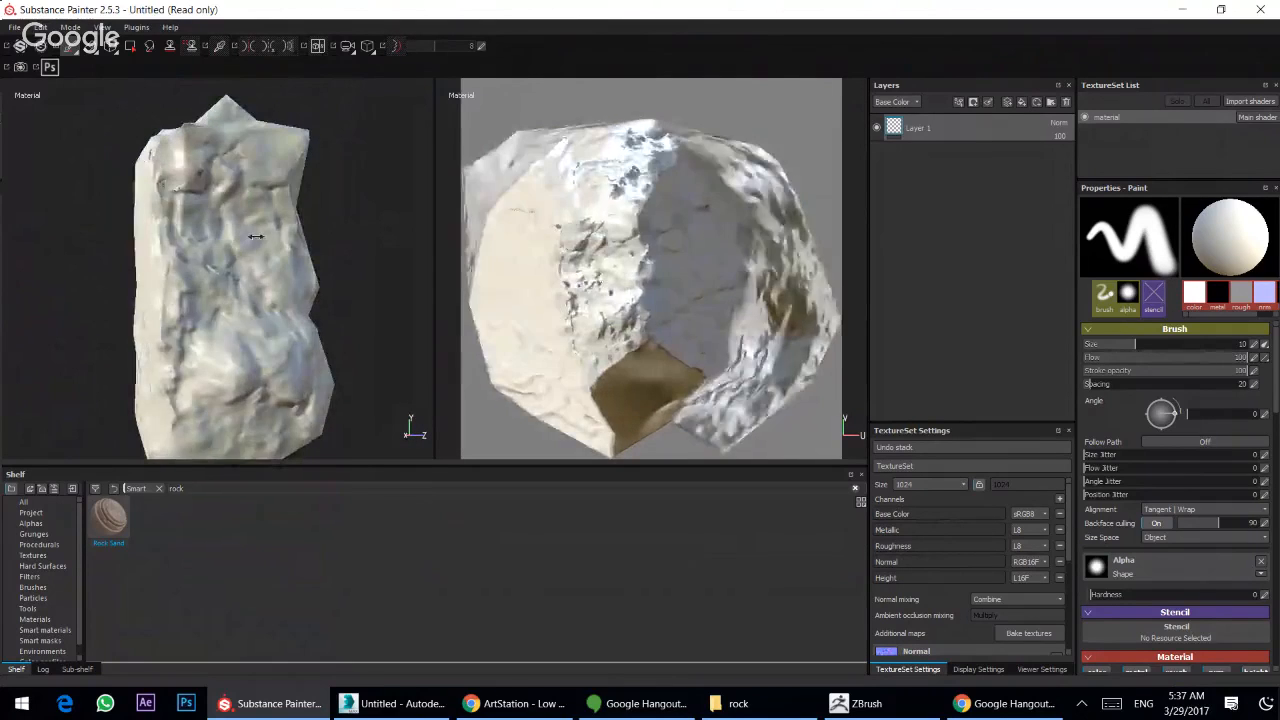
- Inspect the baked detail and cover the rock with a sandy rock material from the Shelf
left_click_drag(256, 236, 362, 276)
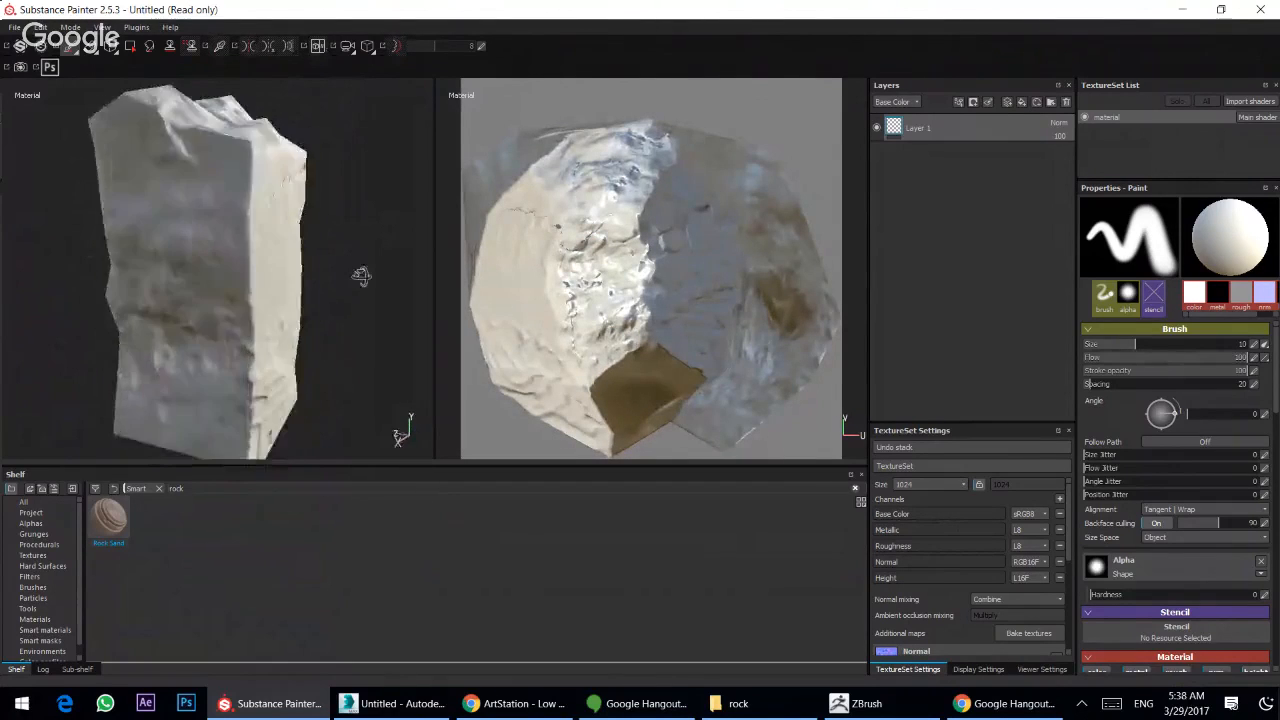
left_click_drag(360, 276, 96, 248)
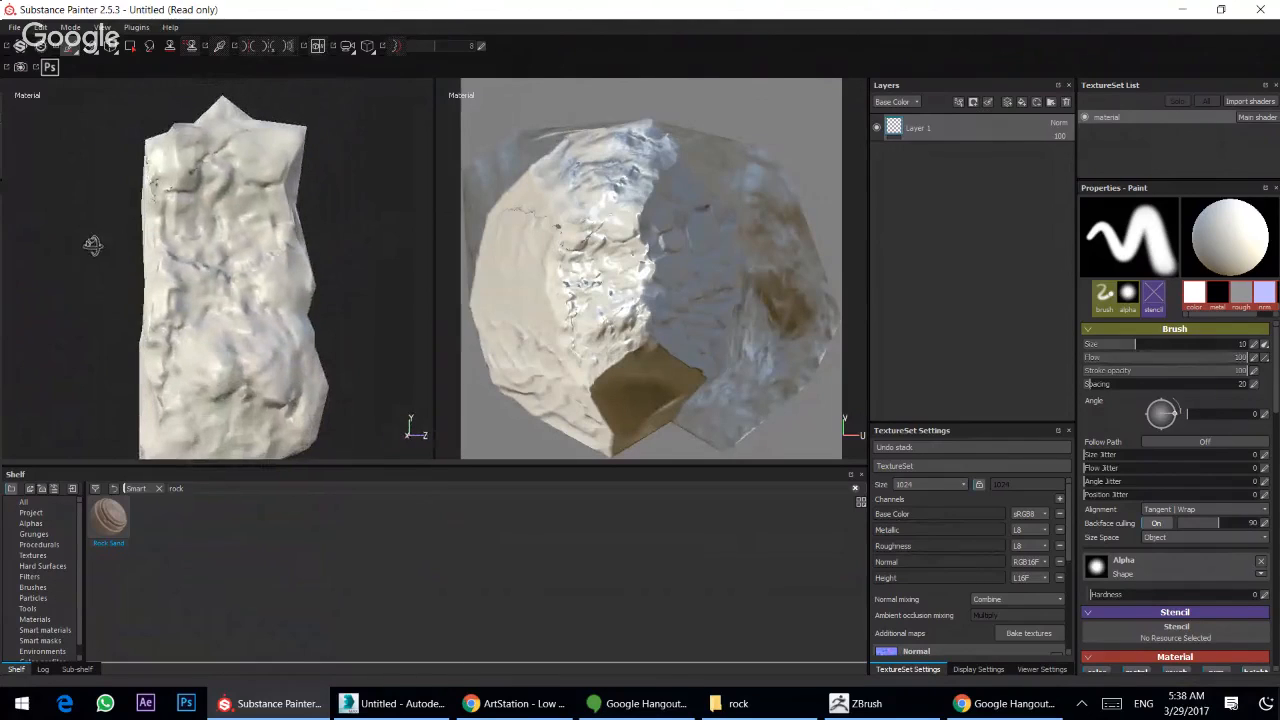
left_click_drag(264, 190, 82, 272)
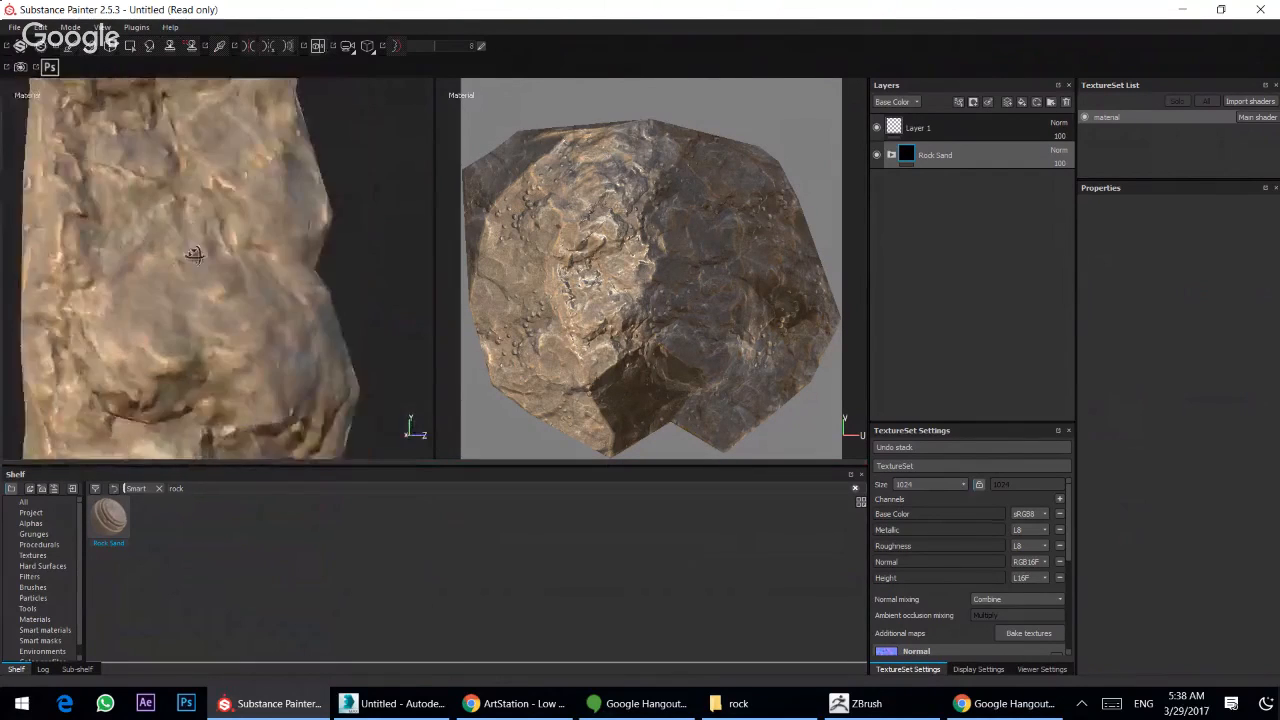
left_click_drag(196, 252, 216, 222)
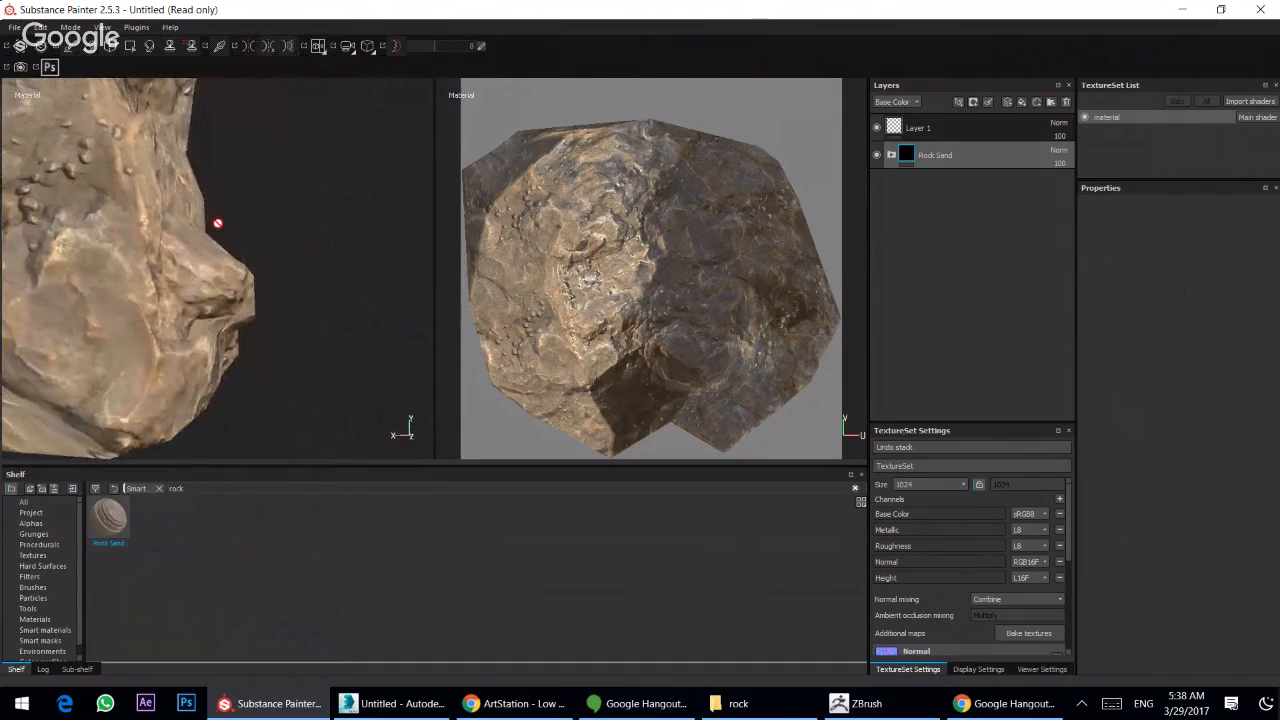
left_click_drag(216, 224, 228, 180)
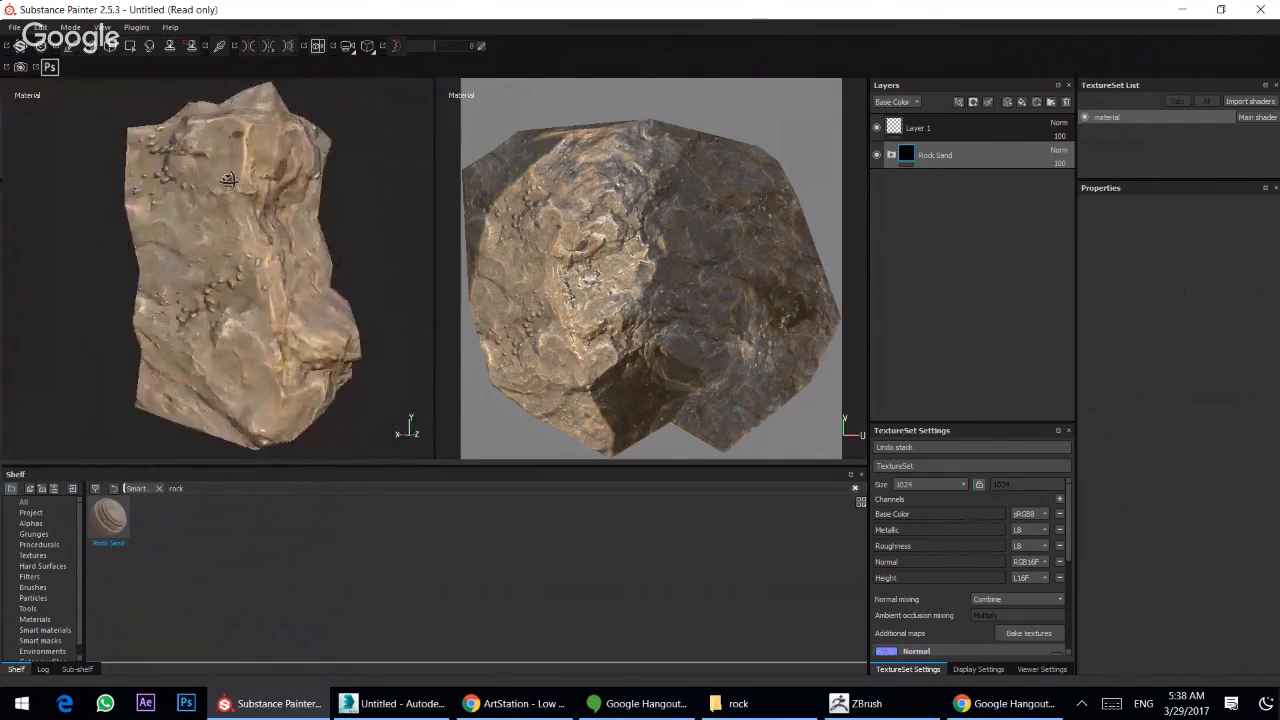
- Export the rock's textures to the Desktop\rock folder
left_click(8, 24)
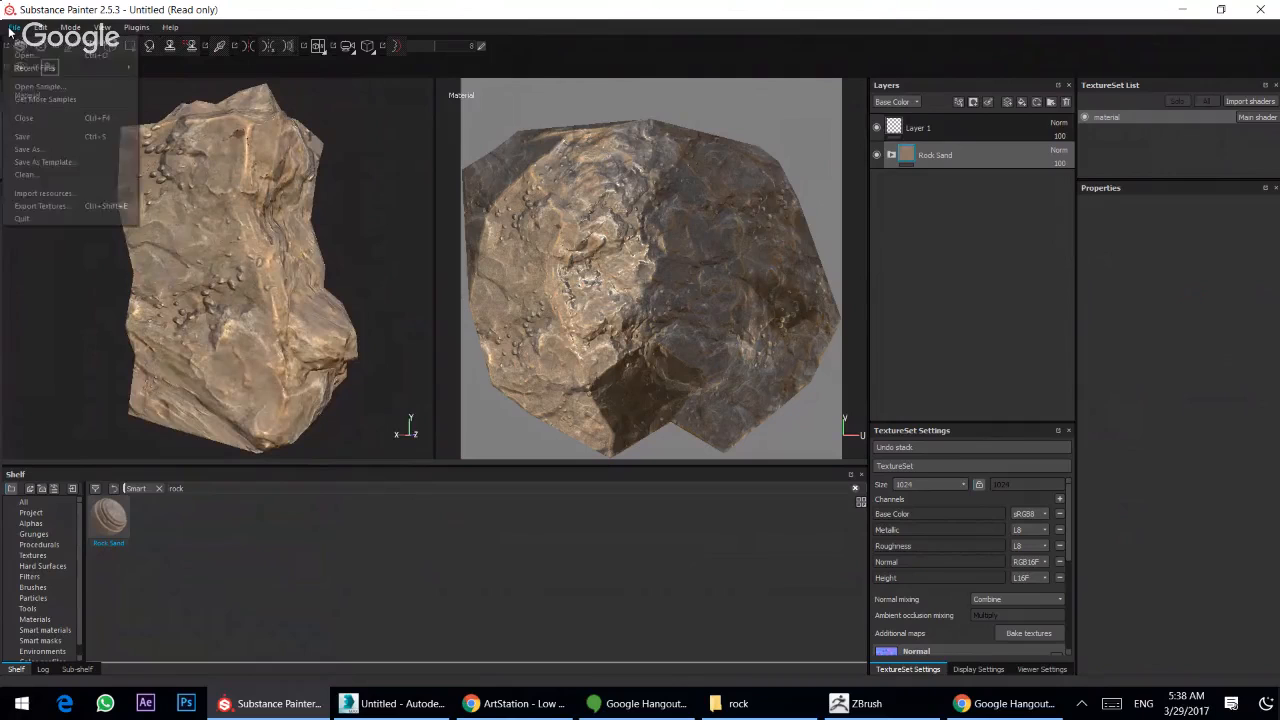
mouse_move(42, 206)
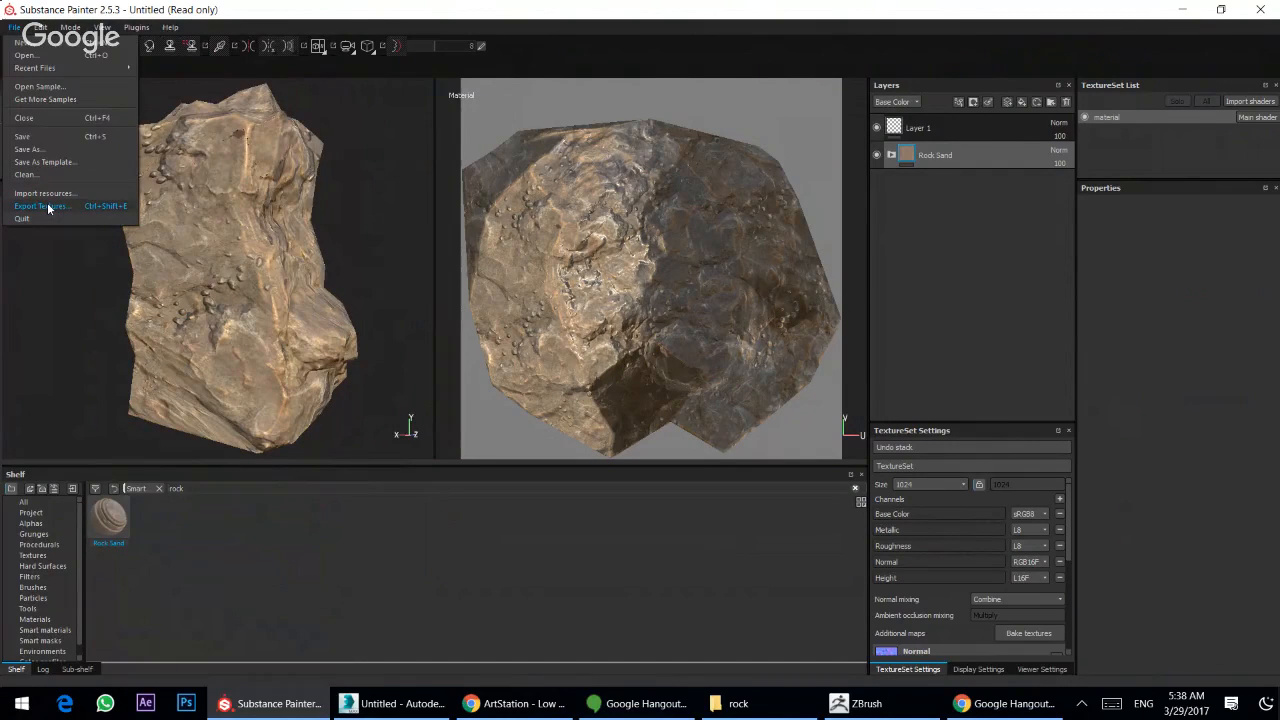
left_click(40, 204)
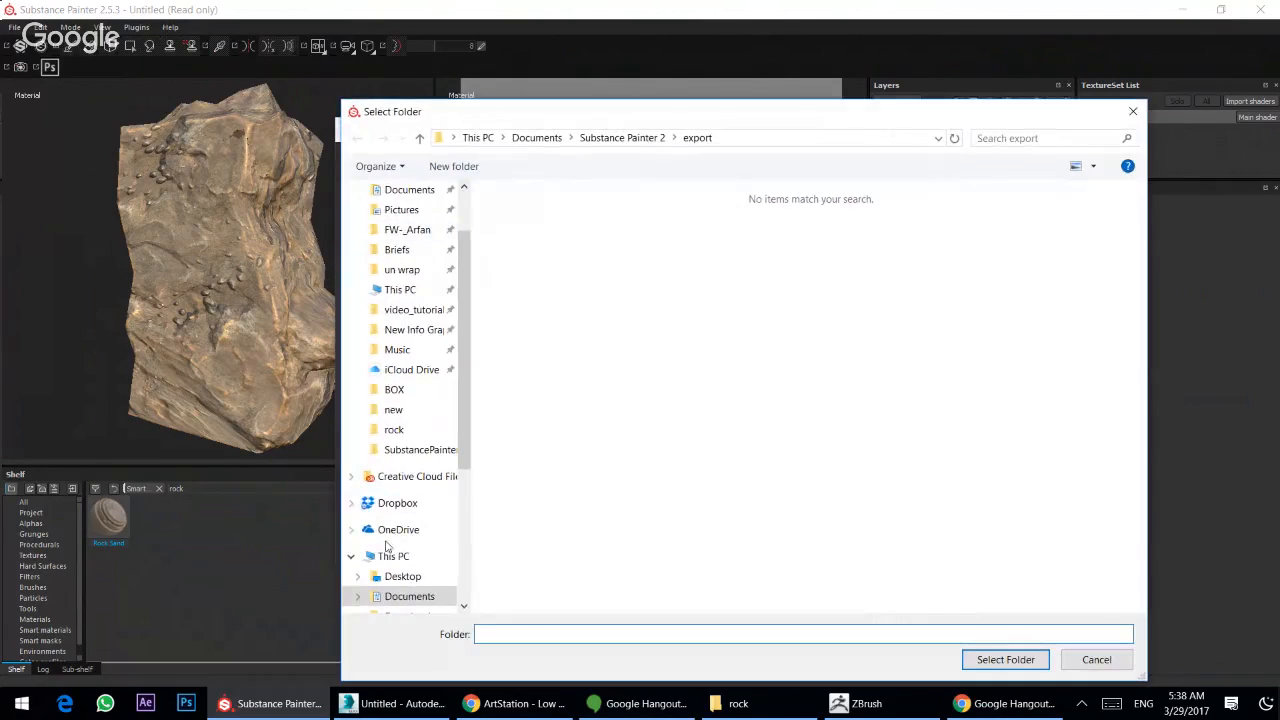
left_click(400, 576)
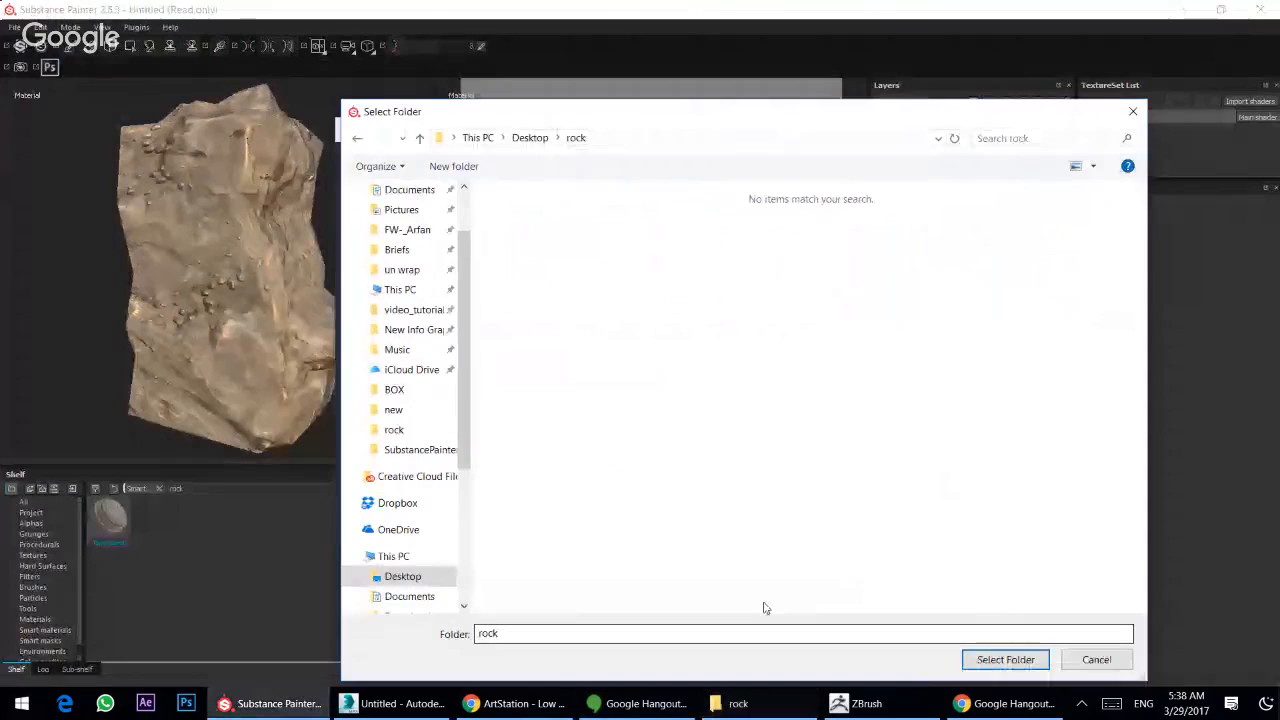
left_click(1004, 660)
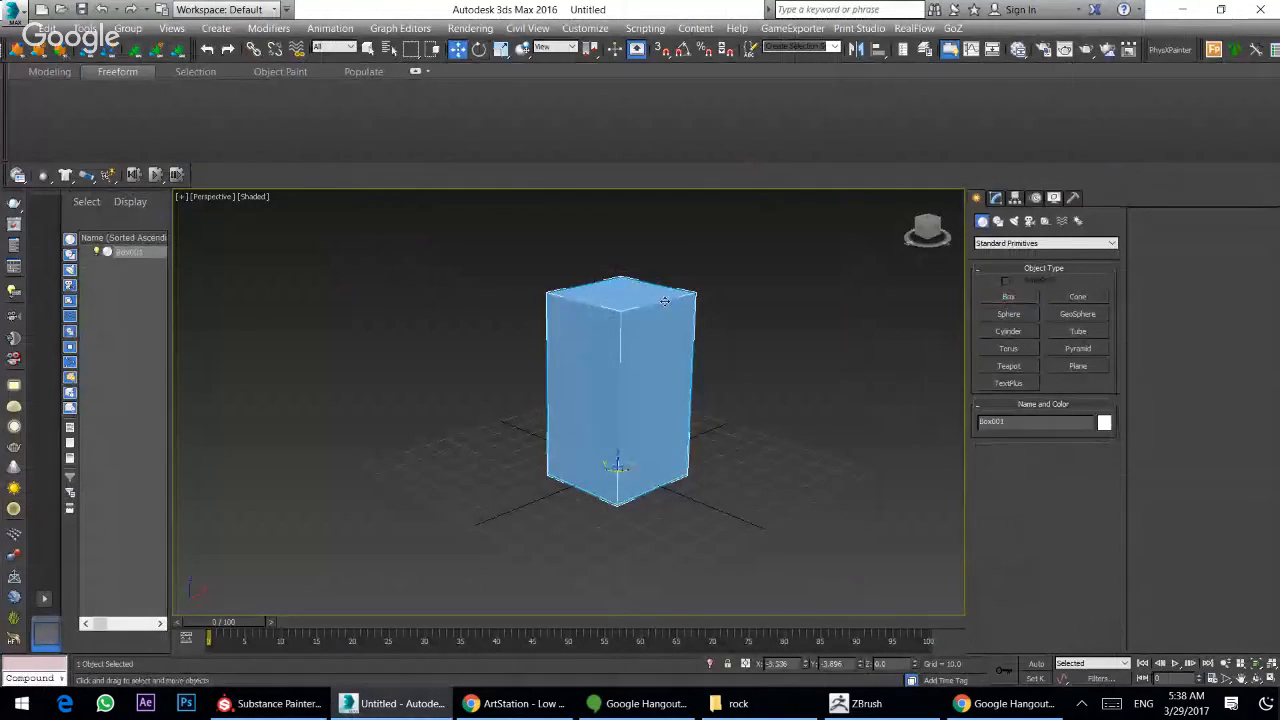
- Wire the low_material textures into a VRayMtl and return to the rock folder
left_click(656, 28)
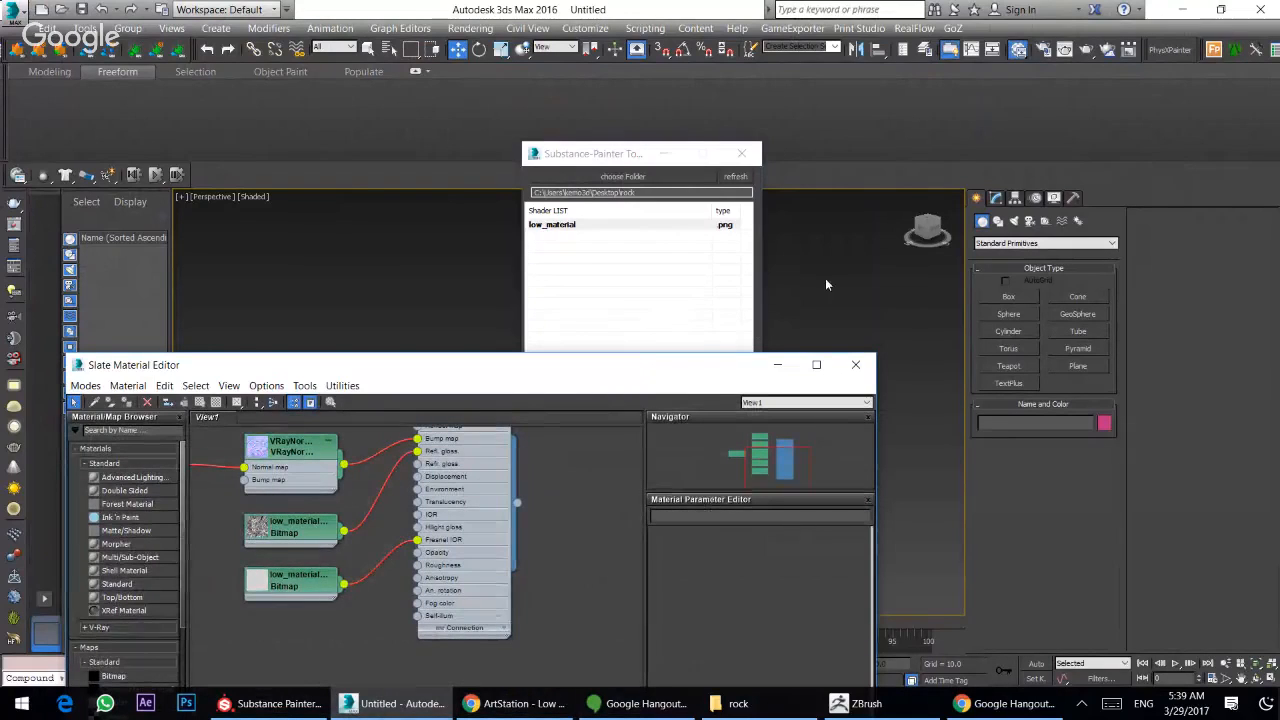
left_click(740, 152)
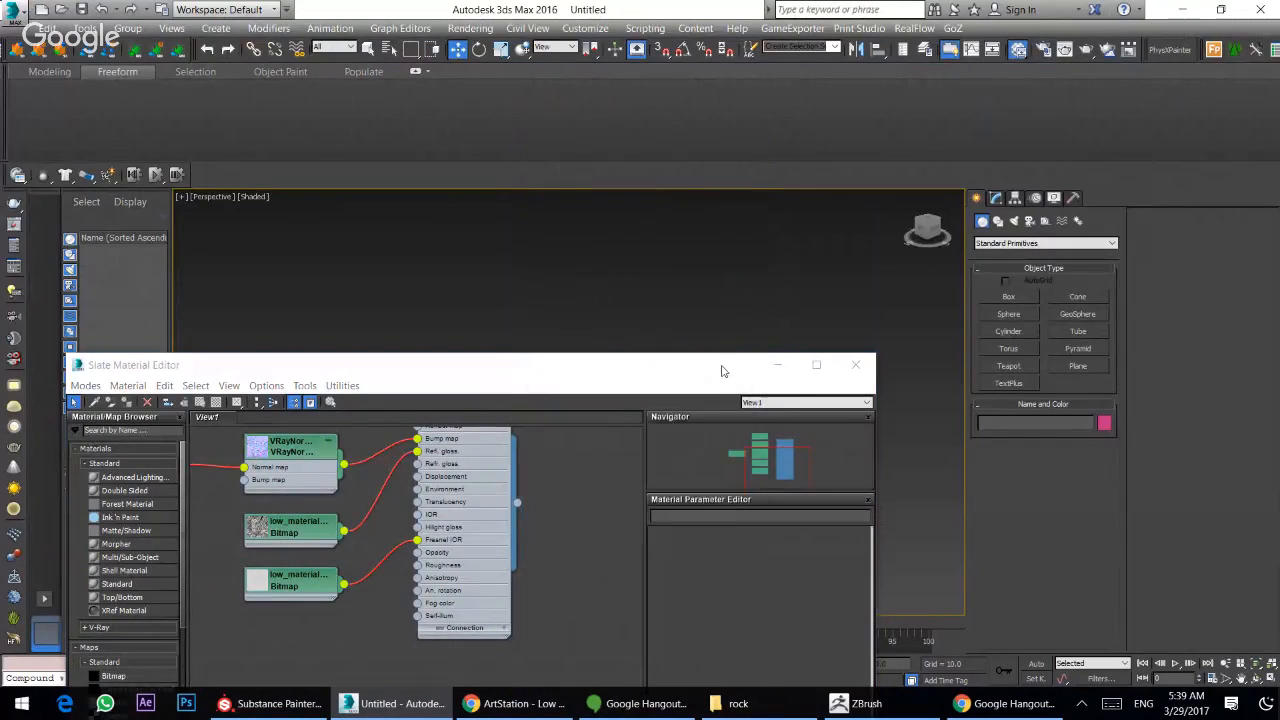
left_click(856, 364)
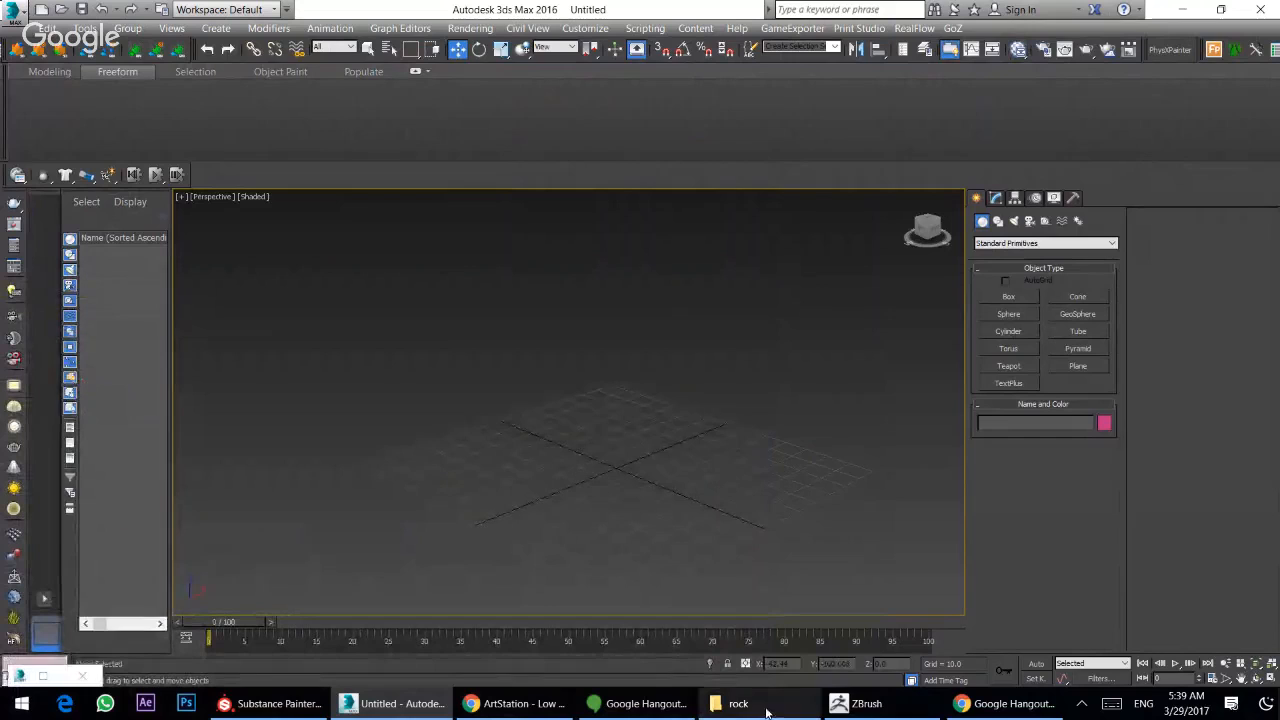
left_click(736, 704)
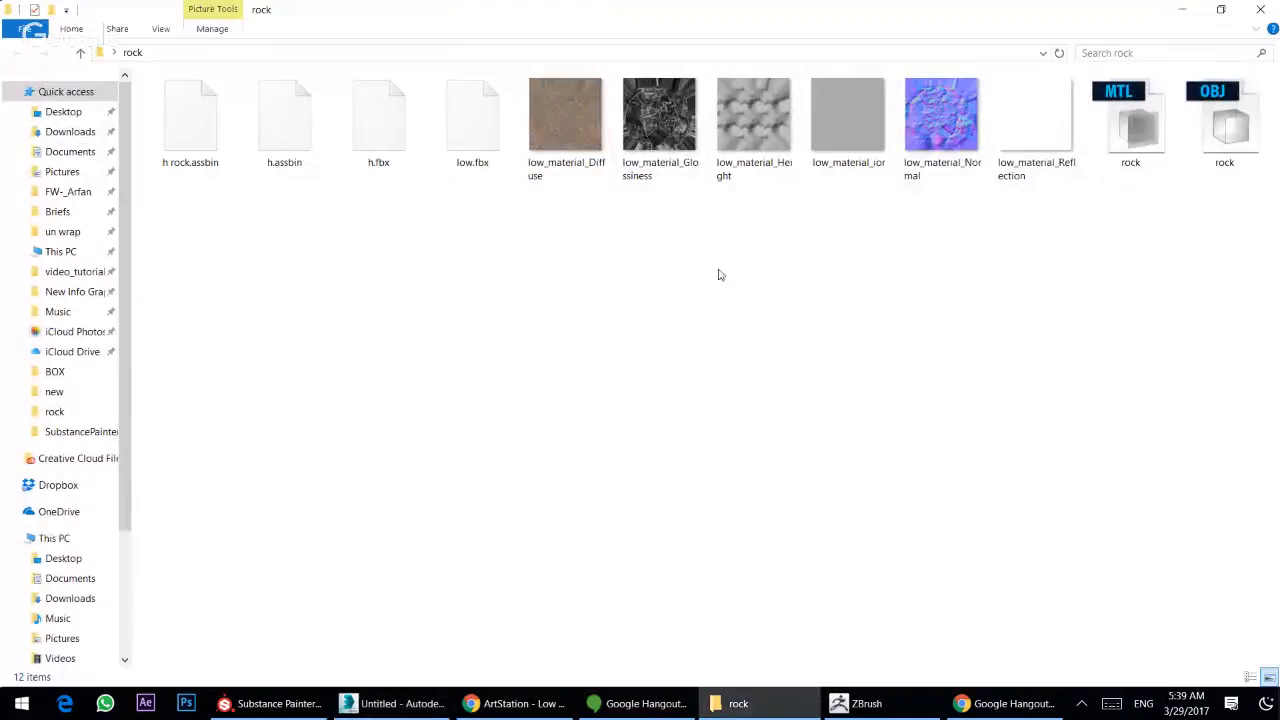
- Drag low.fbx from the rock folder into 3ds Max
left_click(472, 114)
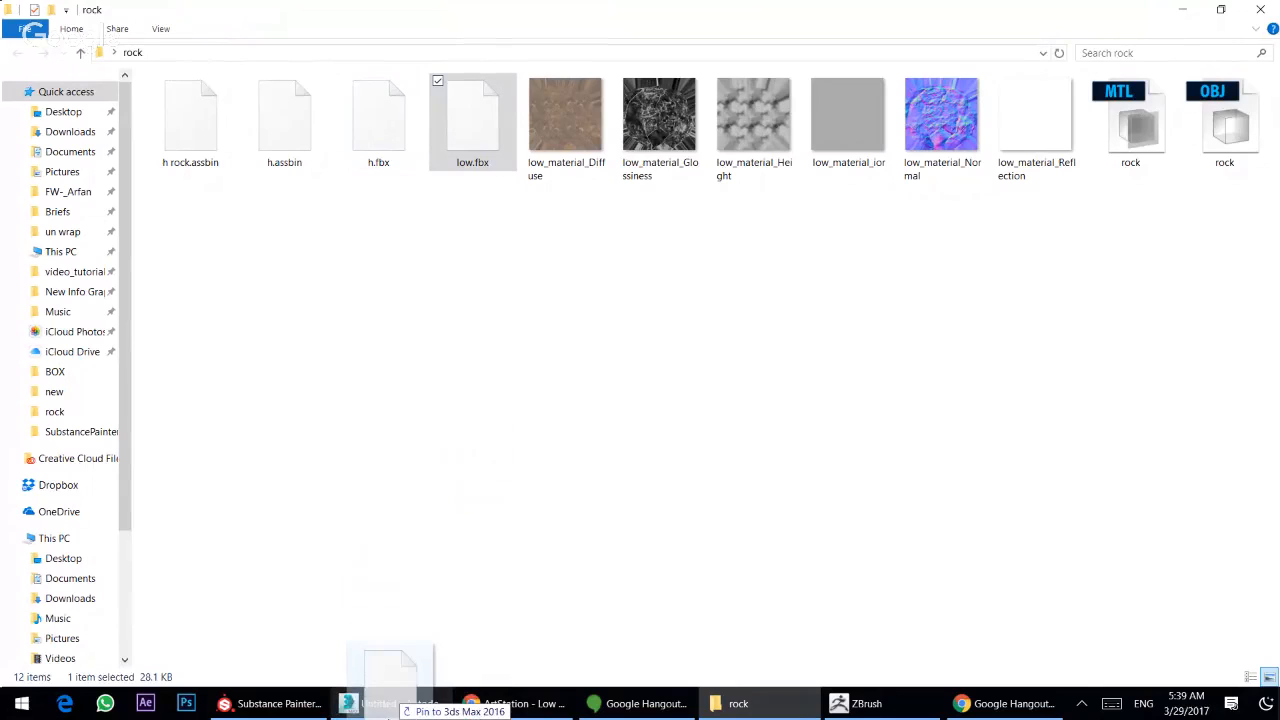
left_click(348, 704)
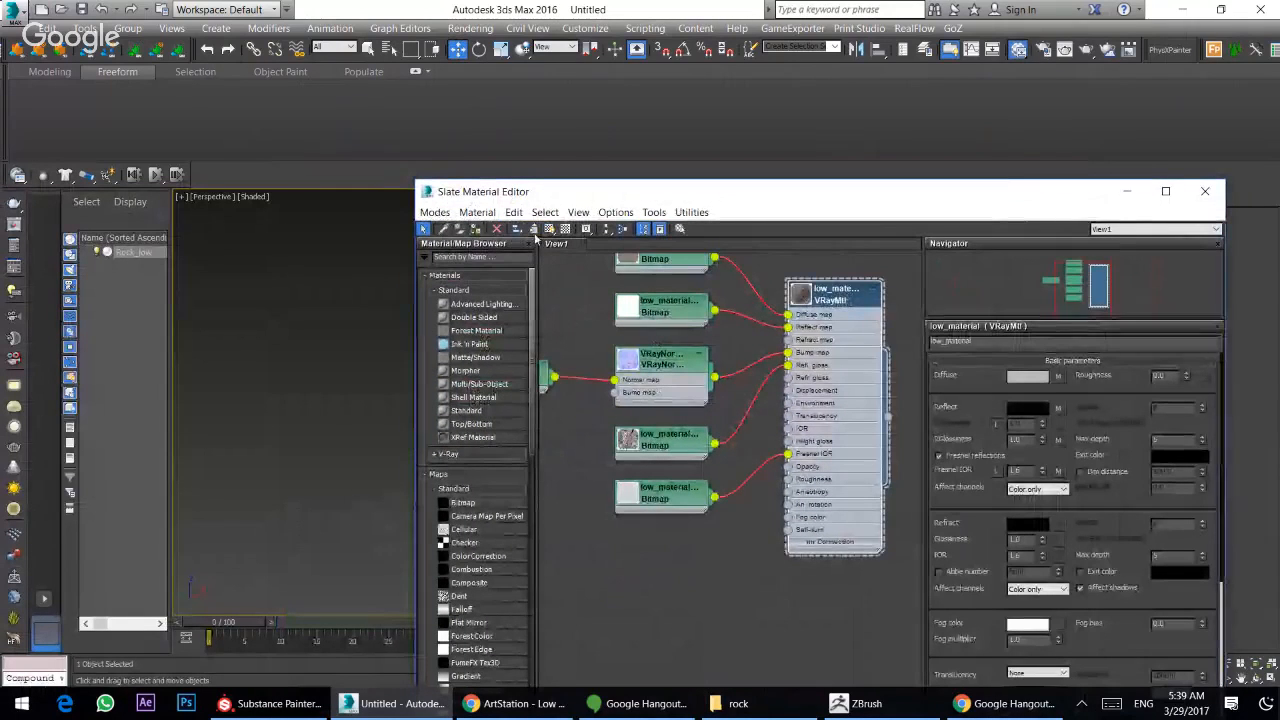
- Assign the VRayMtl with baked textures to the imported low-poly rock
left_click(1230, 190)
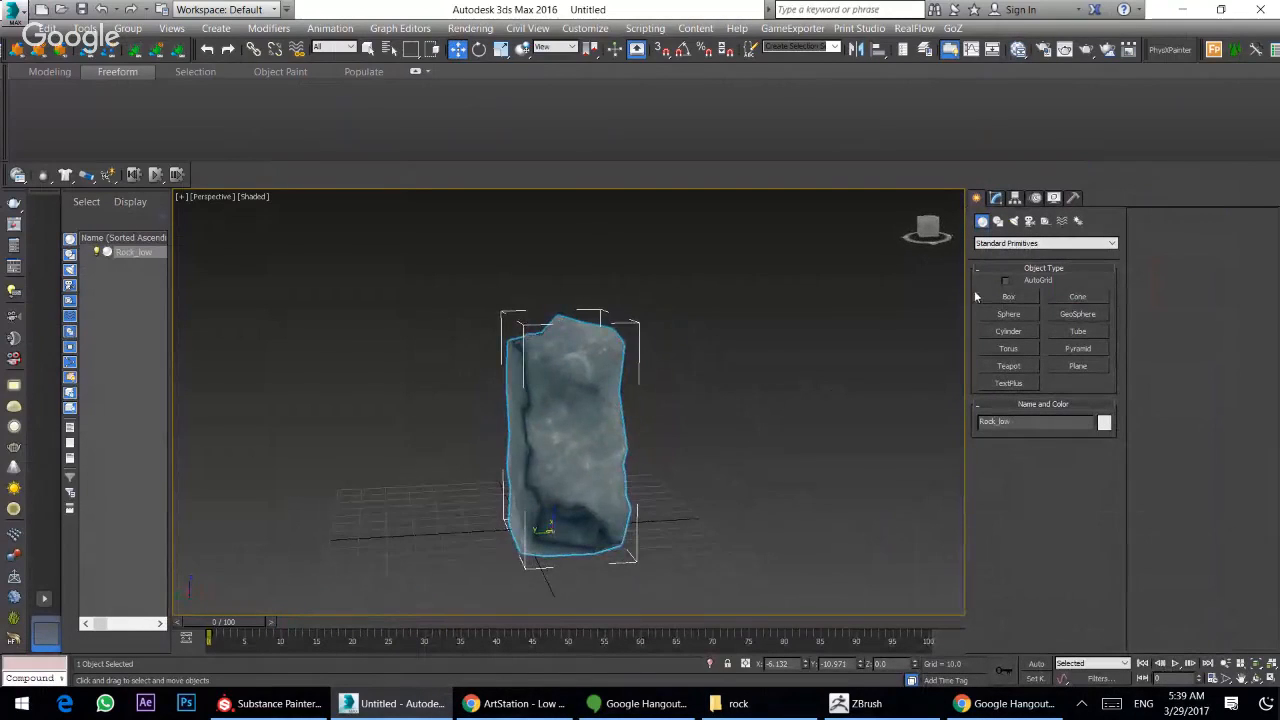
left_click(1044, 244)
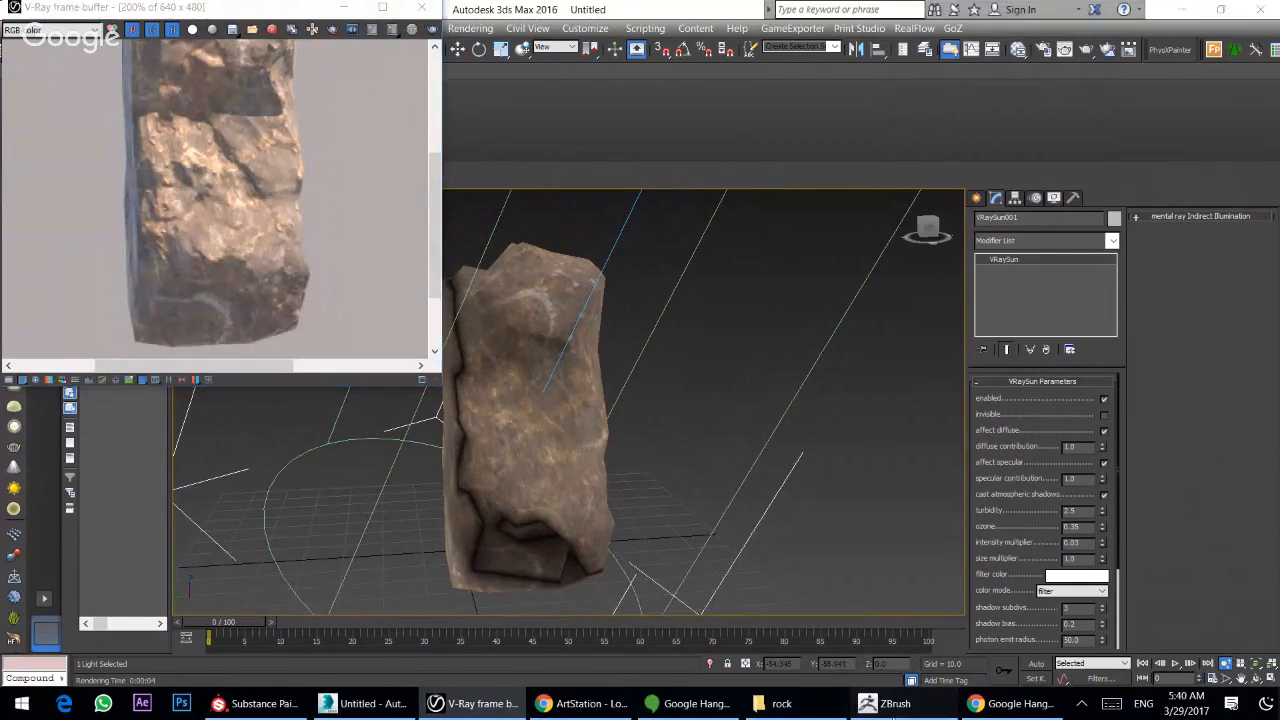
- Render the sun-lit rock in the V-Ray frame buffer, then return to Substance Painter
key("alt+tab")
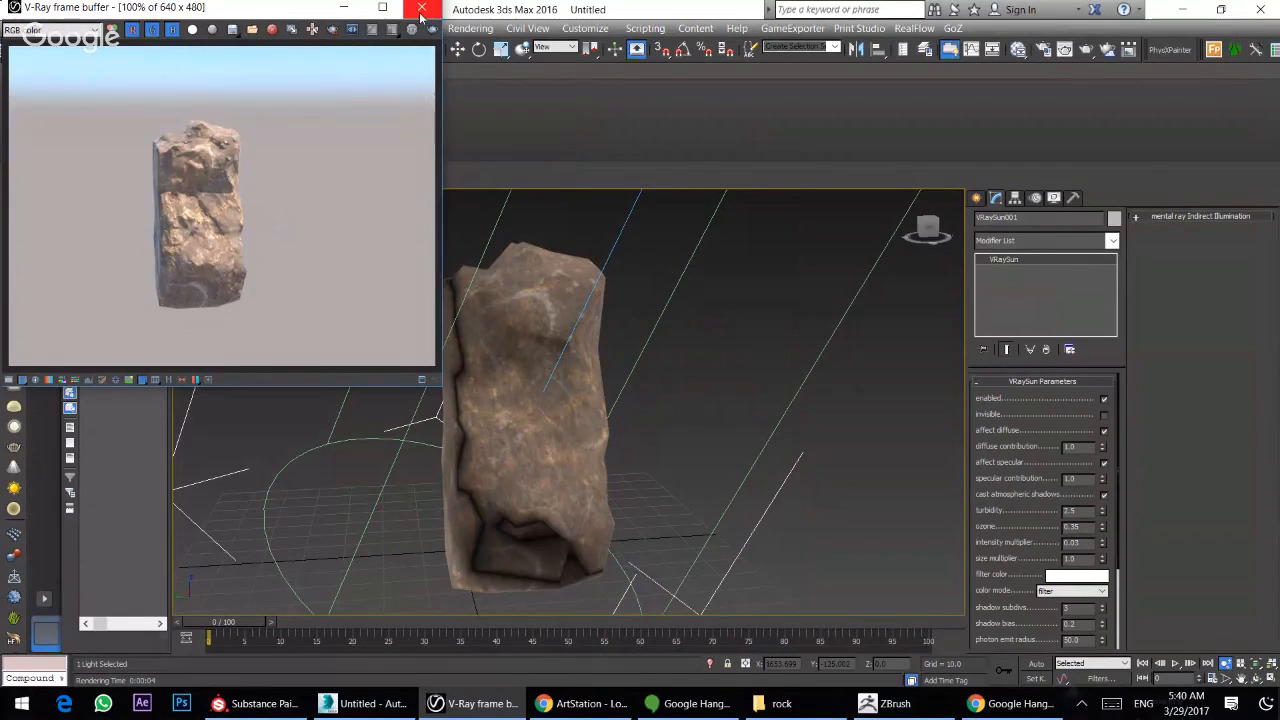
mouse_move(418, 16)
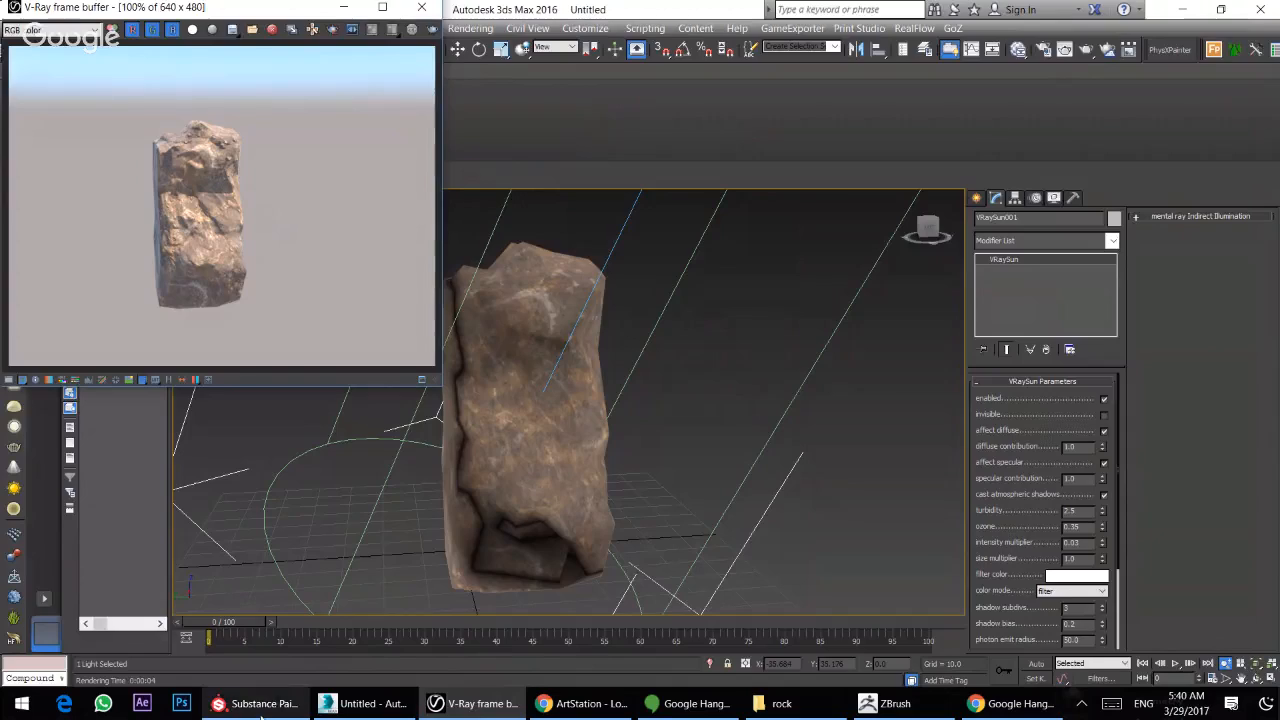
left_click(258, 704)
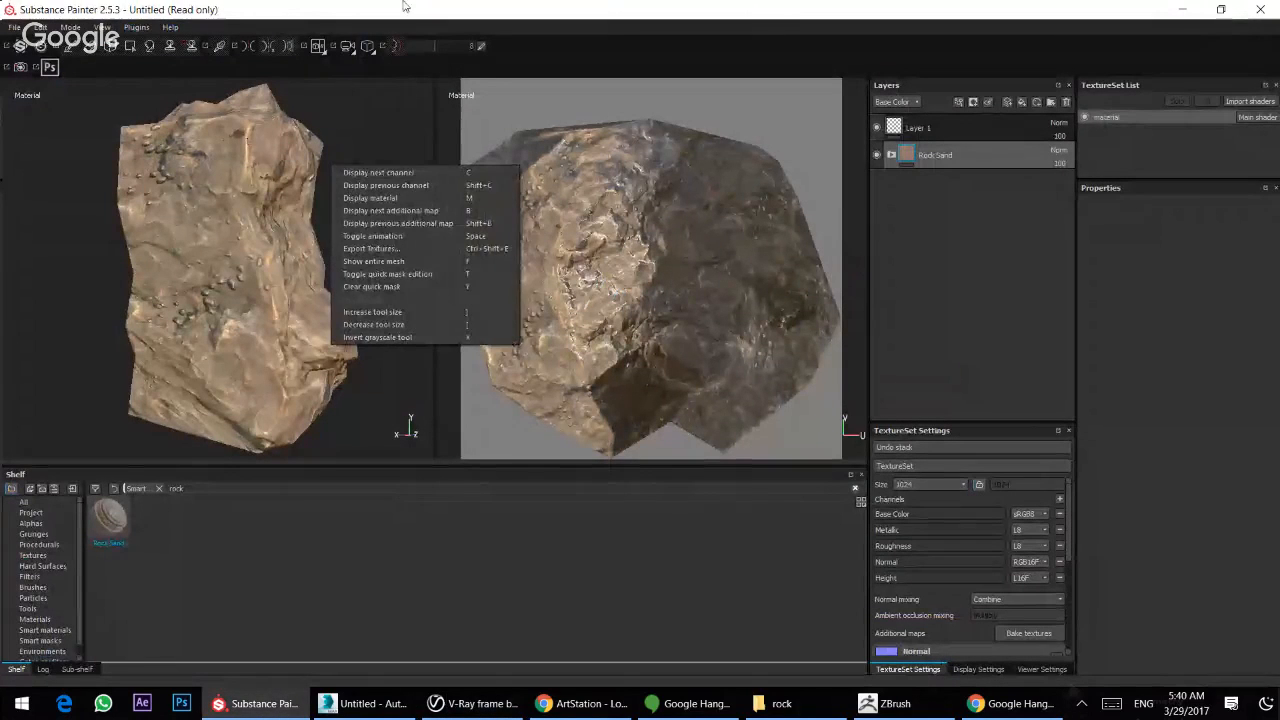